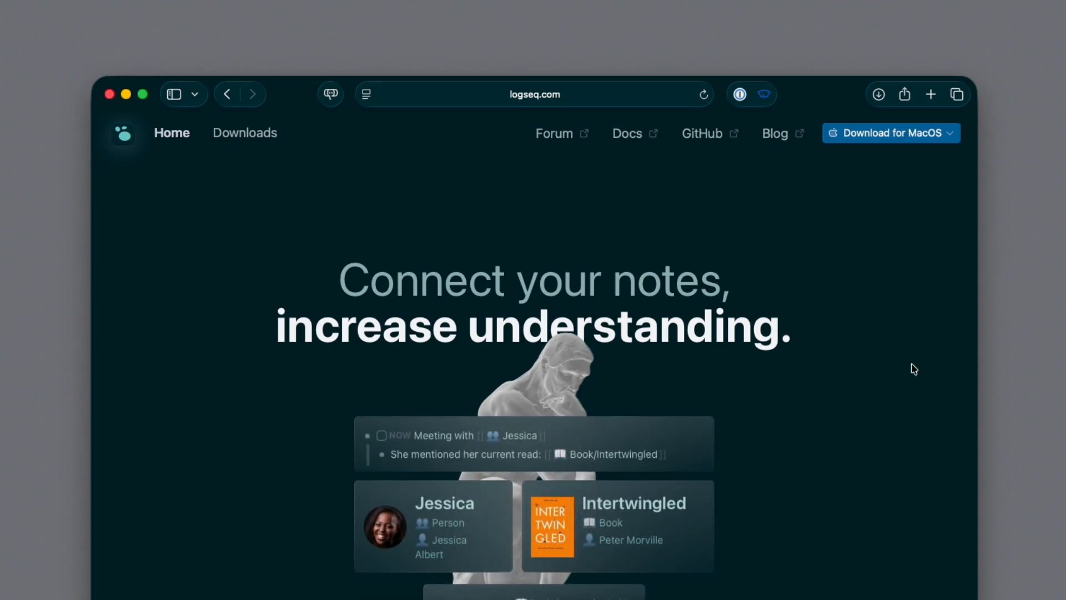
# Scroll down the logseq.com landing page to look over its features.
pyautogui.scroll(-3)
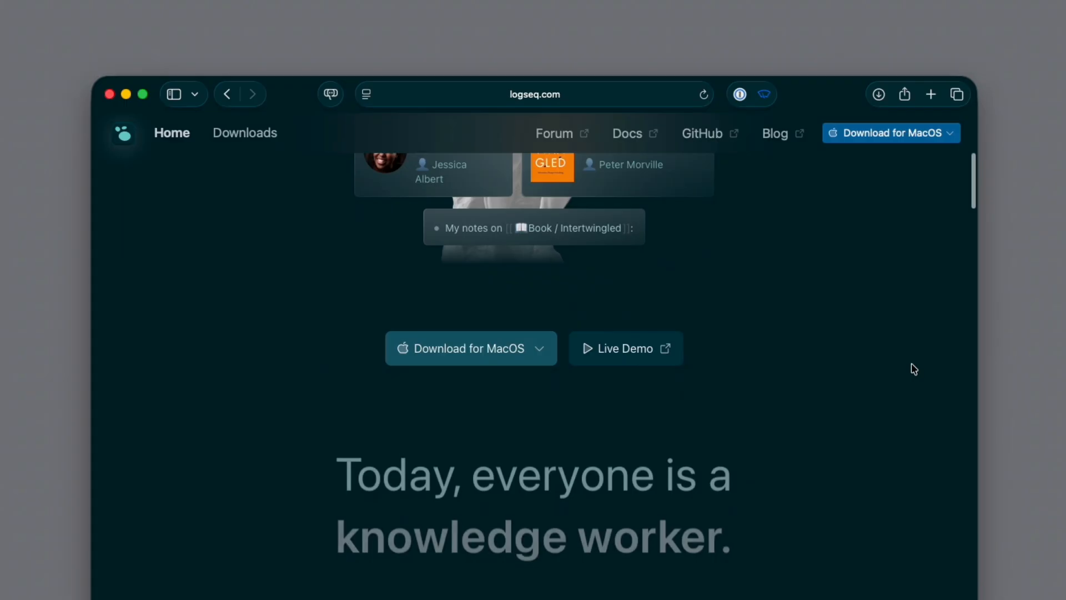
pyautogui.scroll(-3)
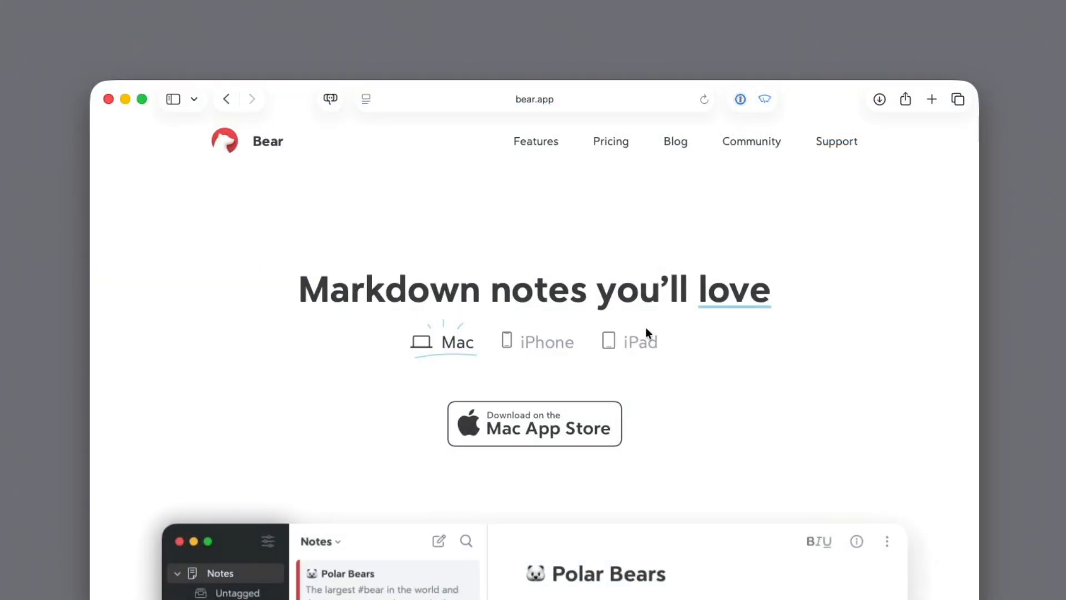
# Scroll down the Bear app homepage before moving on to workflowy.com.
pyautogui.scroll(-3)
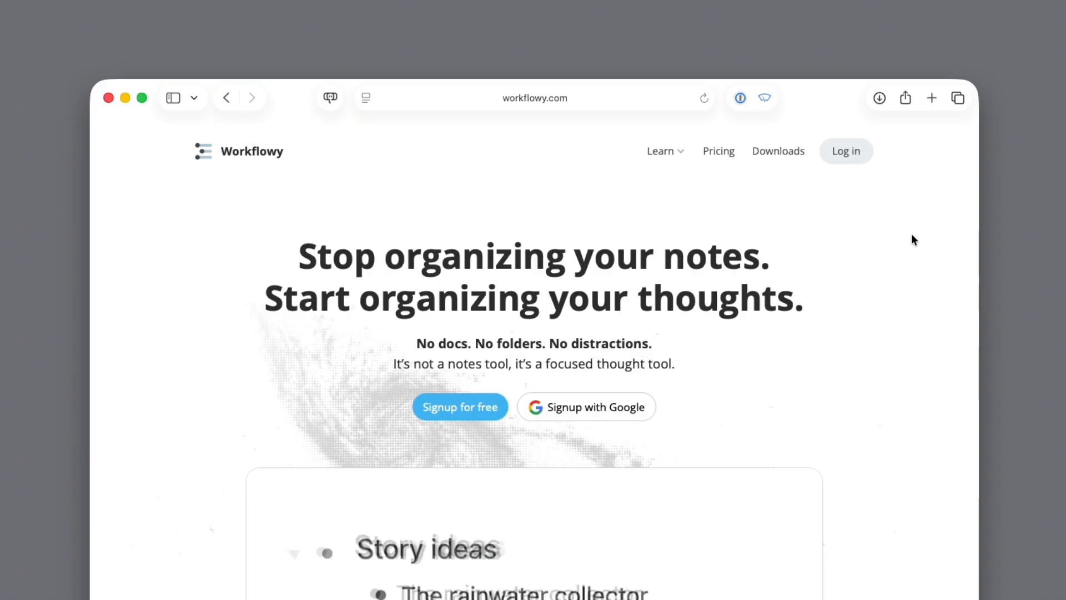
# Scroll down the Workflowy page to its shortcuts and single-bullet-list demo.
pyautogui.scroll(-3)
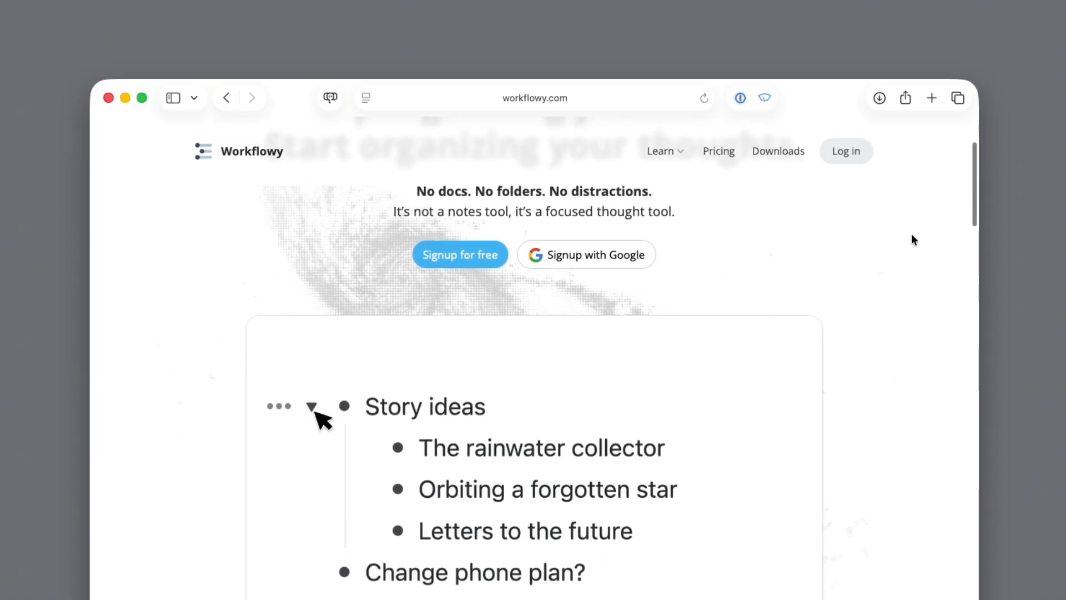
pyautogui.scroll(-3)
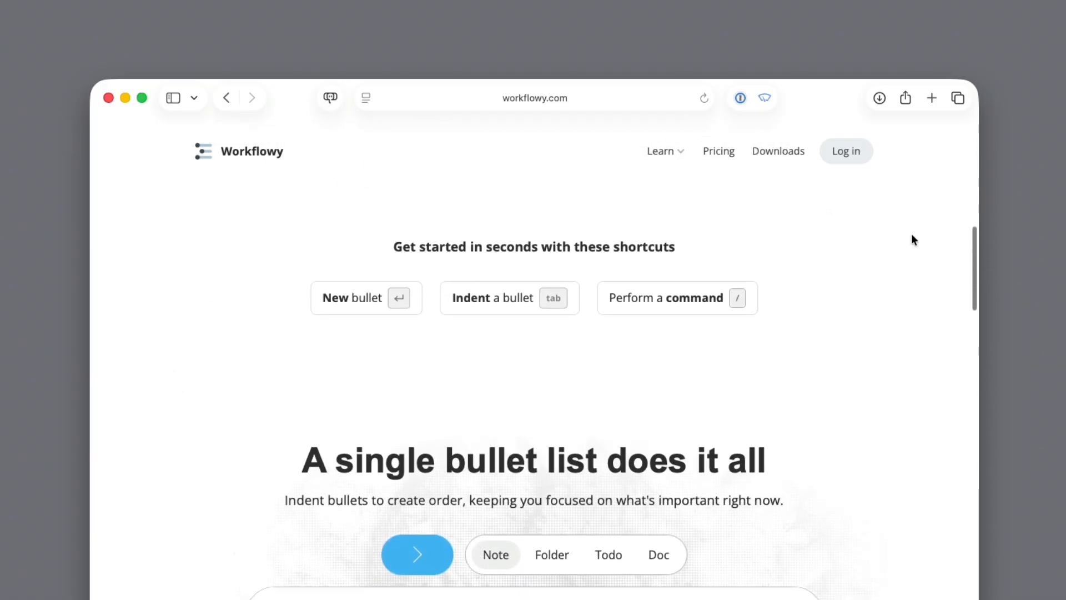
pyautogui.scroll(-3)
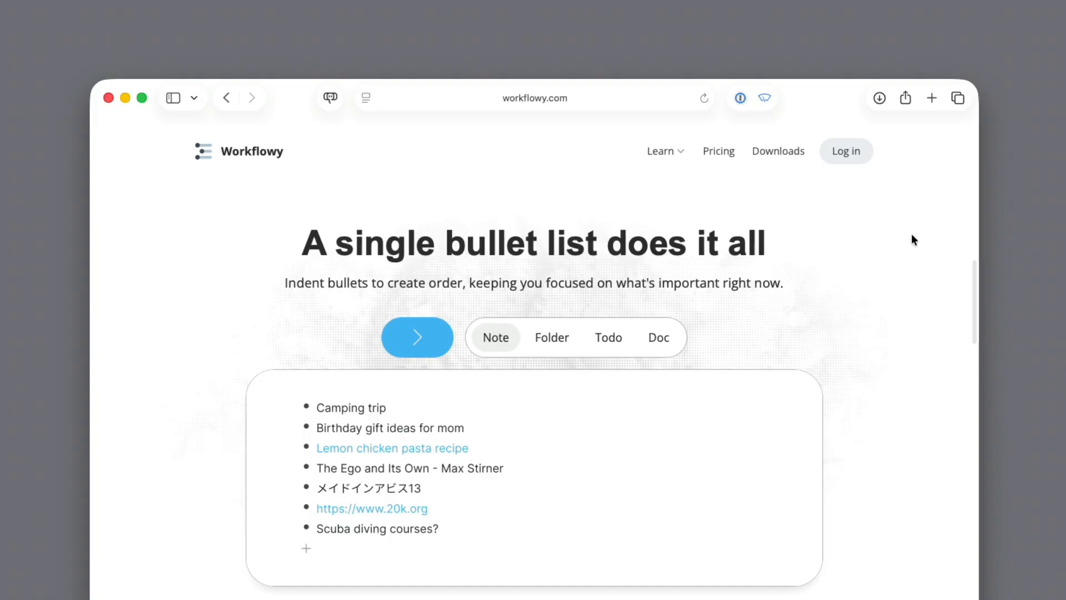
pyautogui.scroll(-3)
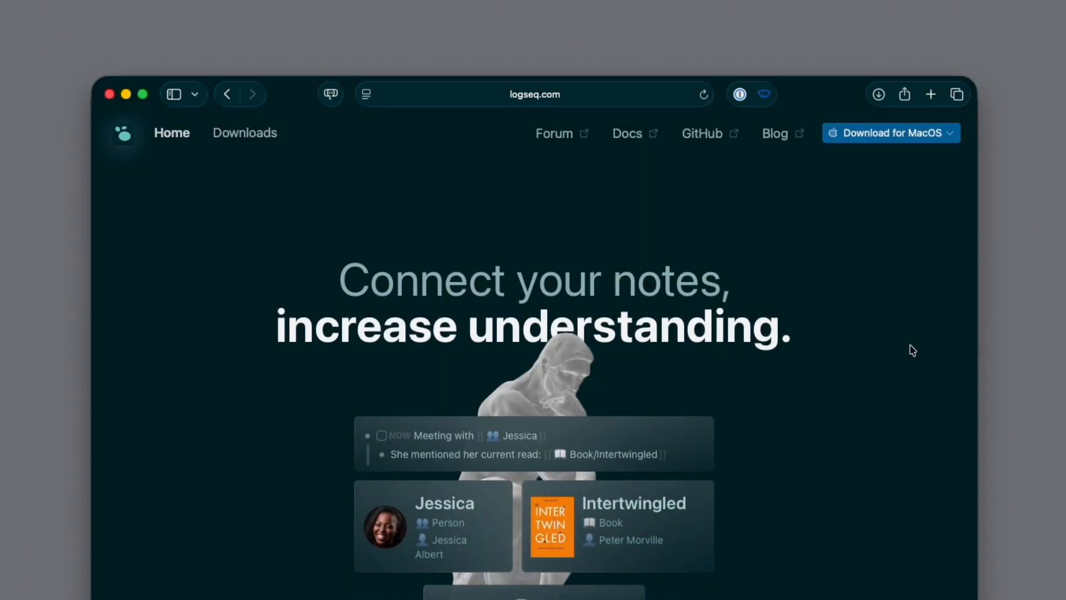
# Scroll further down logseq.com before switching to the Logseq desktop app.
pyautogui.scroll(-3)
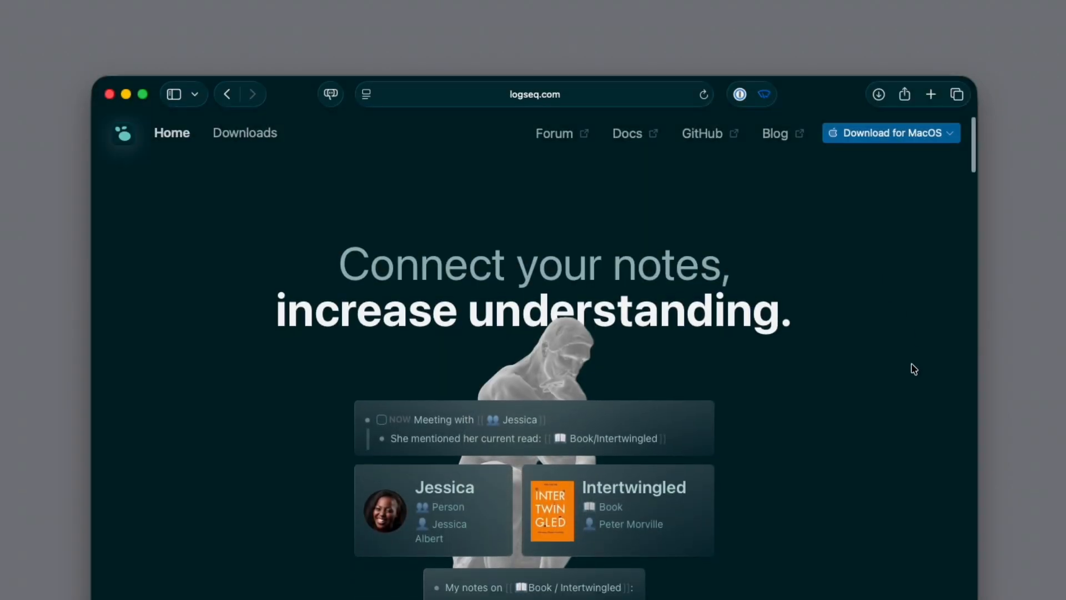
pyautogui.scroll(-3)
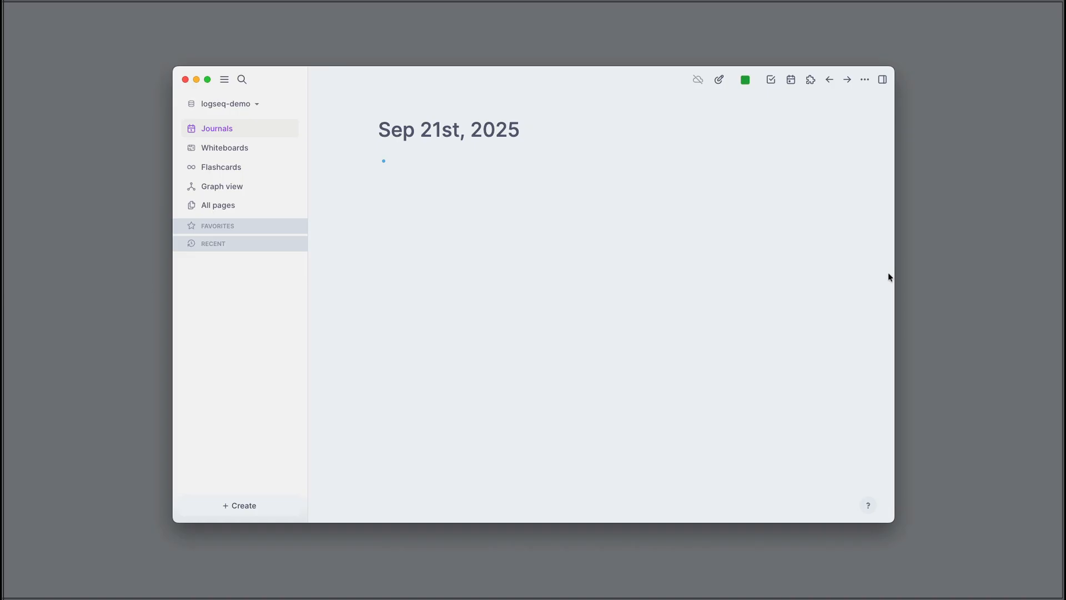
# Add a [[YouTube]] page link as the first block of the Sep 21st journal.
pyautogui.click(407, 161)
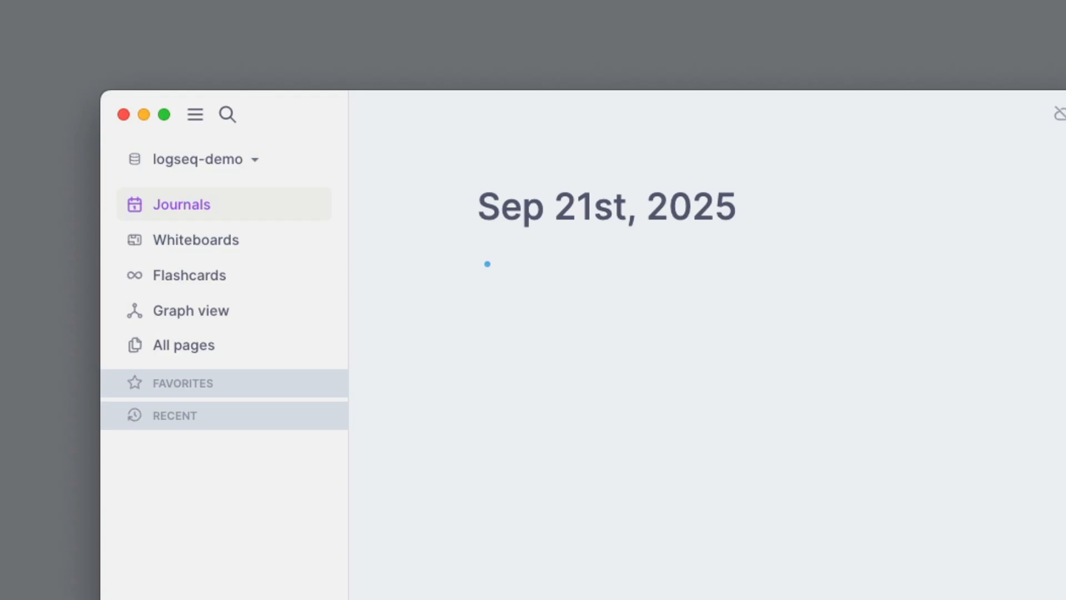
pyautogui.click(501, 264)
pyautogui.write('[[Y')
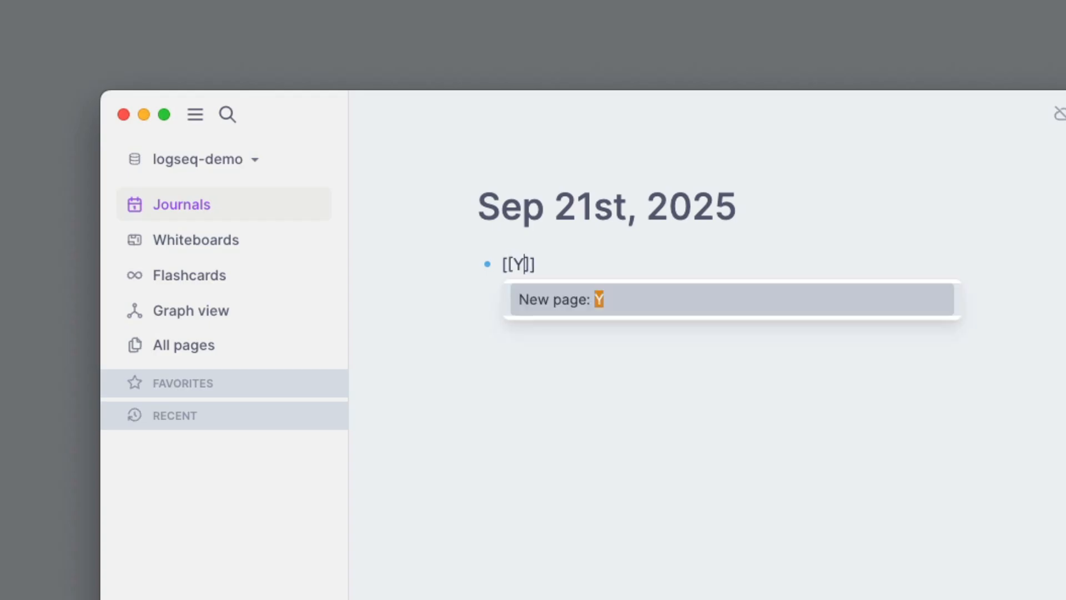
pyautogui.write('ouTube')
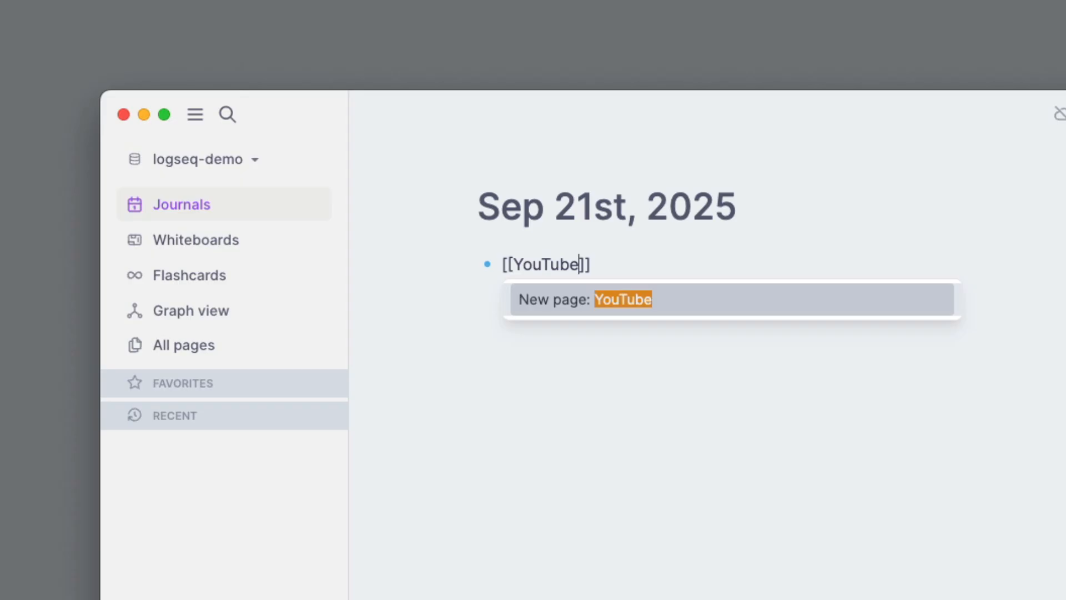
pyautogui.press('Return')
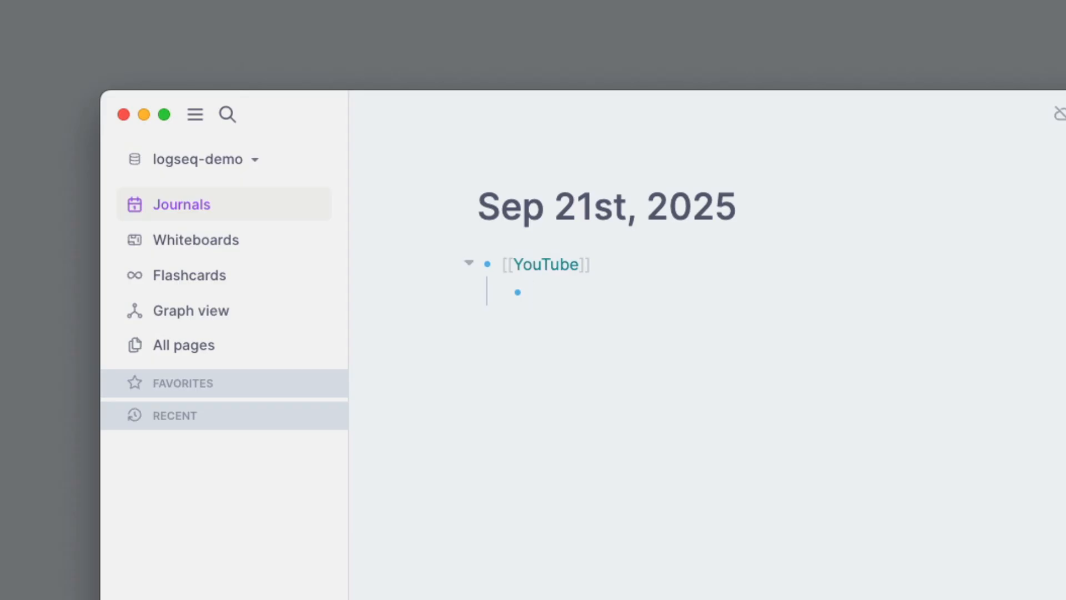
# Nest the note "Is Loseq better than Workflowy?" under the YouTube link.
pyautogui.write('Is Loseq')
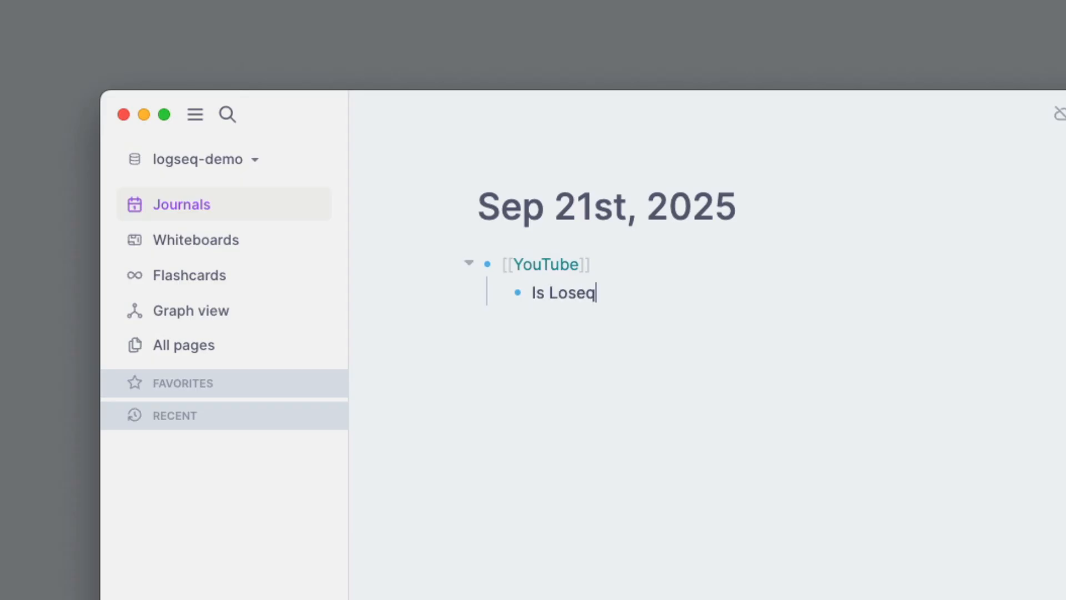
pyautogui.write('better than W')
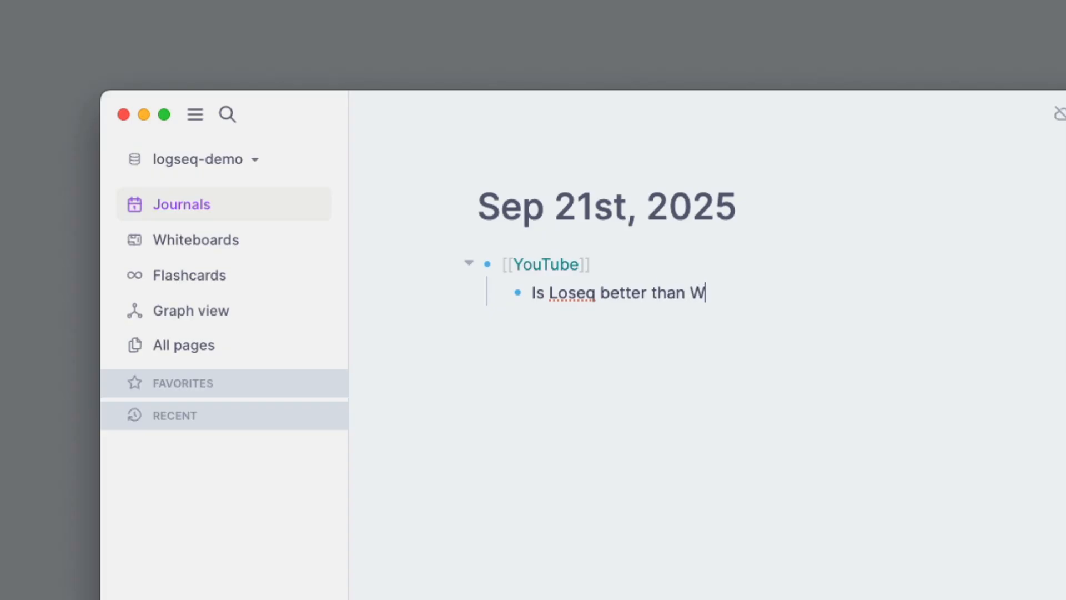
pyautogui.write('orkflowy?')
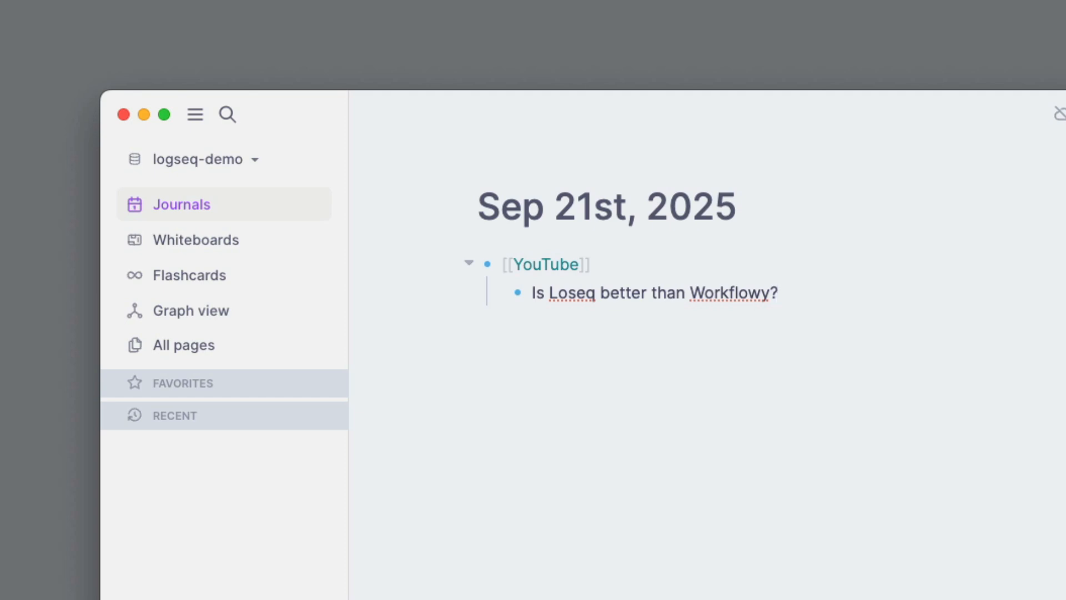
# Add a [[Coding with SwiftUI]] link with a "Placeholder" child note.
pyautogui.press('Return')
pyautogui.write('[[')
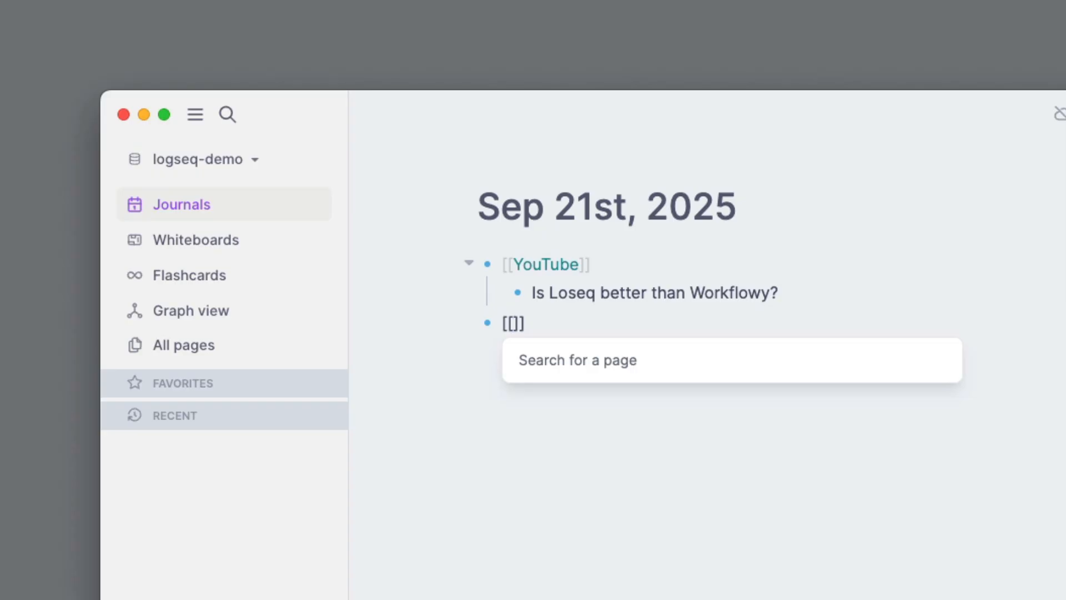
pyautogui.write('Coding with S')
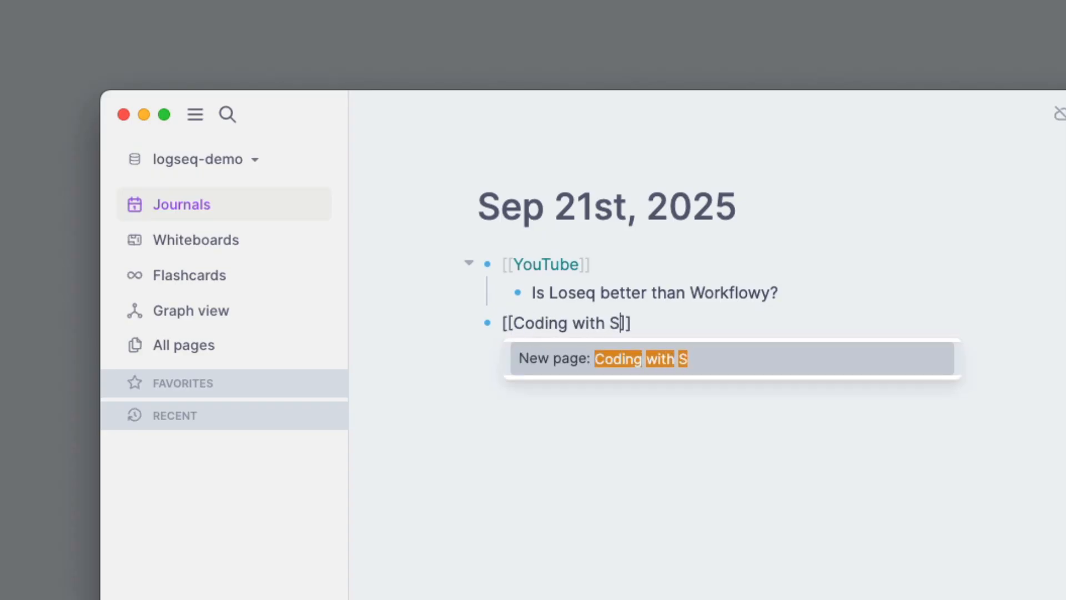
pyautogui.write('wift')
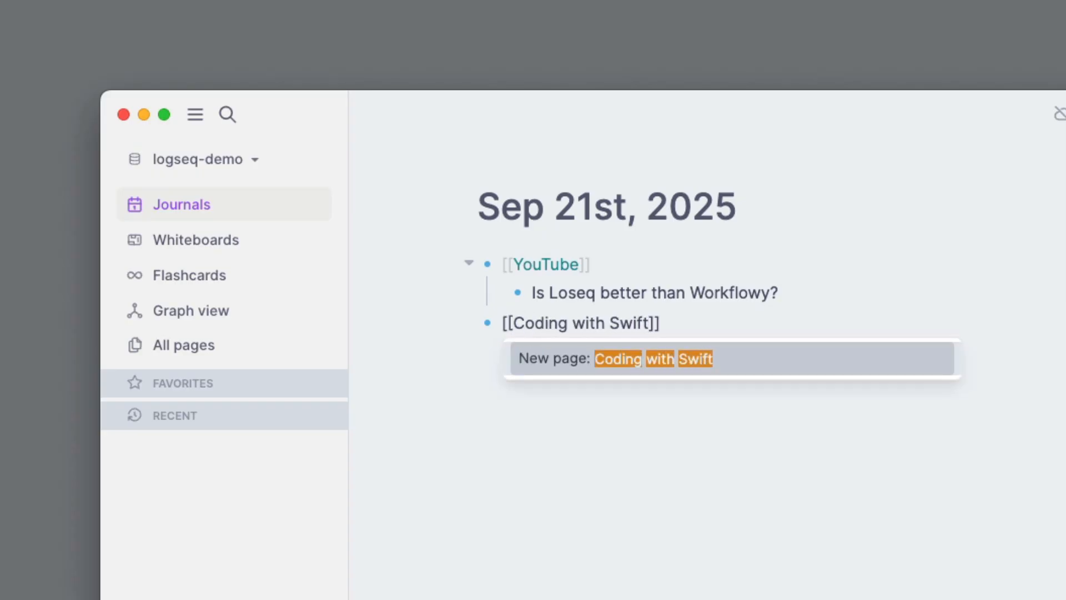
pyautogui.write('UI')
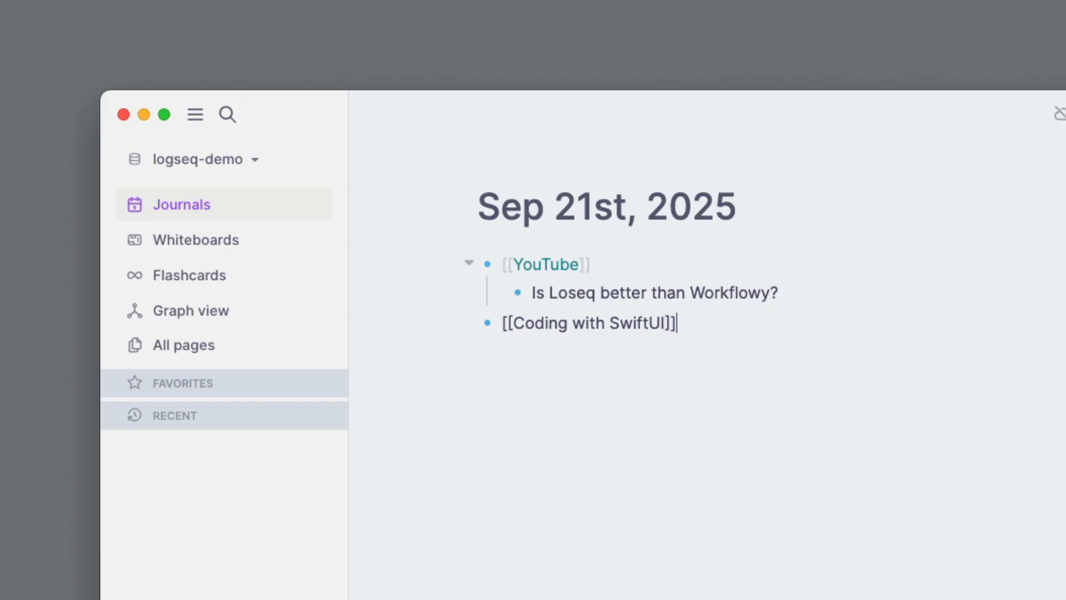
pyautogui.write('Place')
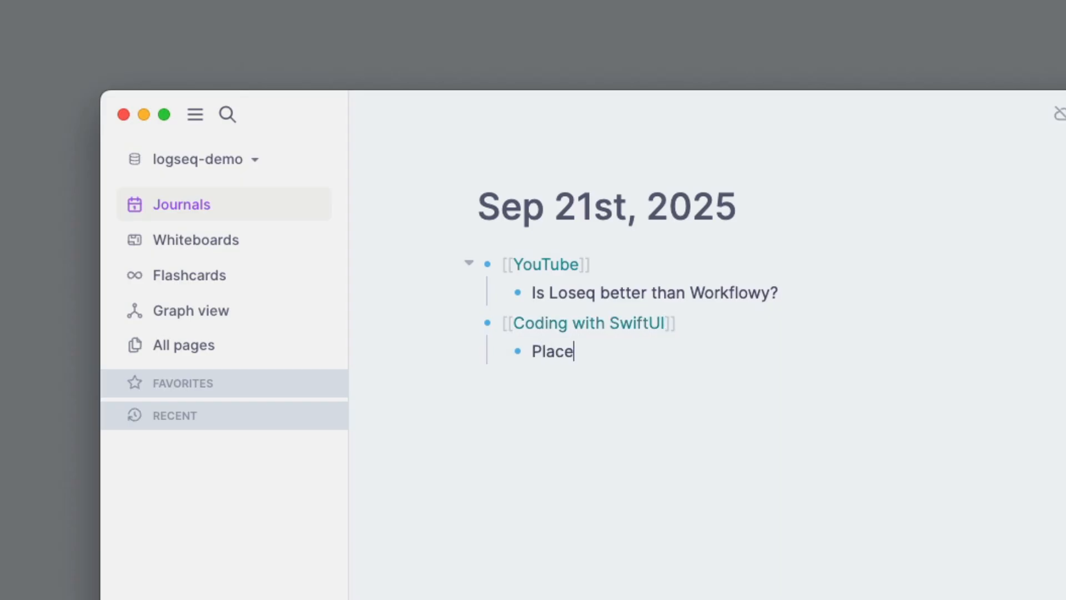
pyautogui.write('holder')
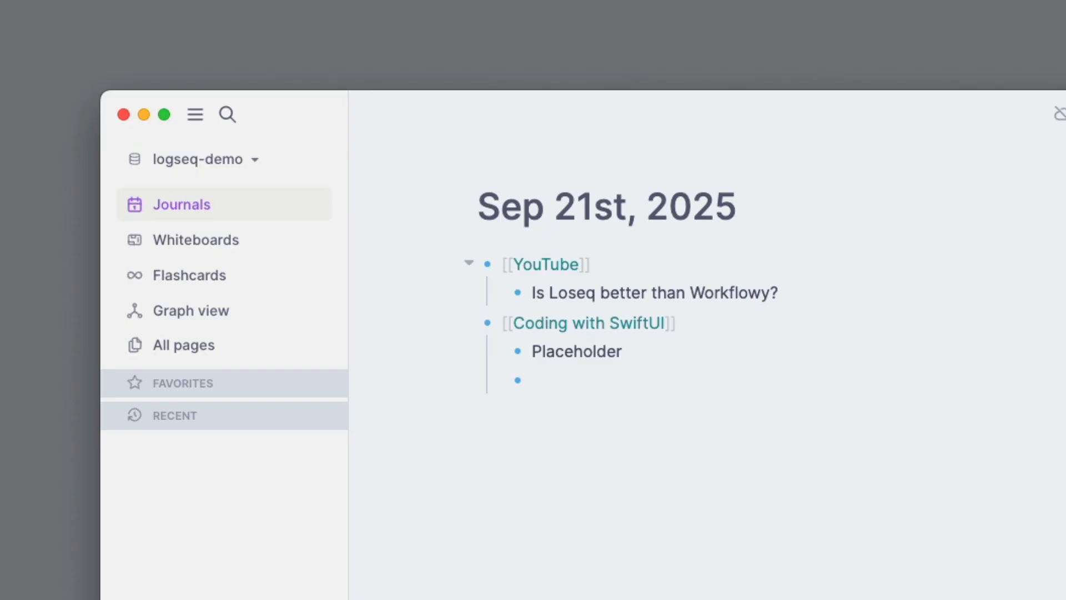
# Add a [[Retro Gaming]] link noting "RG35XX is the best emulator console.".
pyautogui.write('[[')
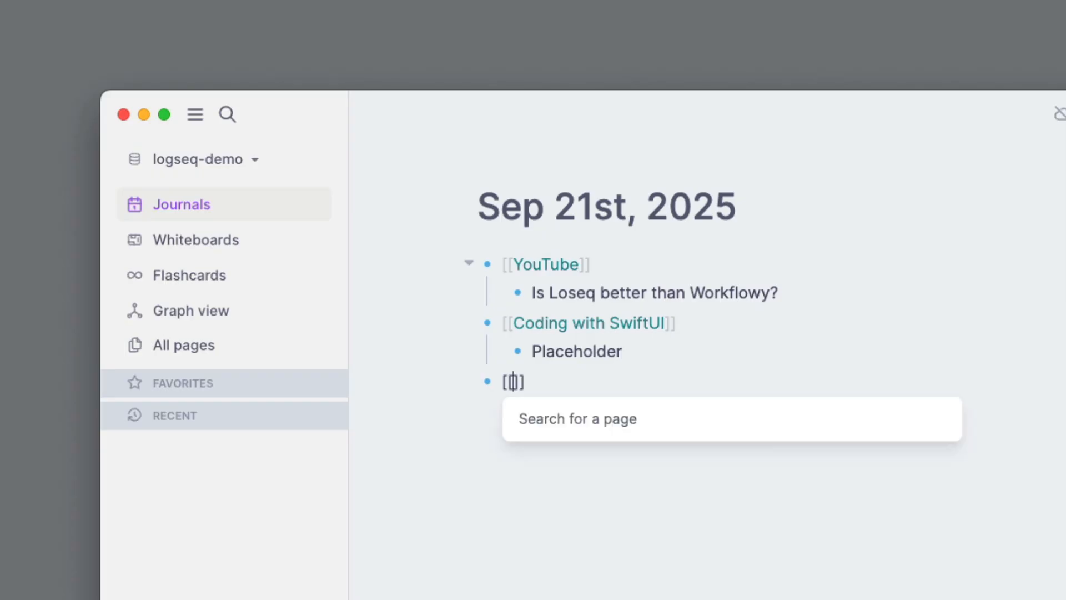
pyautogui.write('R')
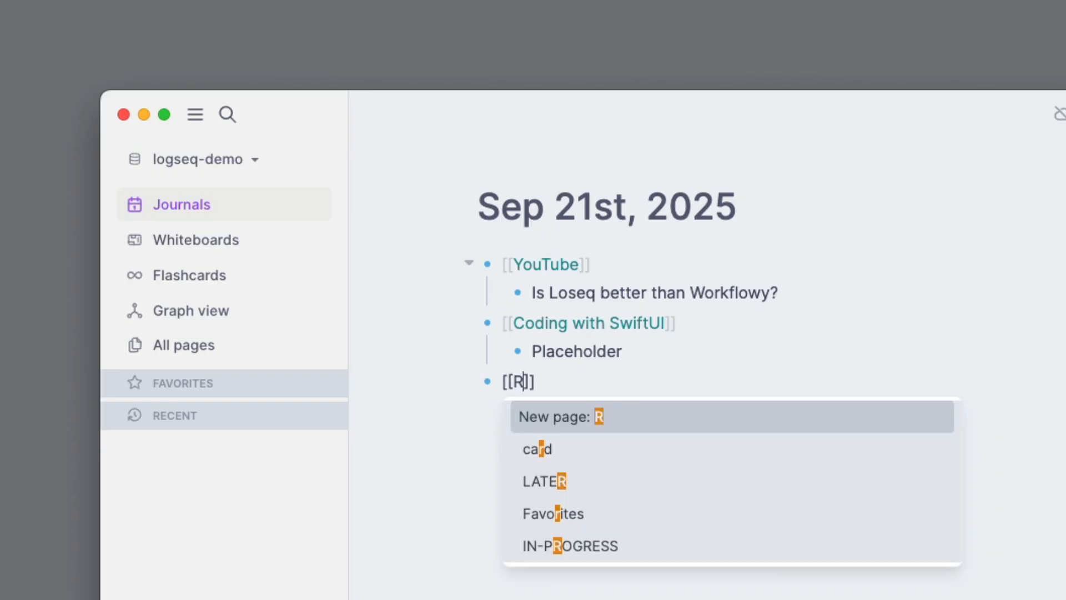
pyautogui.write('etro Gaming')
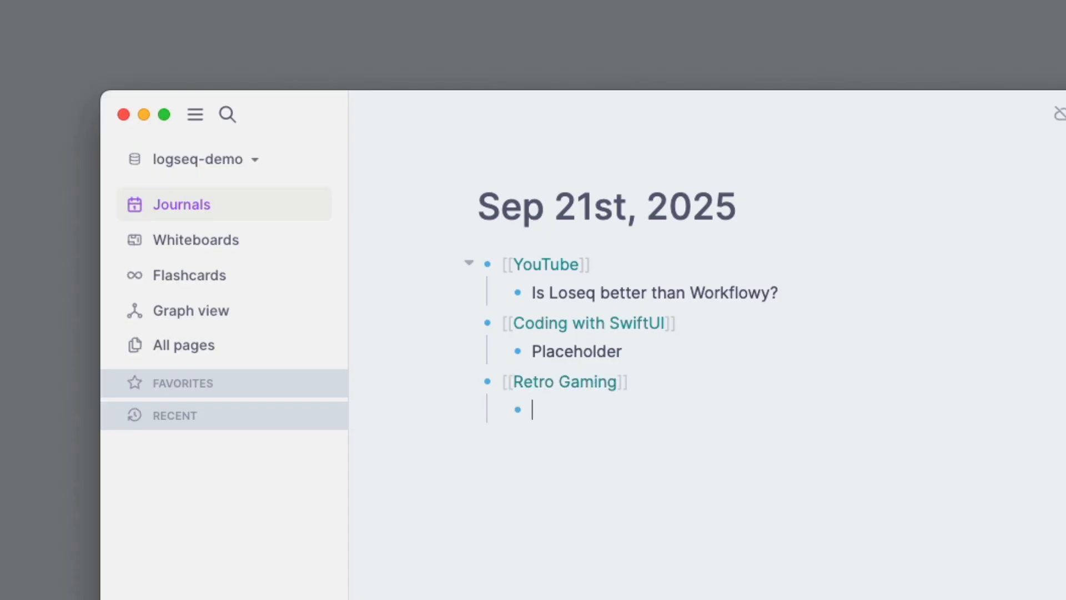
pyautogui.write('RG')
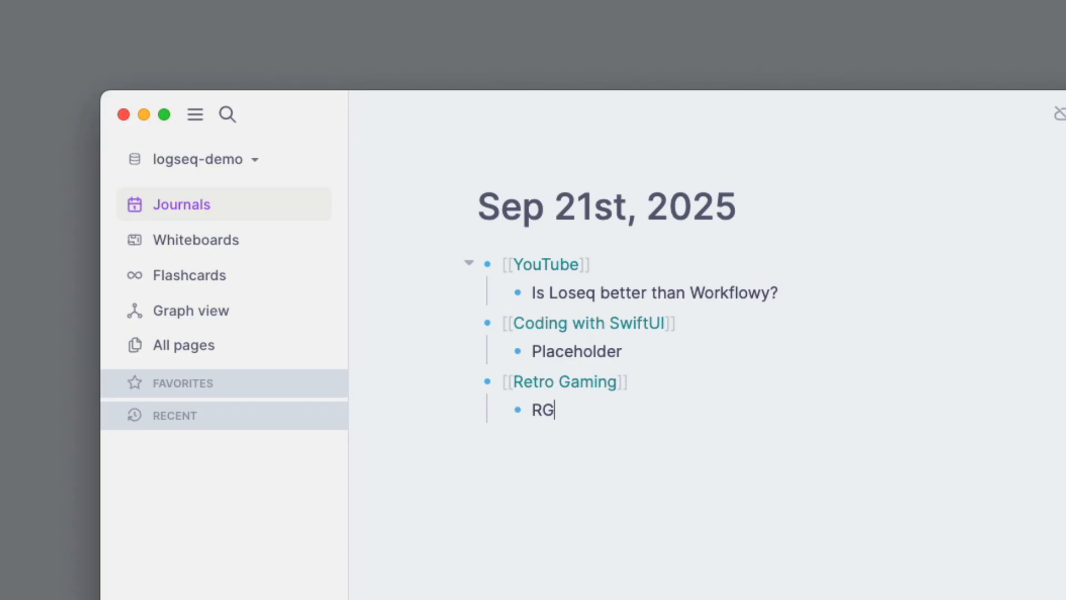
pyautogui.write('35XX')
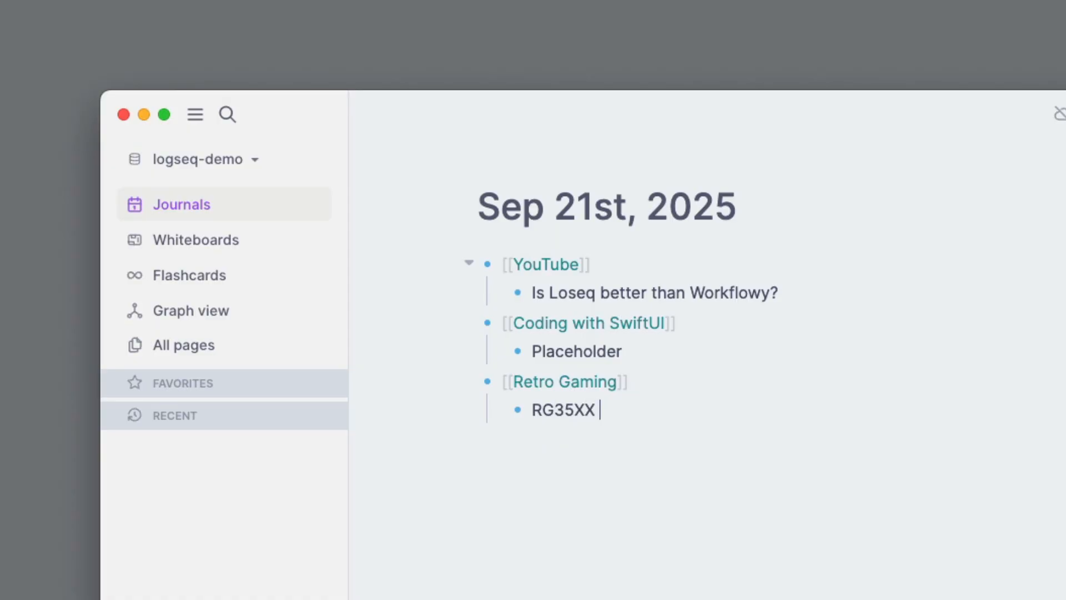
pyautogui.write('is the best emulator cons')
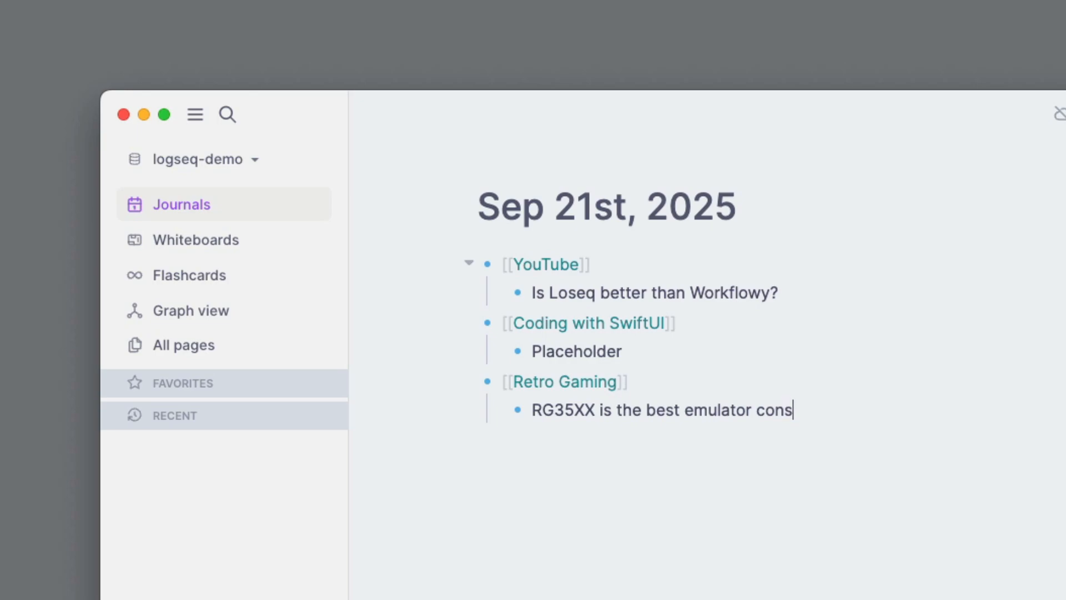
pyautogui.write('olue.')
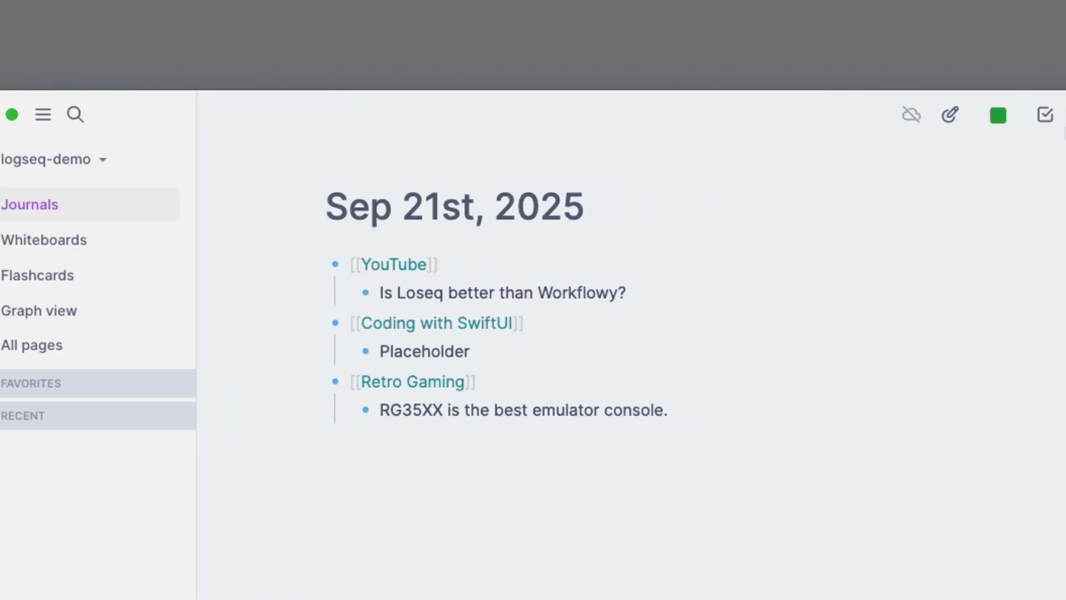
# Use the toolbar calendar to jump to the September 18, 2025 journal page.
pyautogui.click(43, 114)
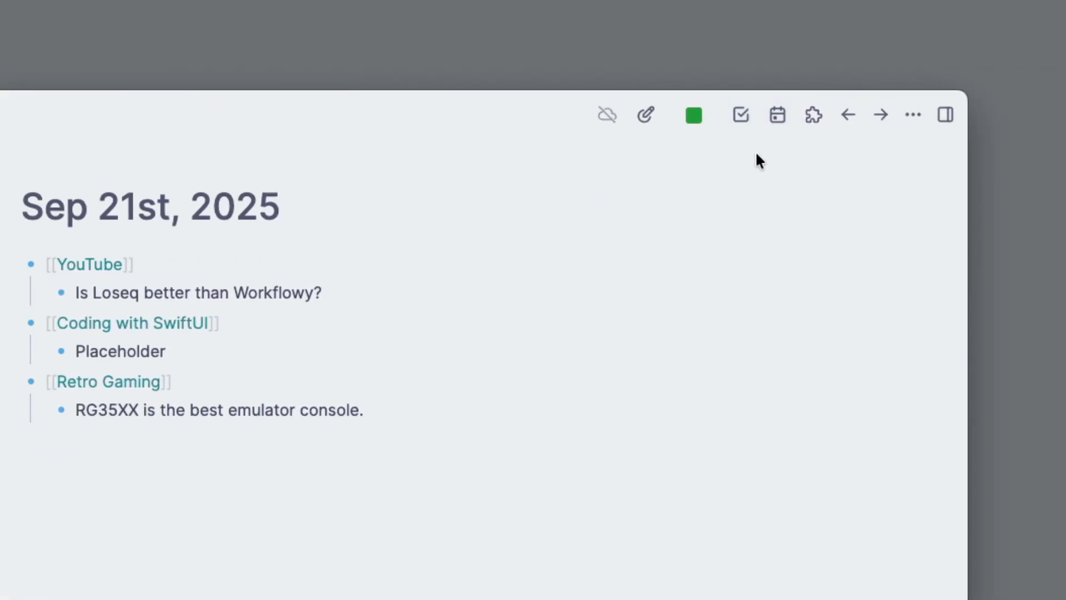
pyautogui.click(777, 115)
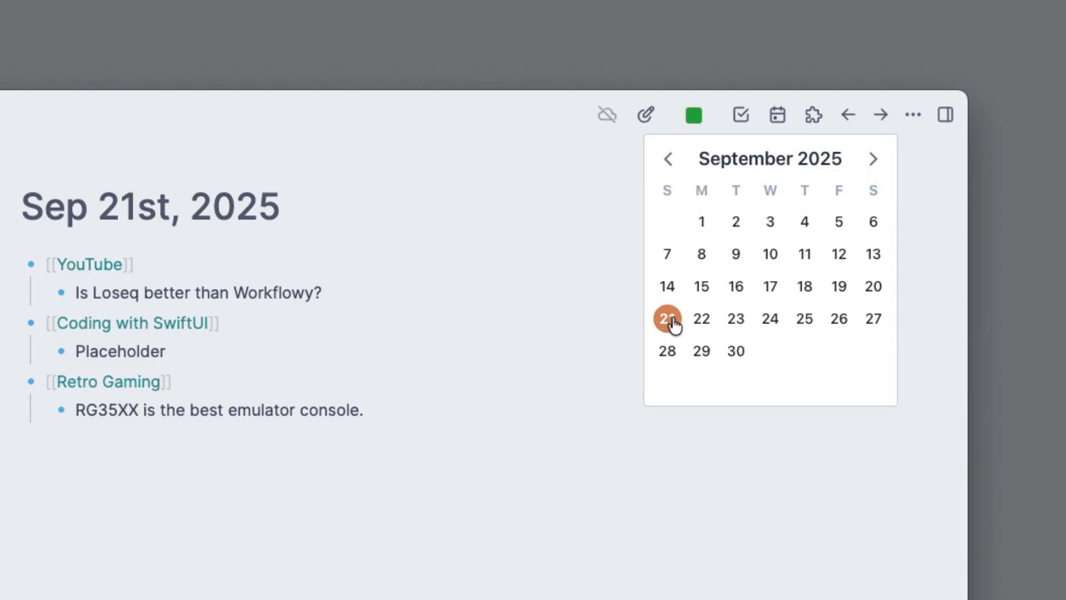
pyautogui.moveTo(687, 314)
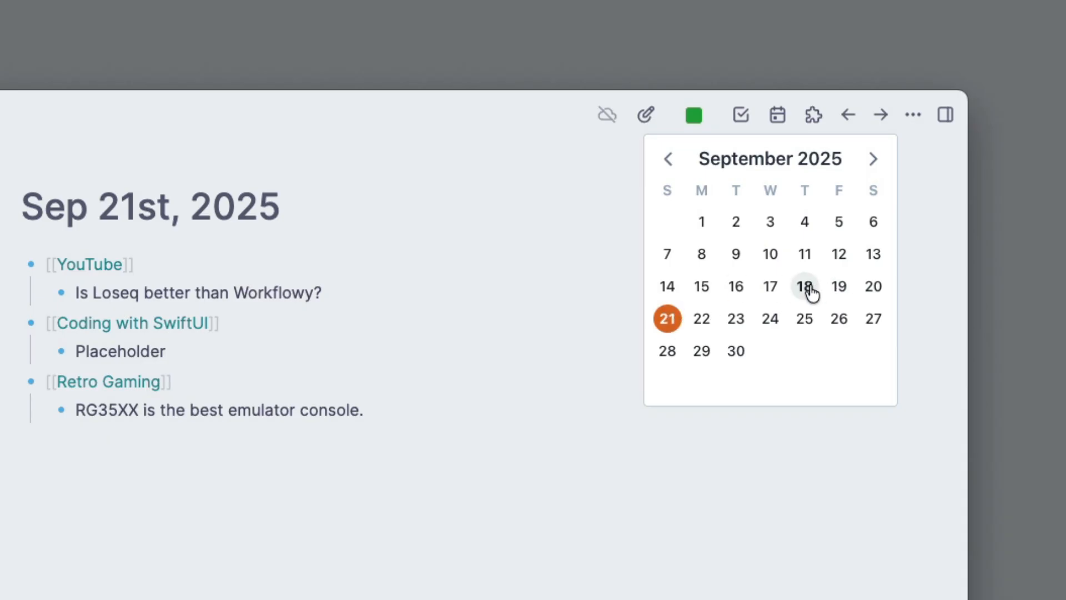
pyautogui.click(804, 286)
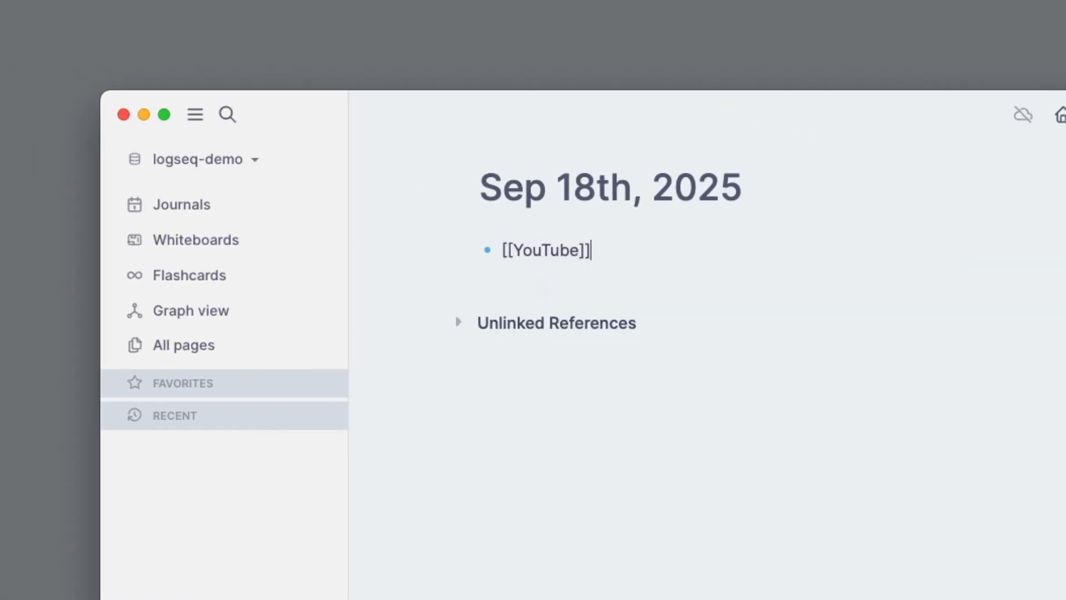
# Under [[YouTube]], note "Should I create a Youtube video about Logseq" and that it should show the customization options.
pyautogui.write('Sho')
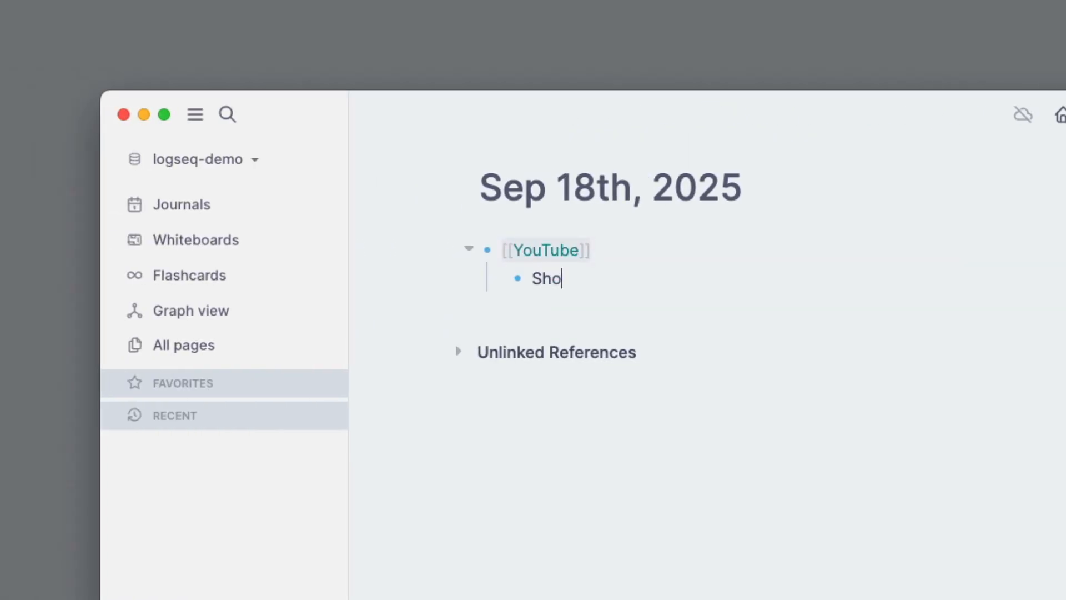
pyautogui.write('uld I c')
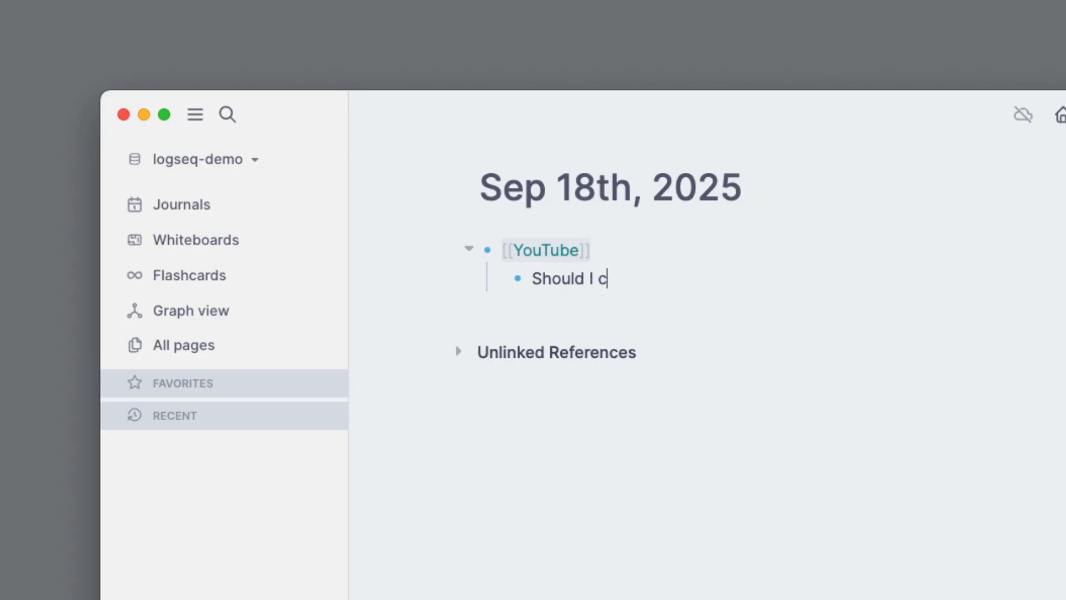
pyautogui.write('reate a Youtube v')
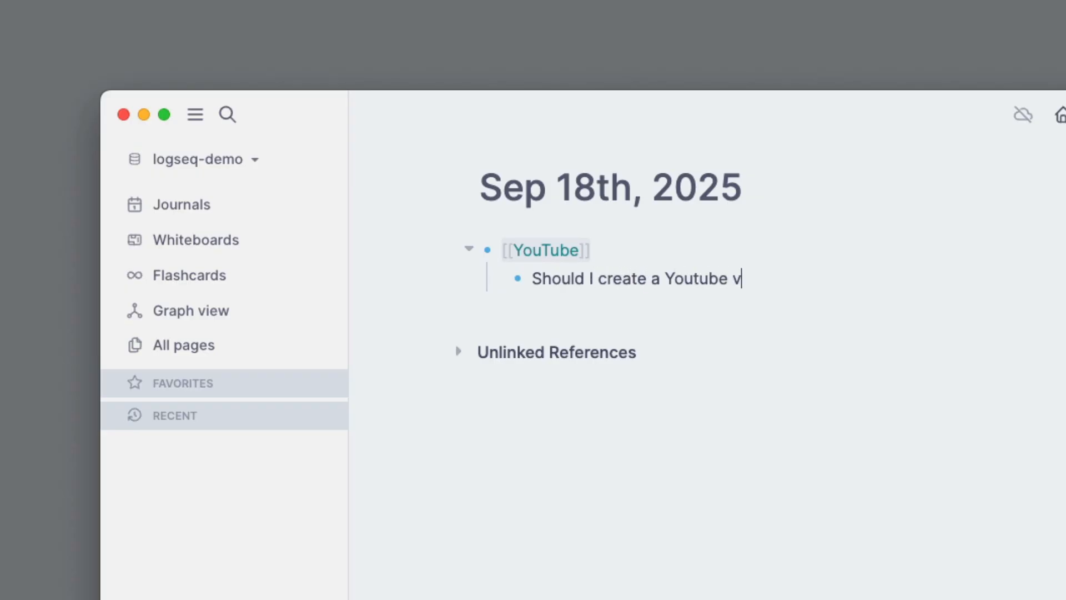
pyautogui.write('ideo about Logse')
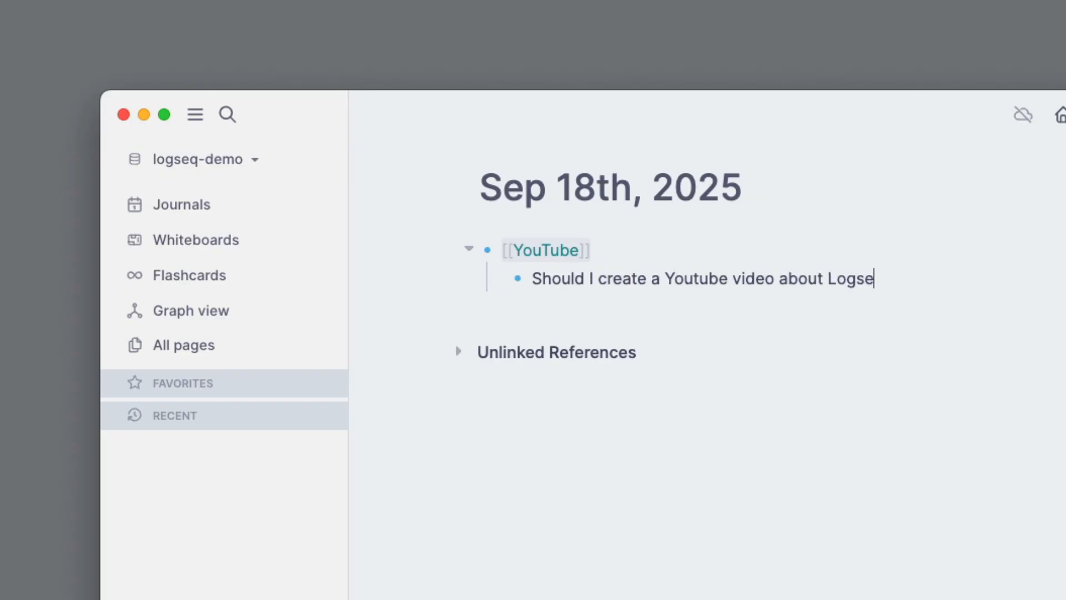
pyautogui.press('enter')
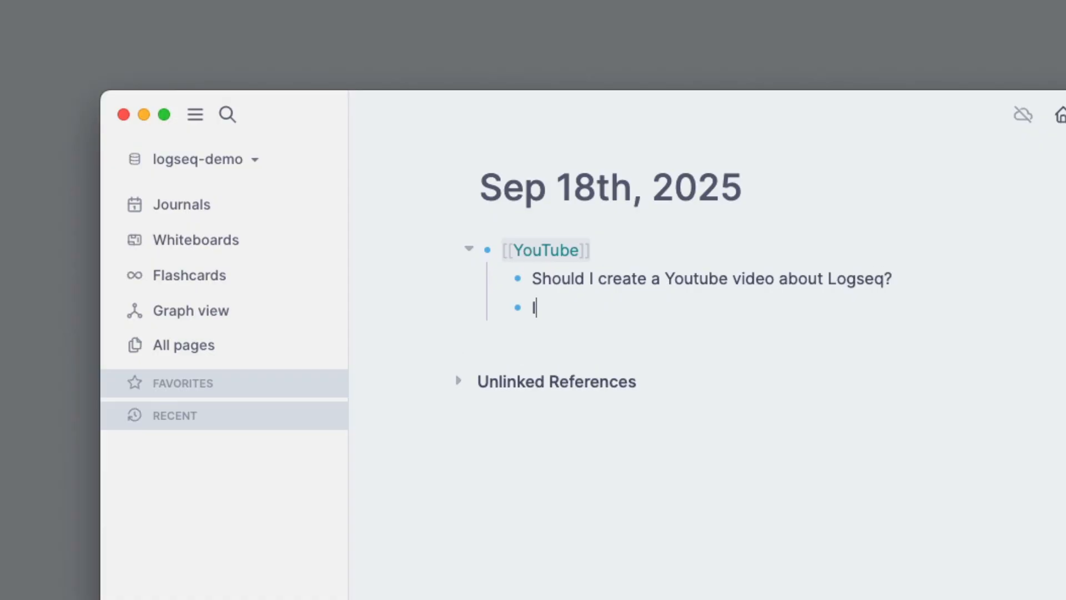
pyautogui.write('f so, it should show')
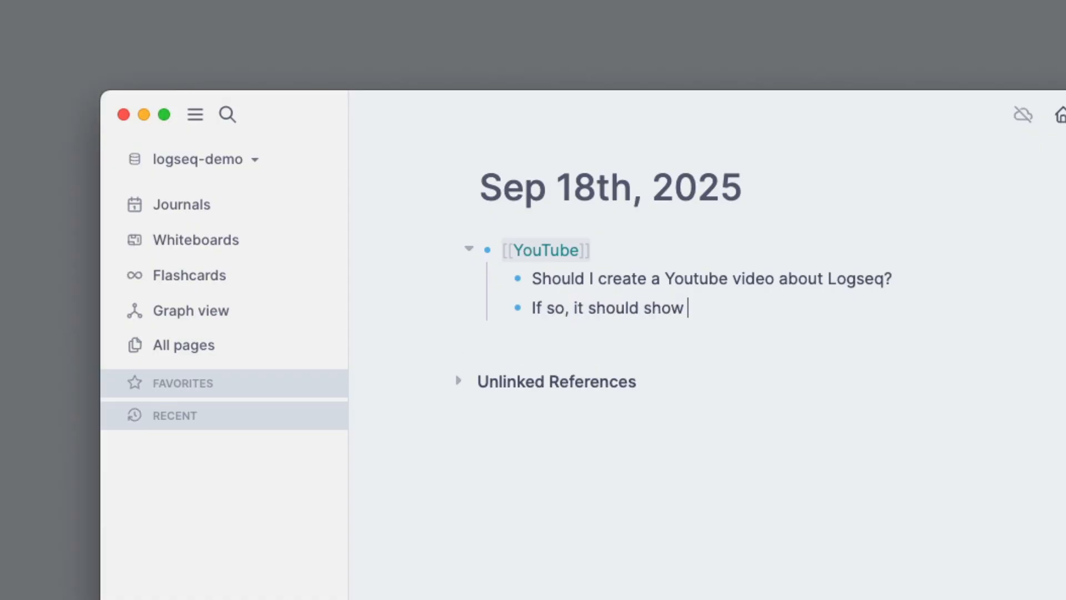
pyautogui.write('the customization option')
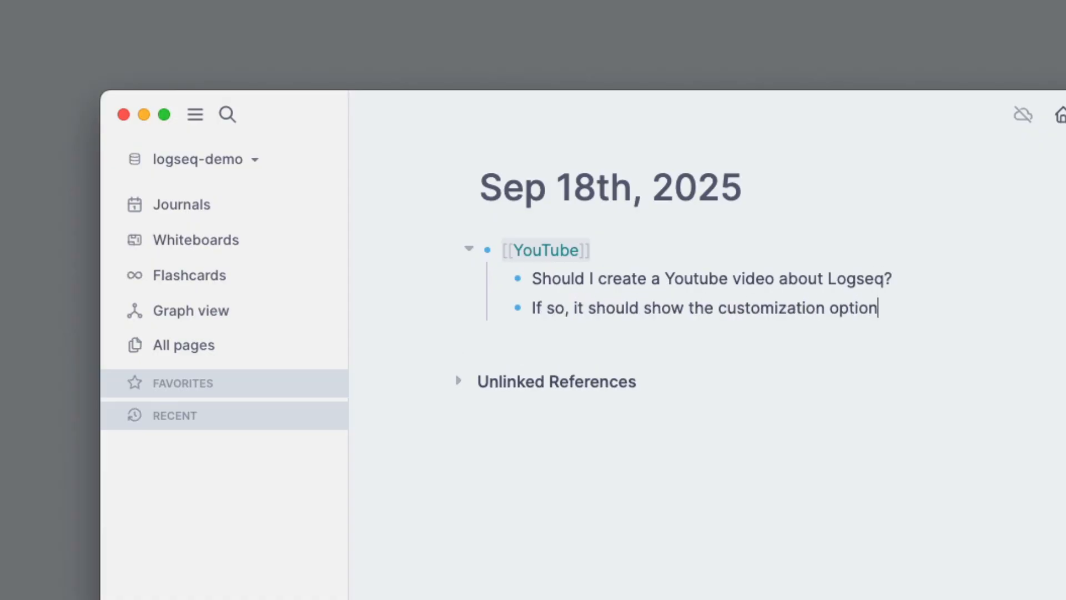
# Add notes "Tons of plugins to choose from." and "Should this a be a series?", starting a nested "Let me know" sub-note.
pyautogui.press('Enter')
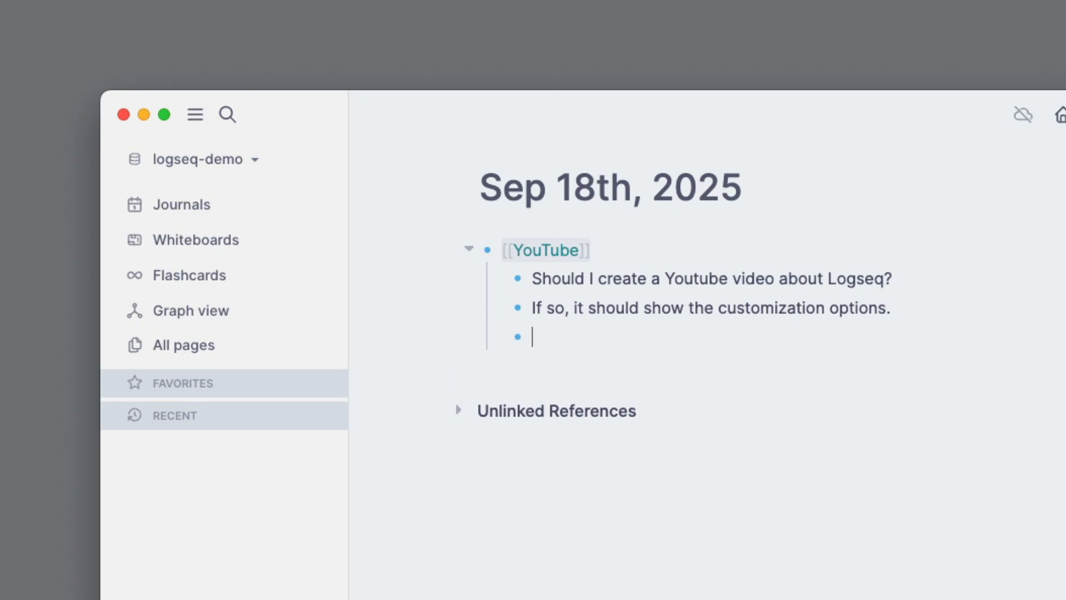
pyautogui.write('Tons of plugins t')
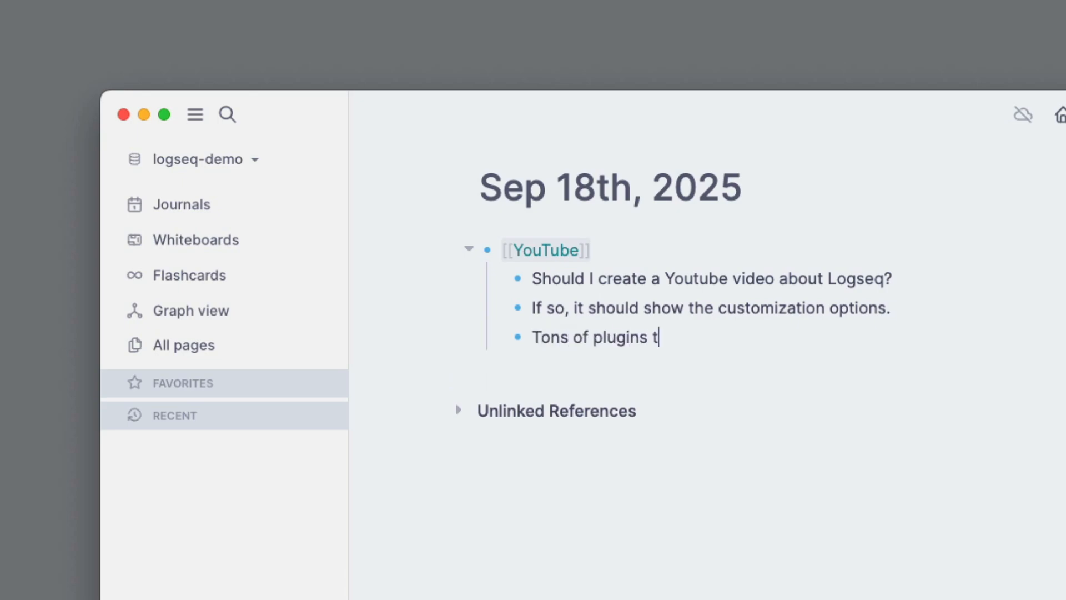
pyautogui.write('o choose from.')
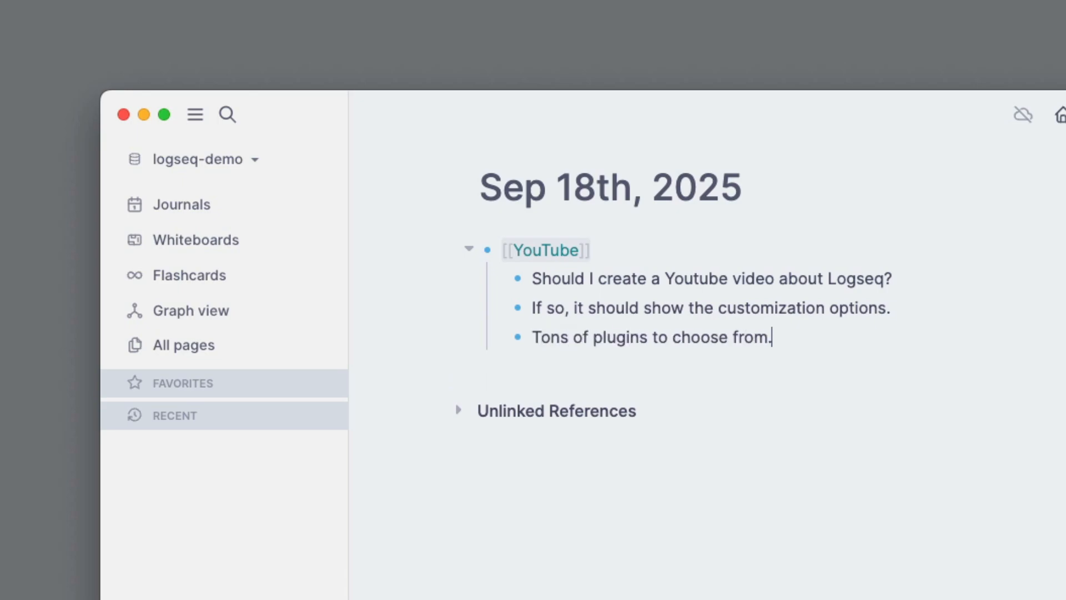
pyautogui.write('Should this a be a series?')
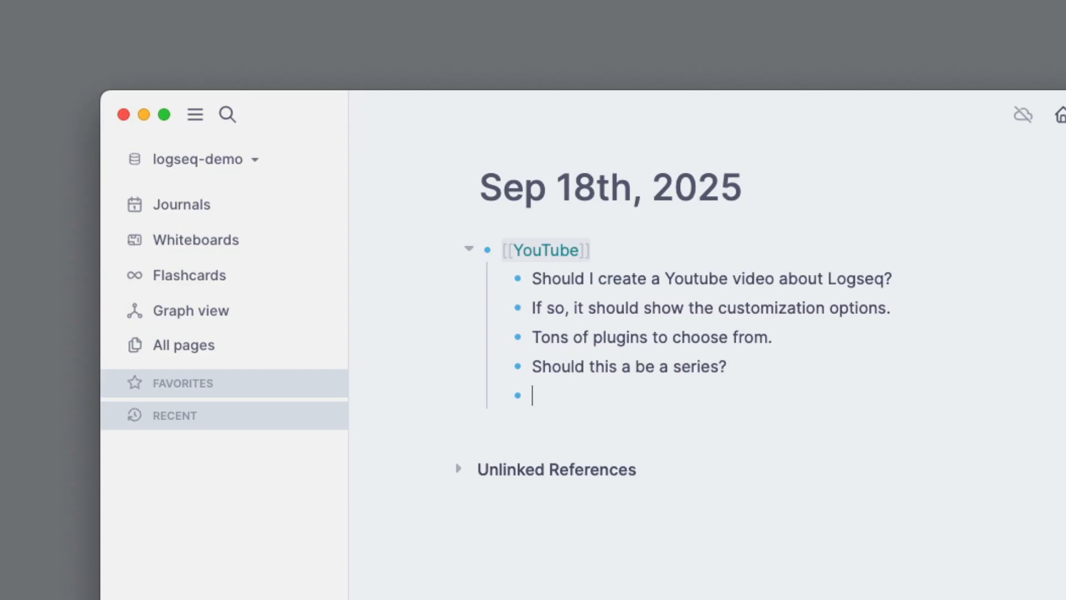
pyautogui.write('Let me know i')
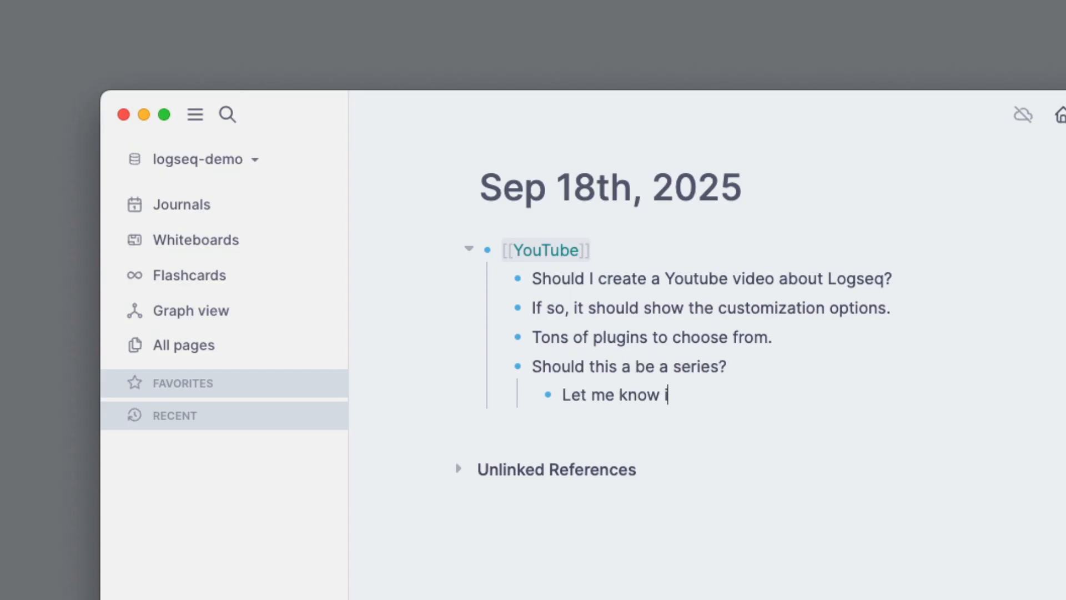
# Finish the sub-note "Let me know in the comments :)" and go to the YouTube page.
pyautogui.write('n the comments :)')
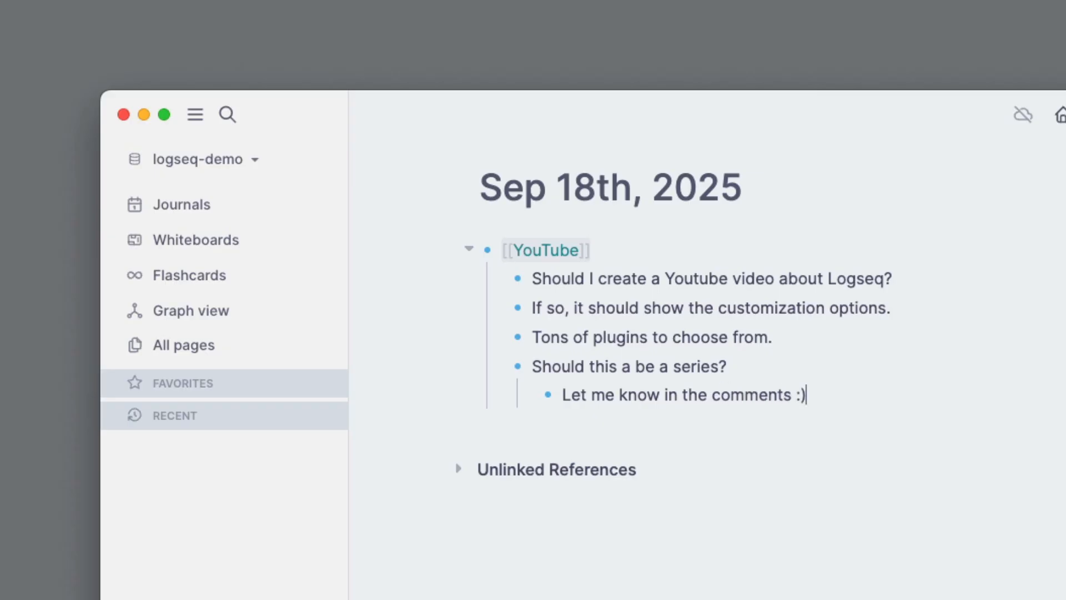
pyautogui.moveTo(540, 257)
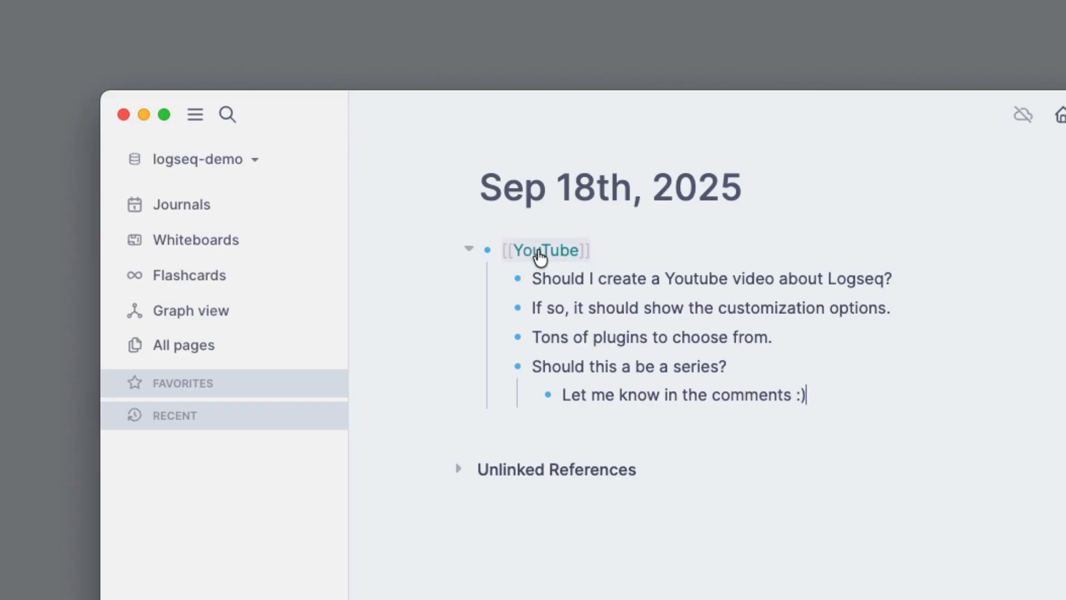
pyautogui.click(545, 250)
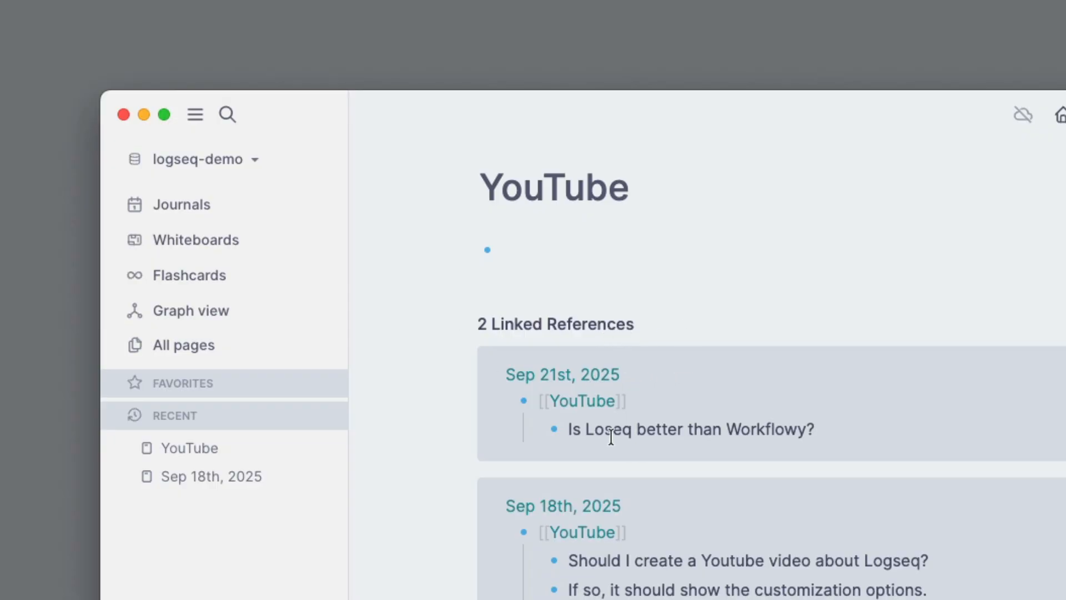
pyautogui.moveTo(583, 437)
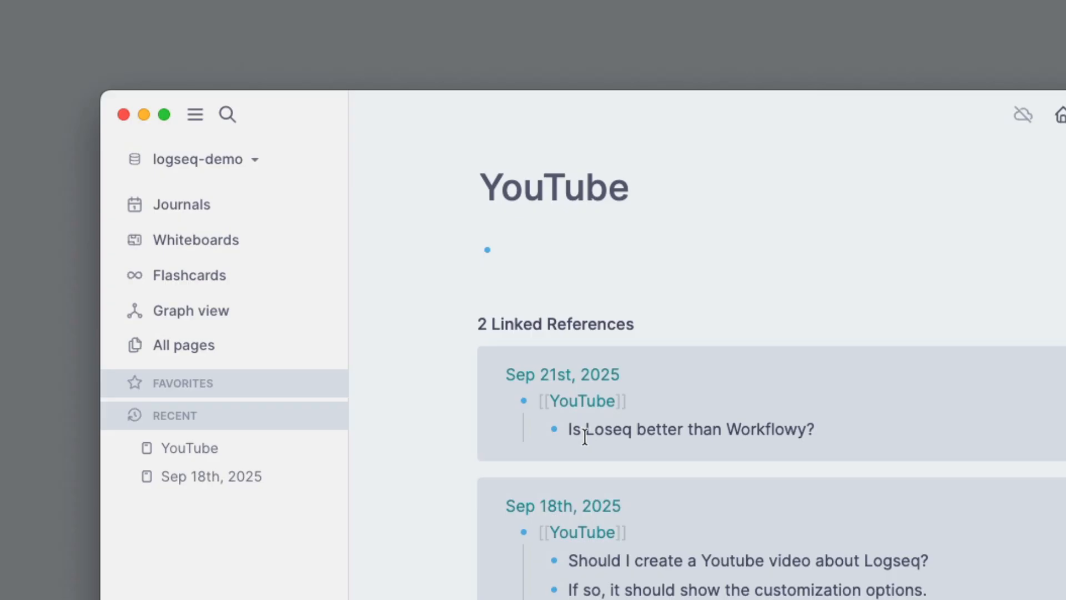
# Review the YouTube page's Linked References from Sep 21st and Sep 18th, then focus its empty block.
pyautogui.scroll(-3)
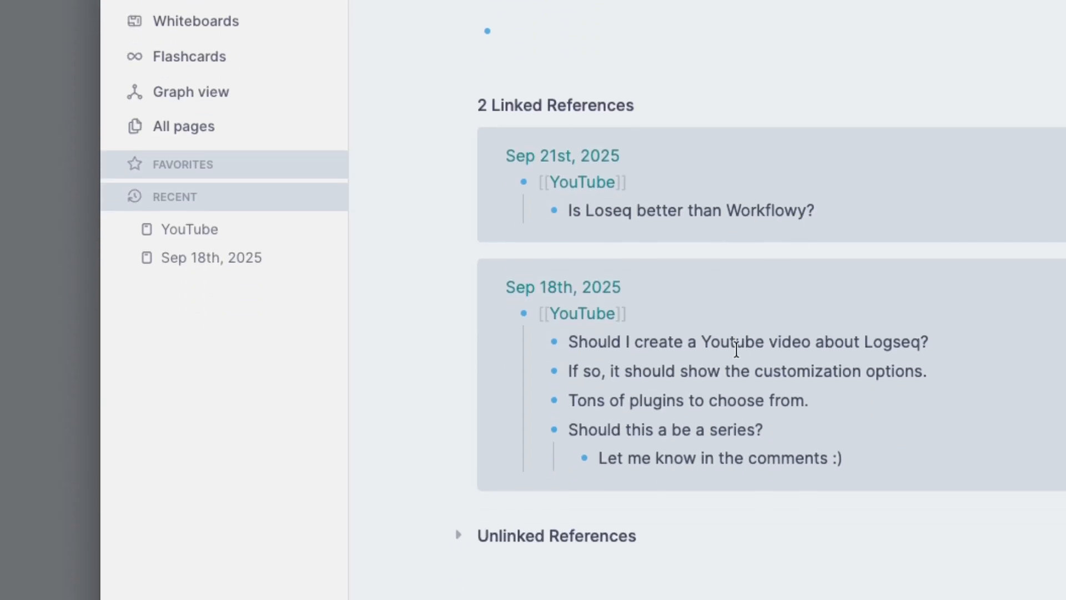
pyautogui.scroll(3)
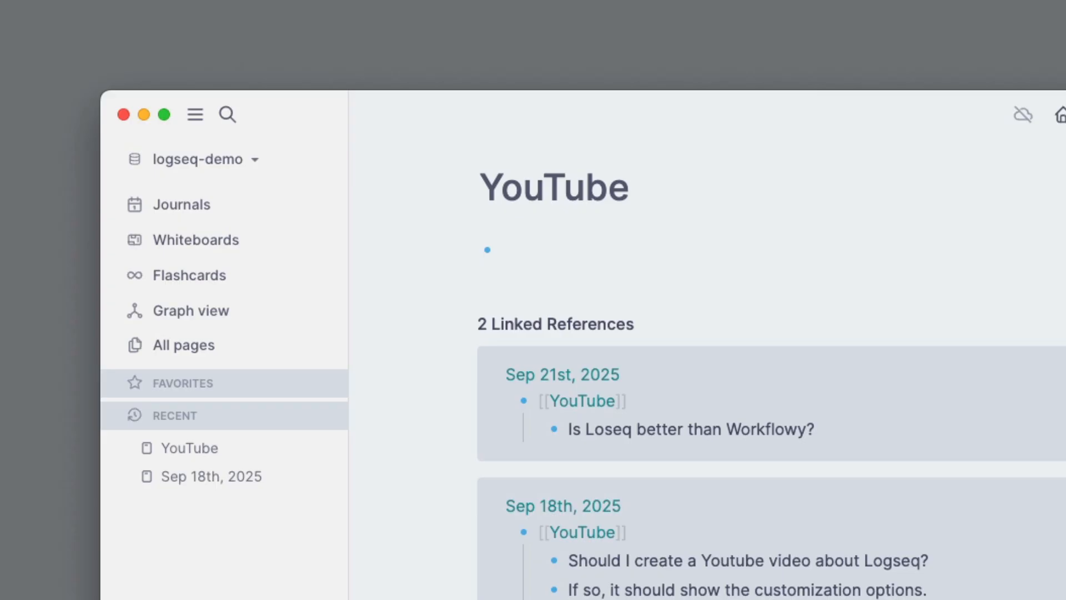
pyautogui.moveTo(644, 583)
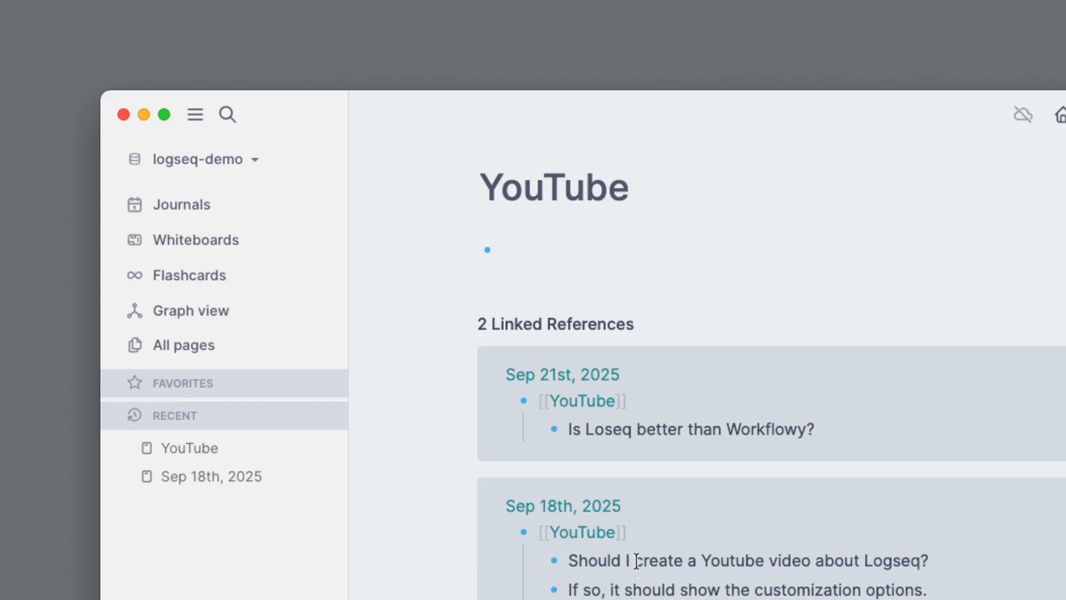
pyautogui.click(503, 250)
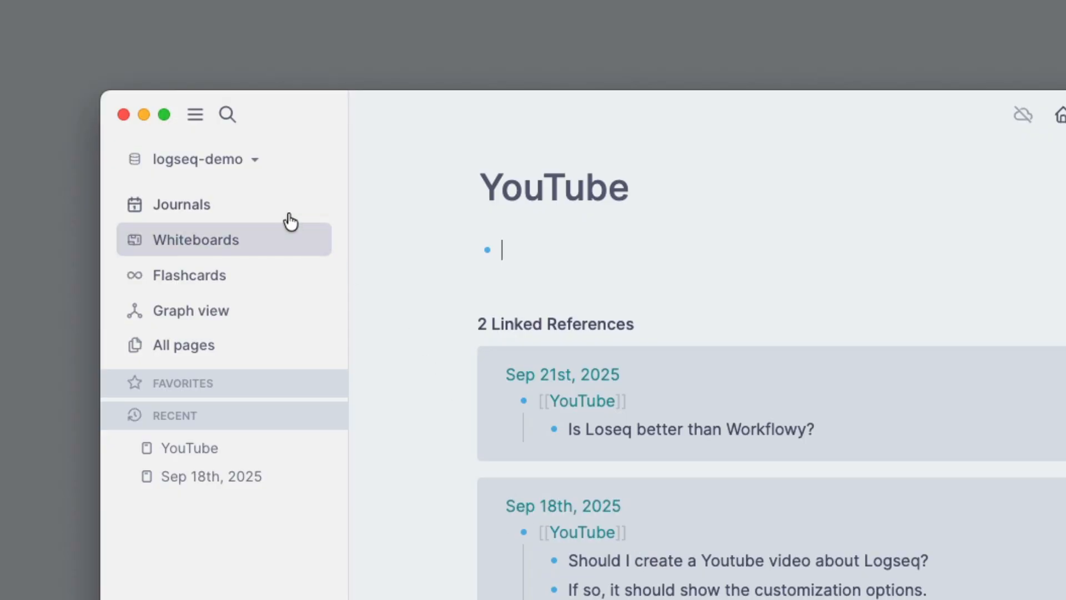
# Back in the journals, add a [[Video Editing]] link to the Sep 21st page.
pyautogui.click(181, 204)
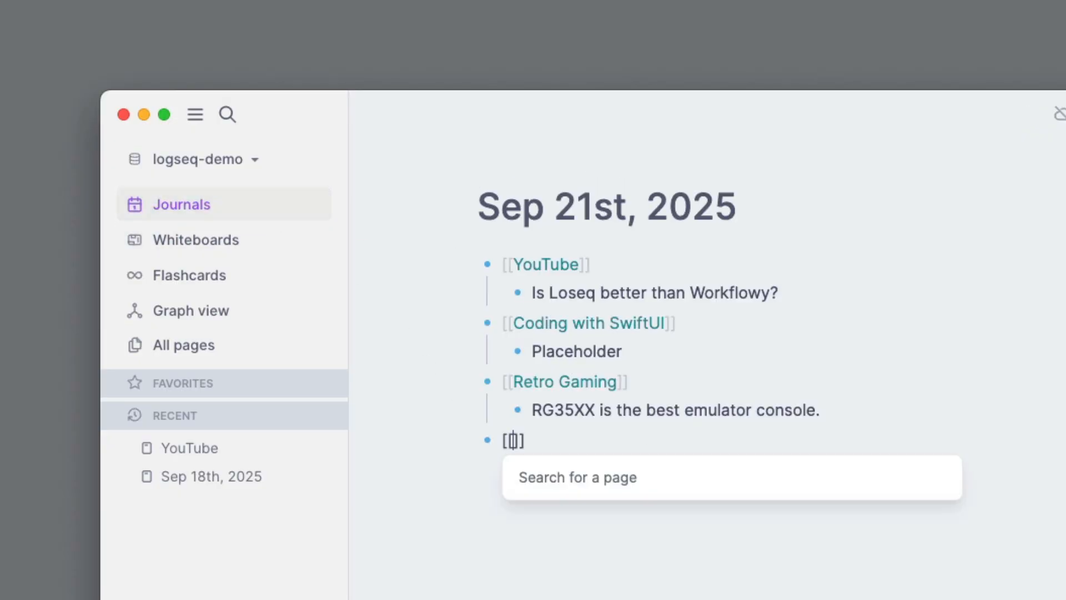
pyautogui.write('Video Editing')
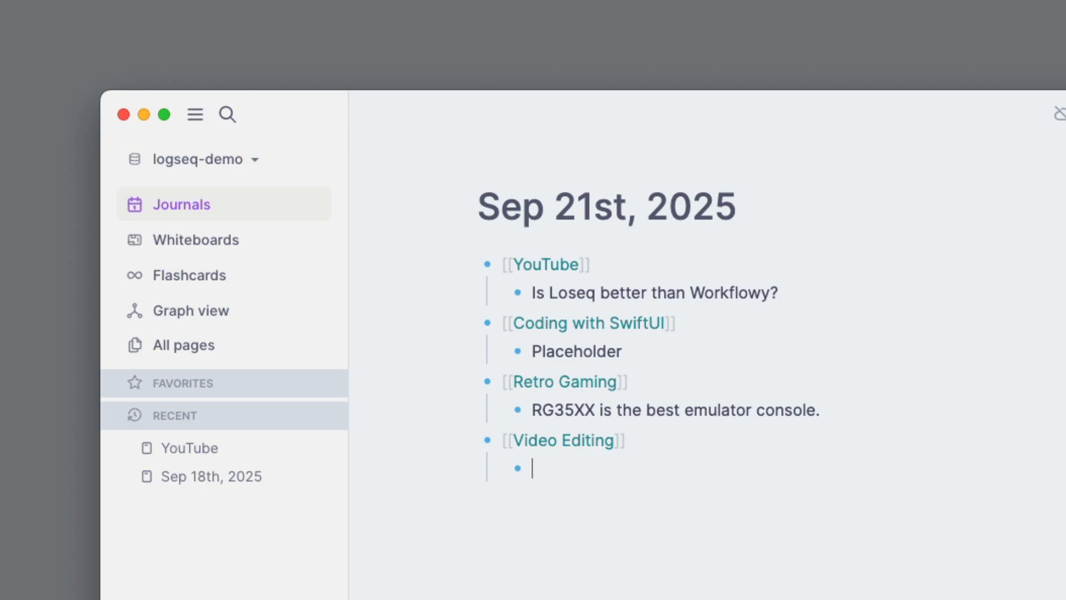
# Under Video Editing, write "Should I edit #YouTube a video later?" with YouTube picked from the page search.
pyautogui.write('Sho')
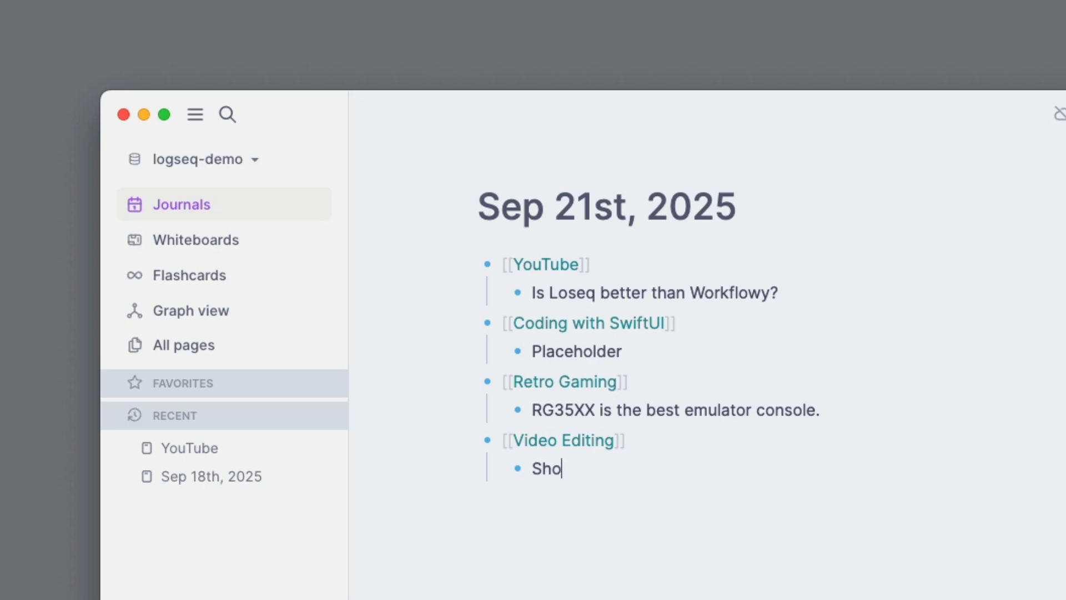
pyautogui.write('uld I edit')
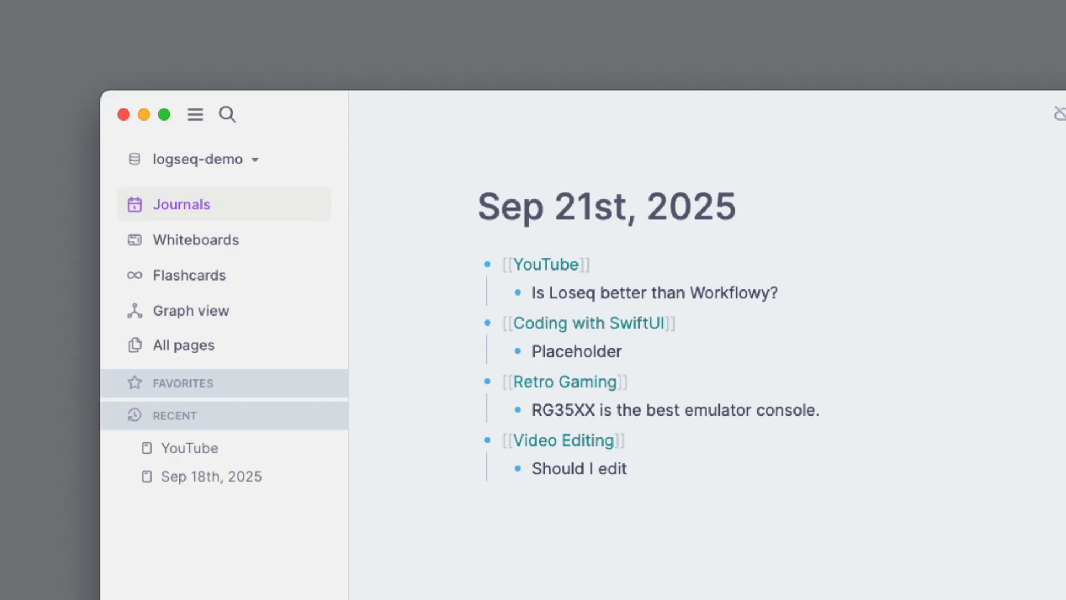
pyautogui.write('#')
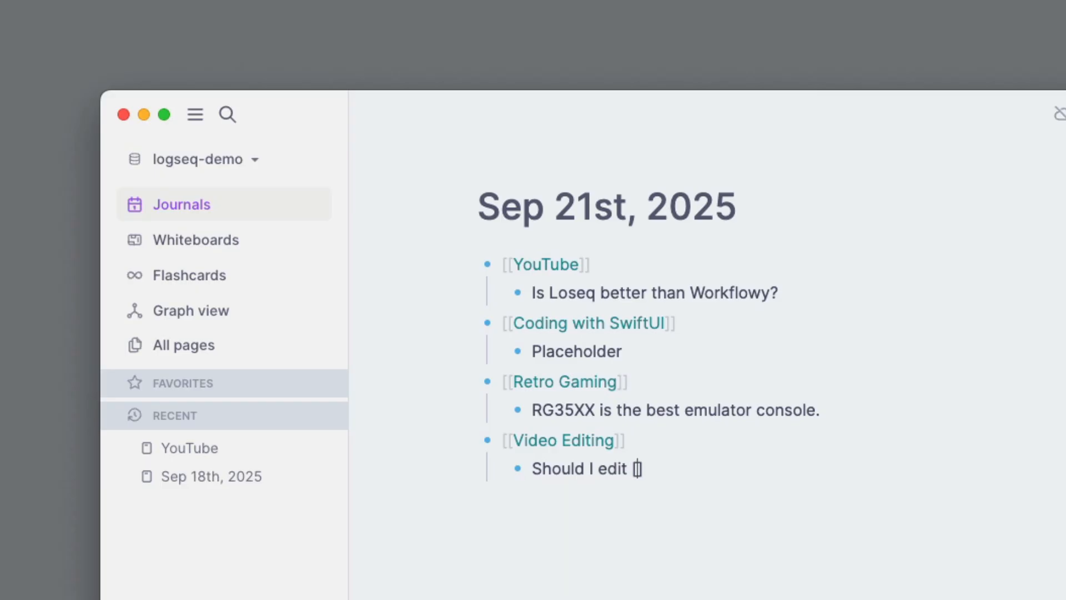
pyautogui.write('[[')
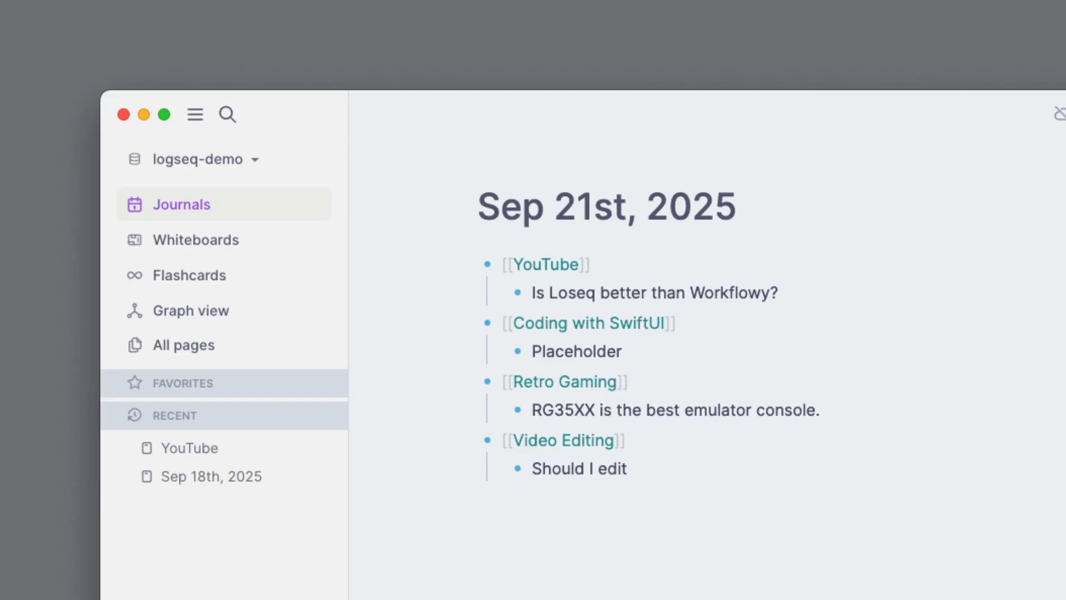
pyautogui.write('#')
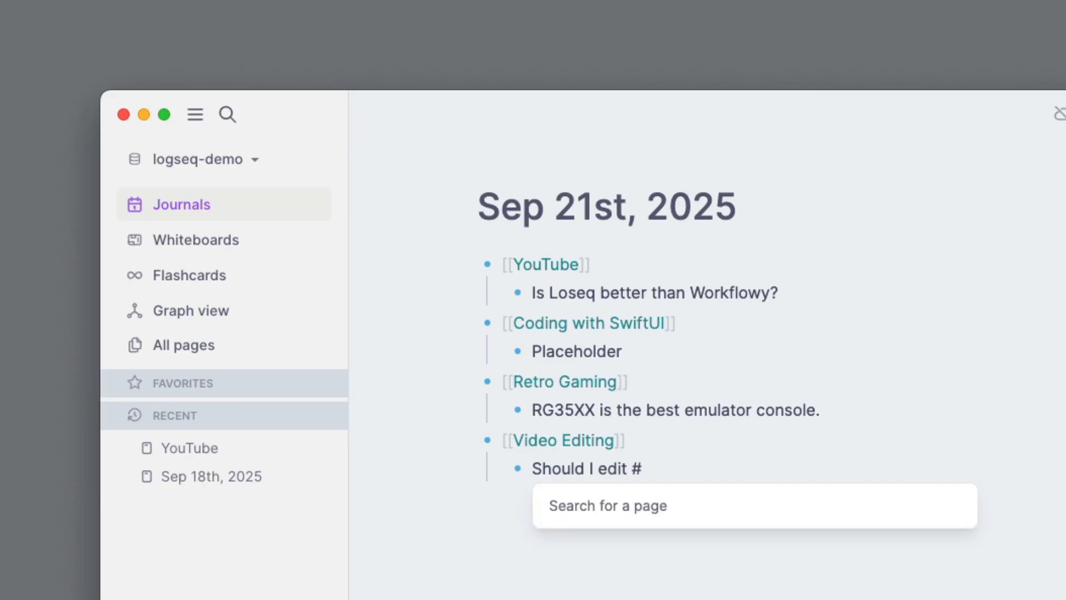
pyautogui.write('YouTube')
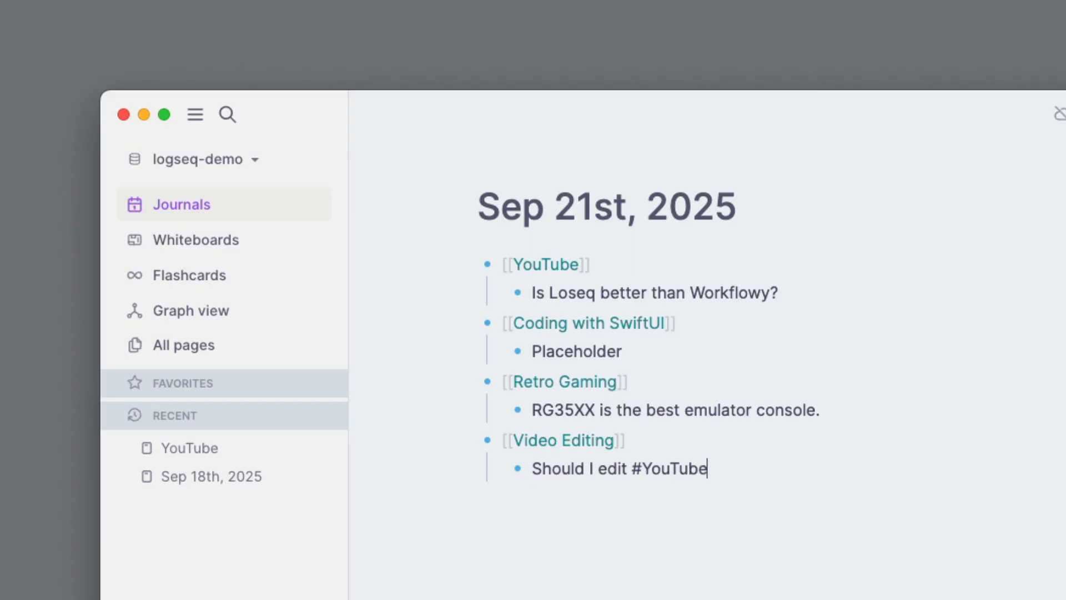
pyautogui.write('a video lat')
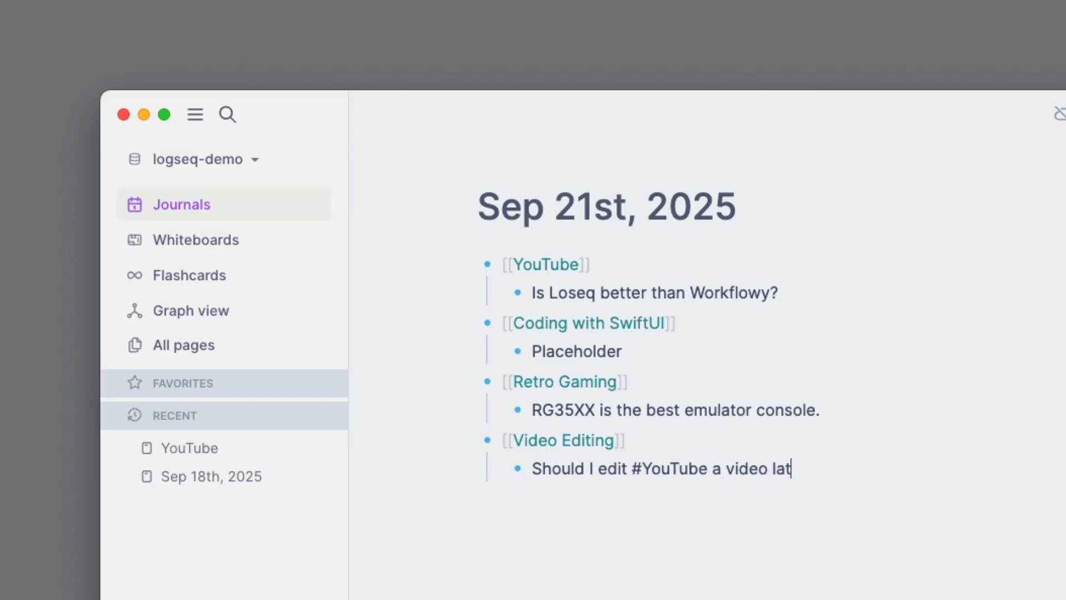
pyautogui.write('er?')
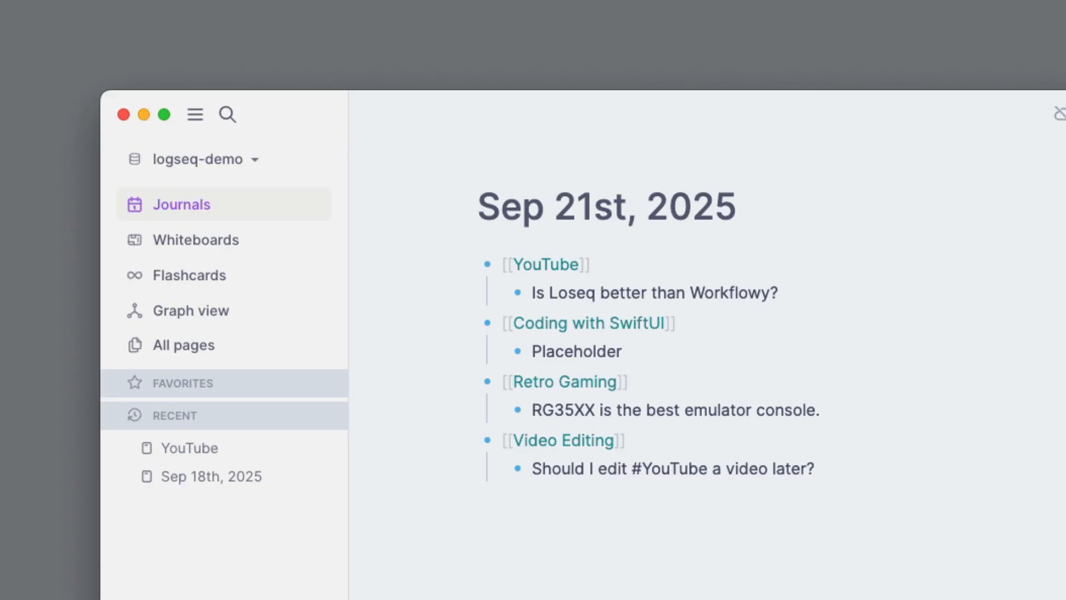
pyautogui.press('Return')
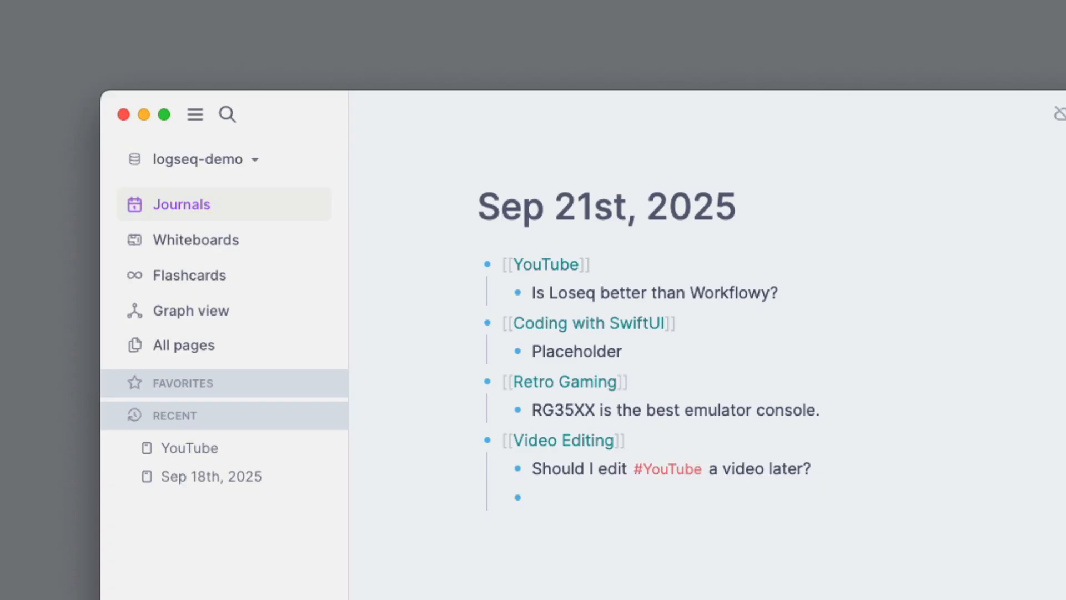
pyautogui.click(543, 264)
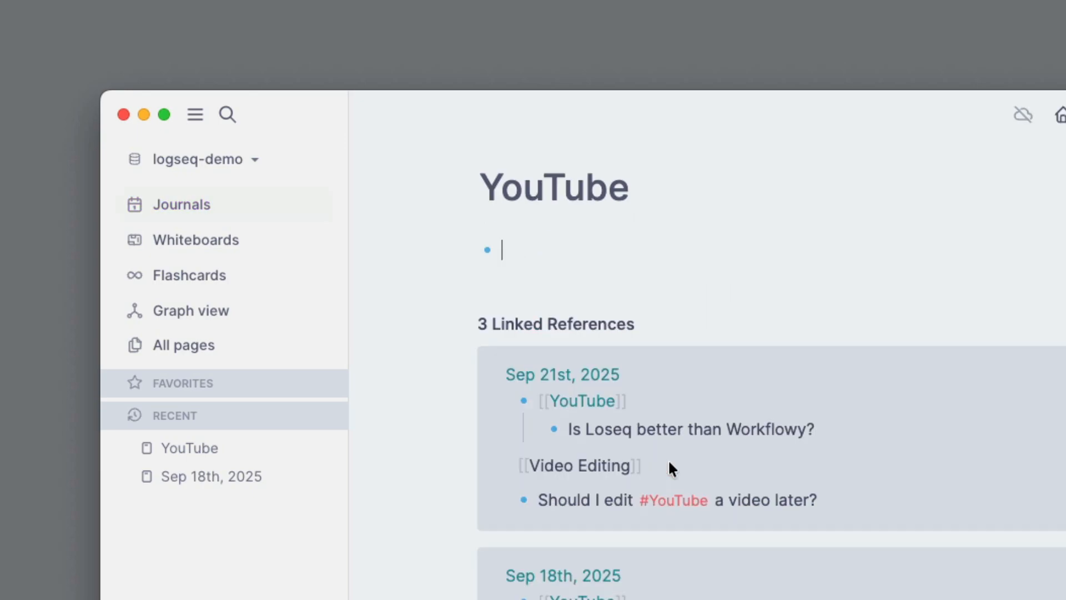
pyautogui.moveTo(578, 207)
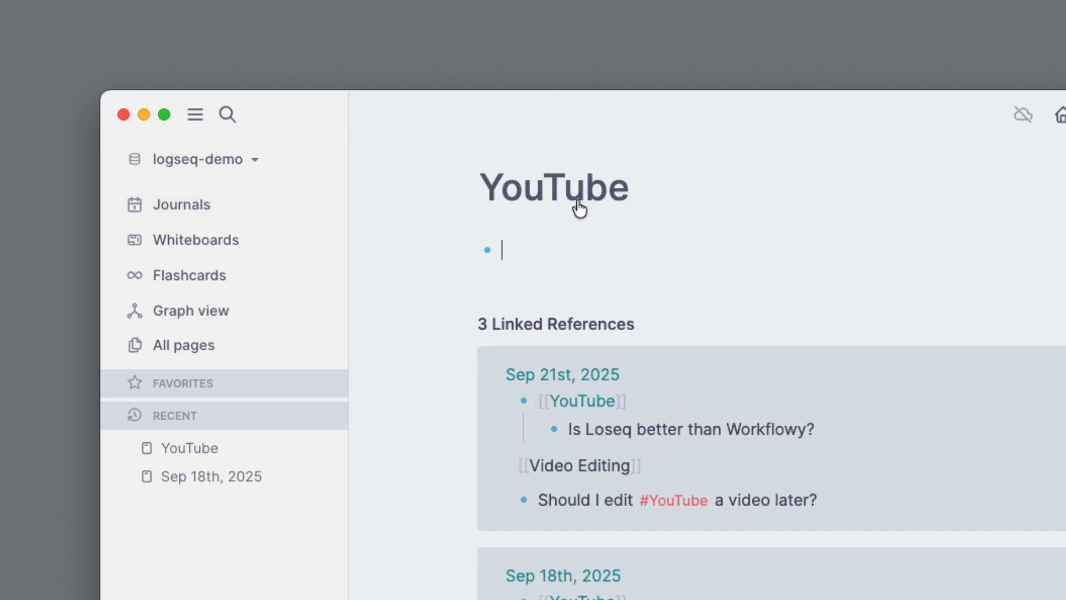
pyautogui.moveTo(601, 492)
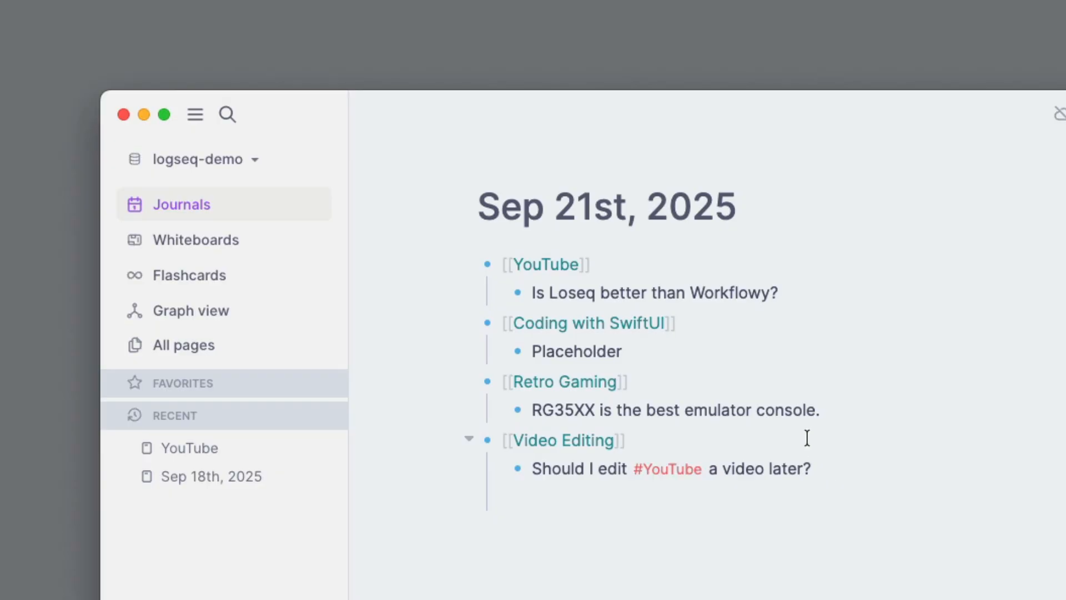
# Try ### prefixes and the /h2 and /heading slash commands on the topic blocks.
pyautogui.click(544, 264)
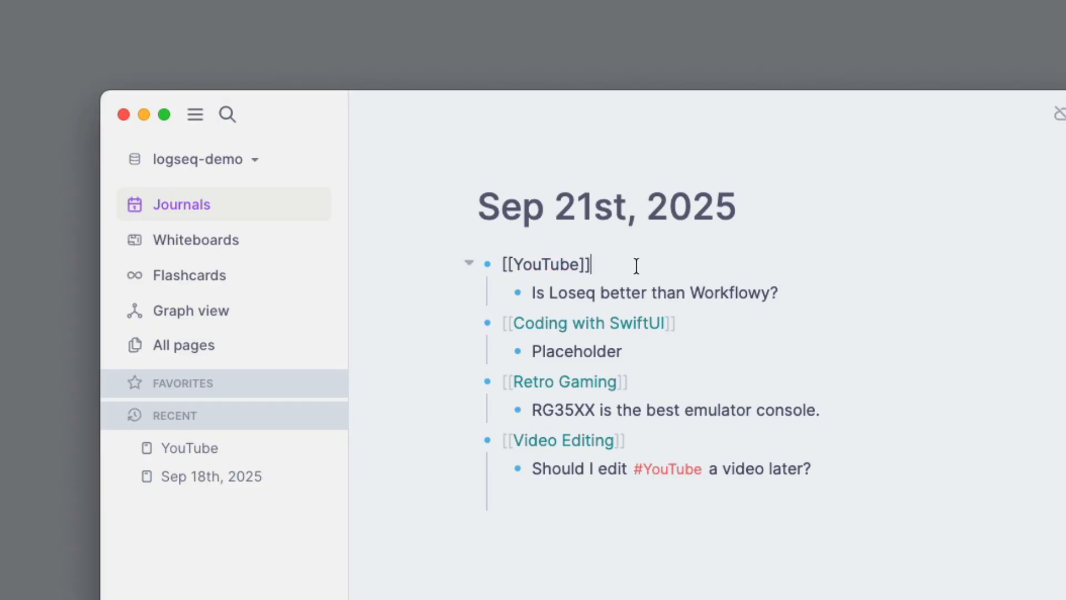
pyautogui.write('###')
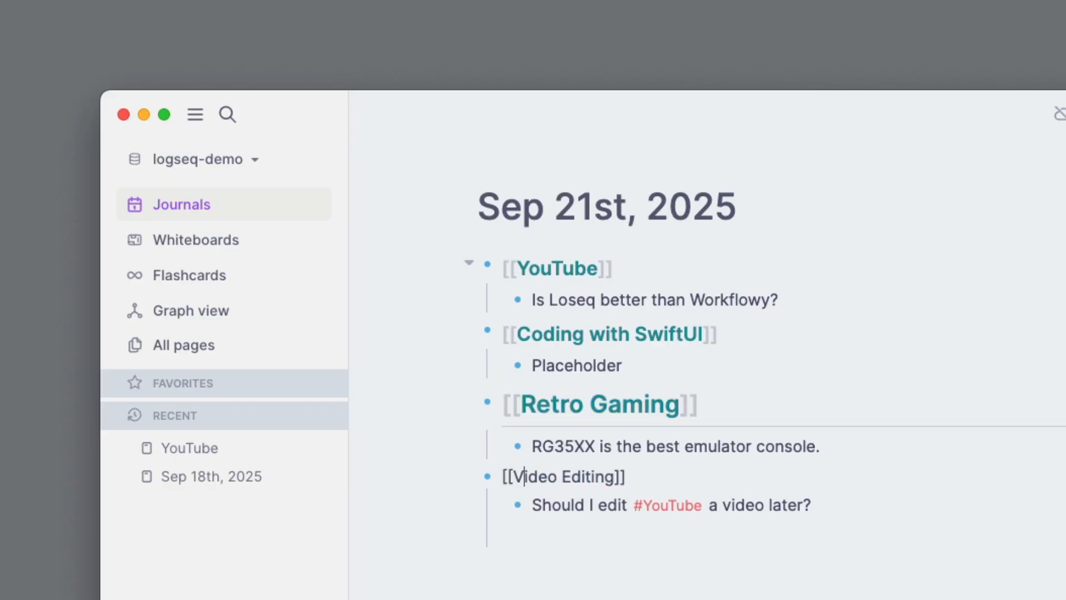
pyautogui.moveTo(611, 228)
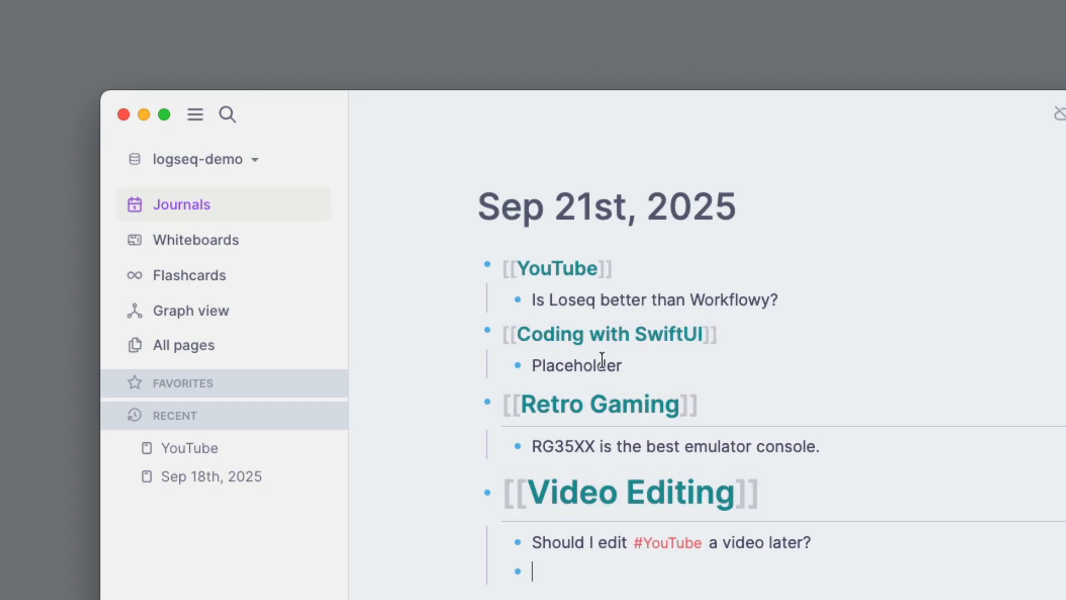
pyautogui.write('/')
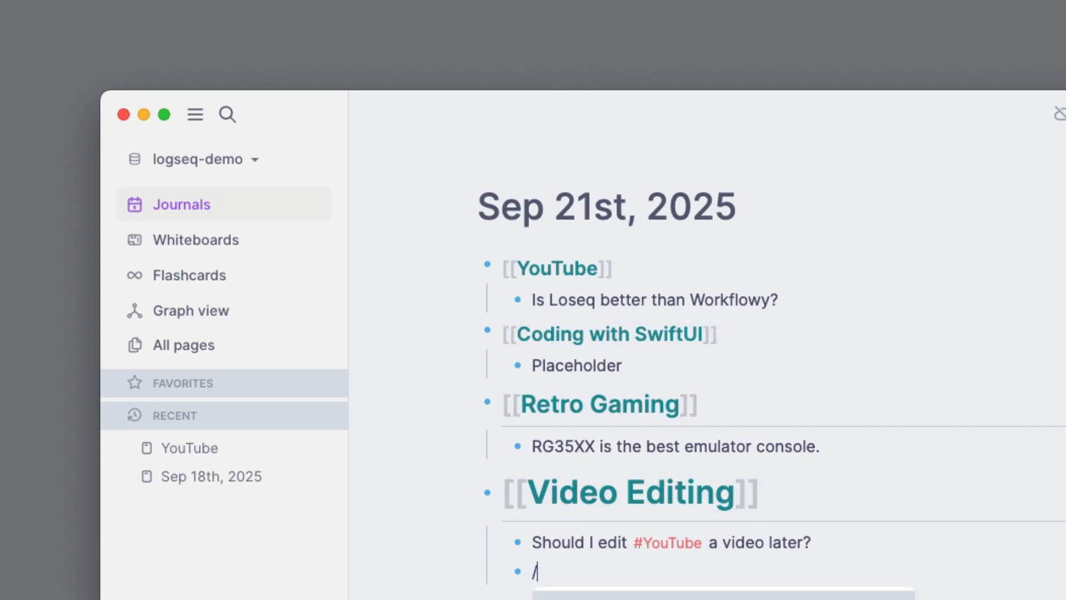
pyautogui.write('/')
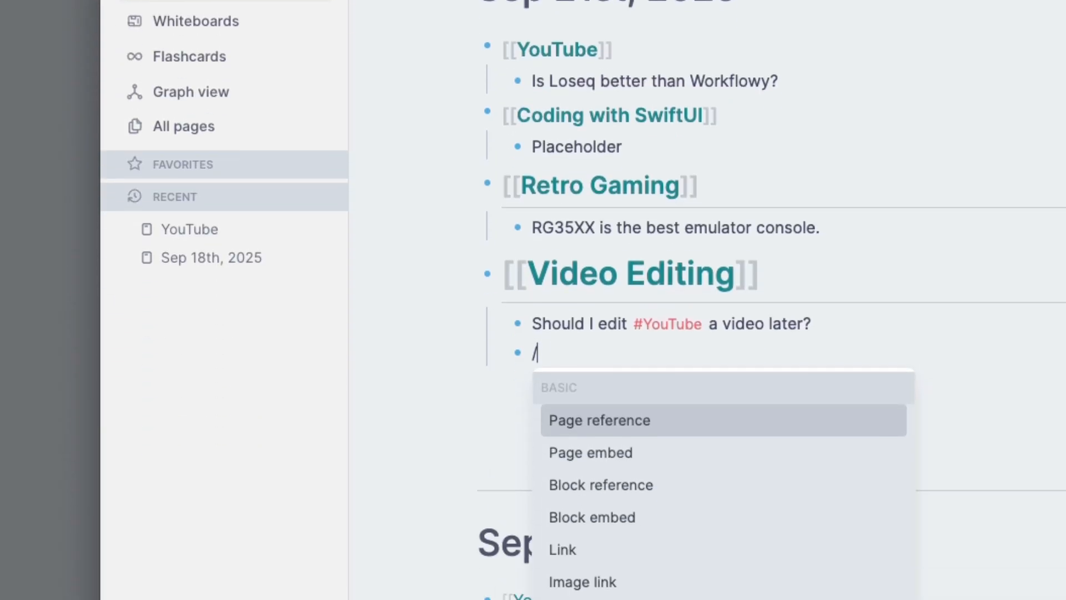
pyautogui.write('h2')
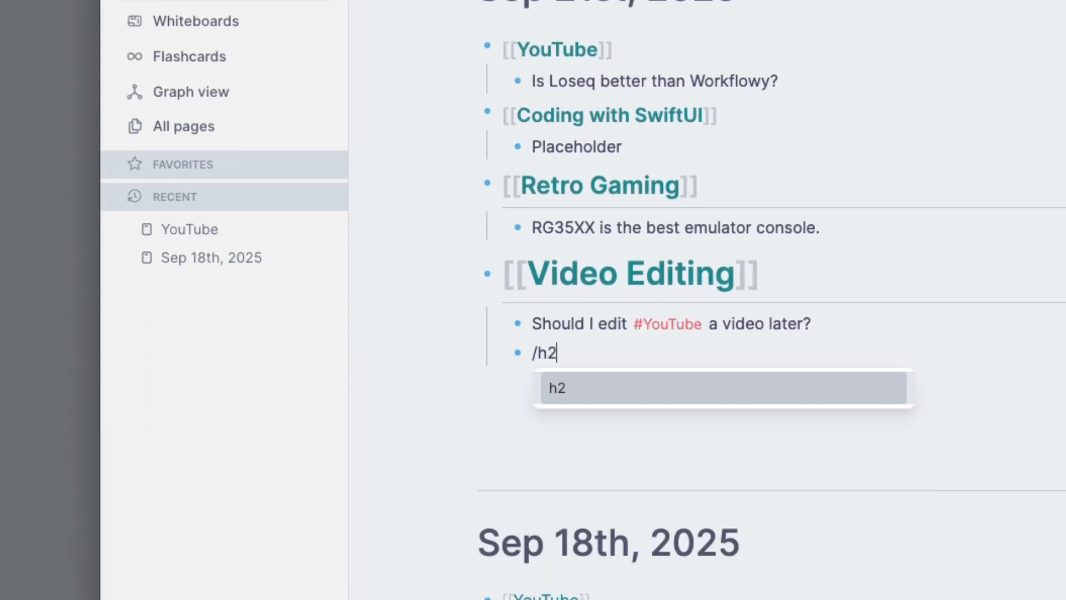
pyautogui.press('Backspace')
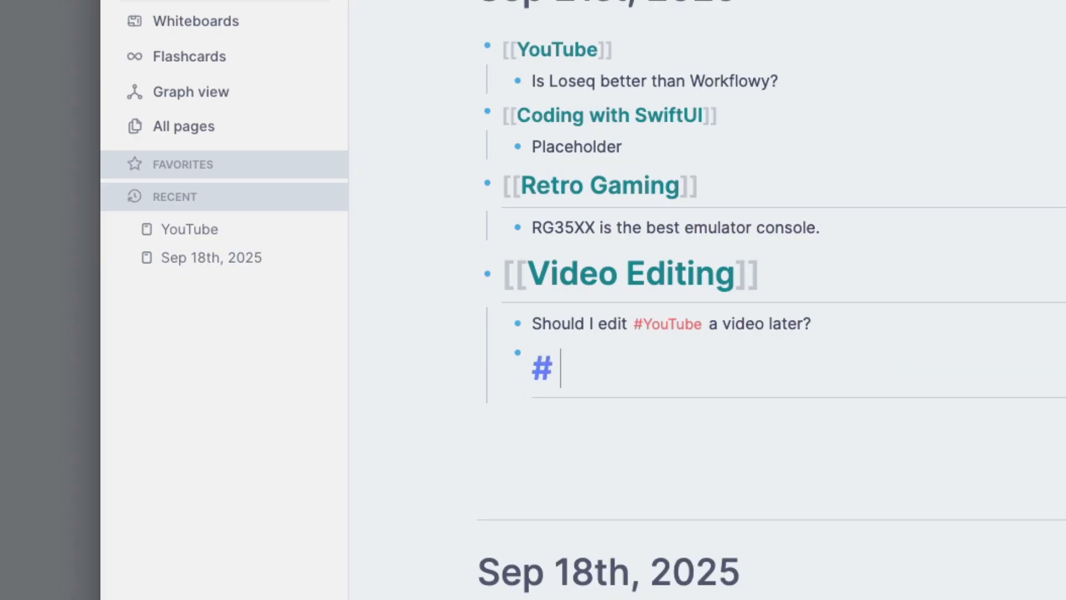
pyautogui.write('/hea')
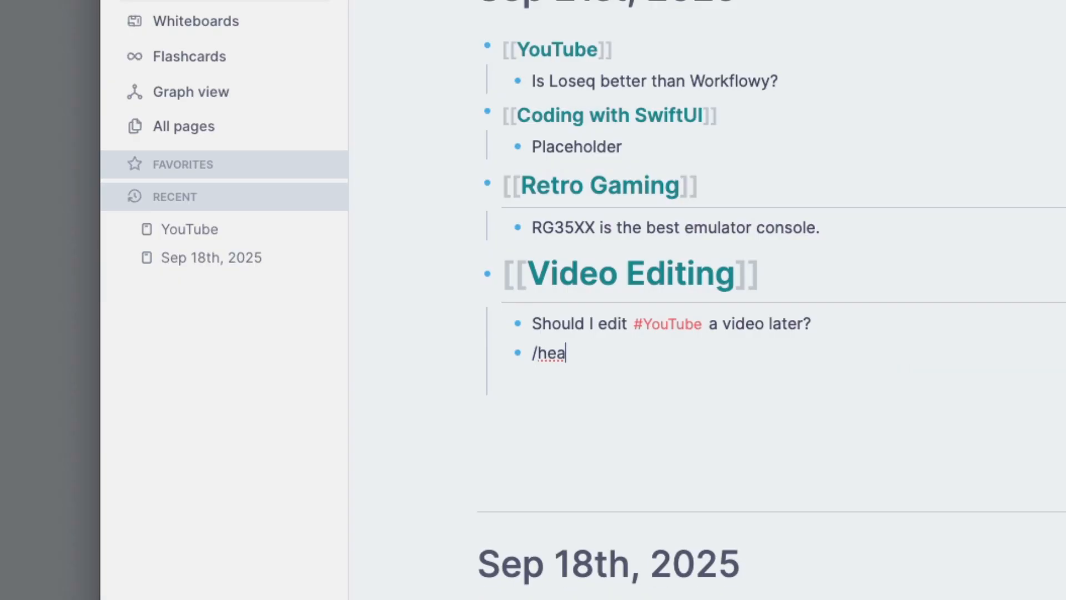
pyautogui.press('Backspace')
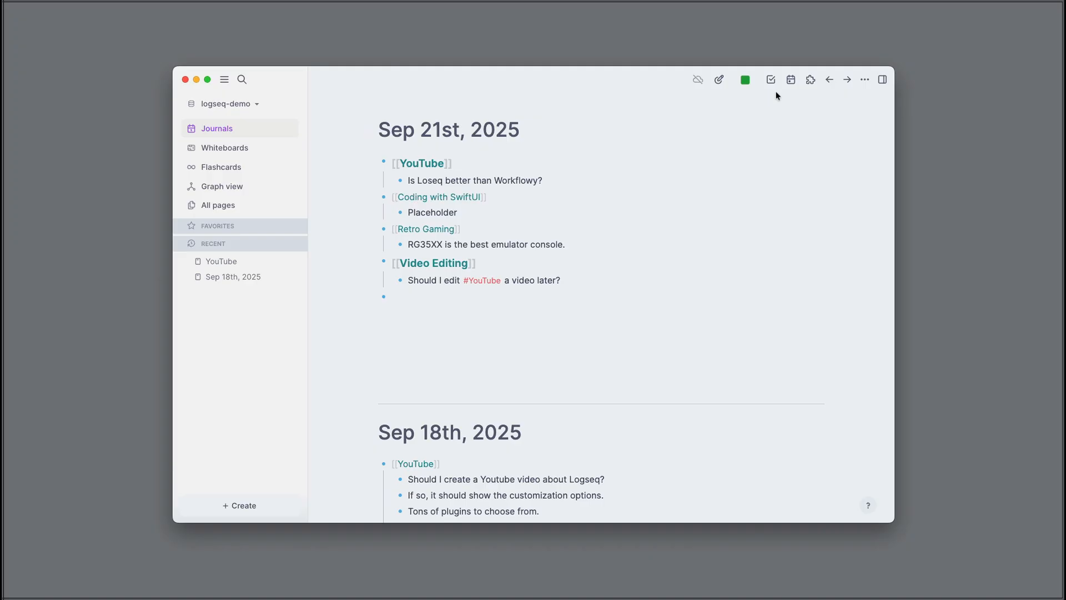
# View the September calendar and the activity heatmap, then bring up the ••• options menu.
pyautogui.click(790, 80)
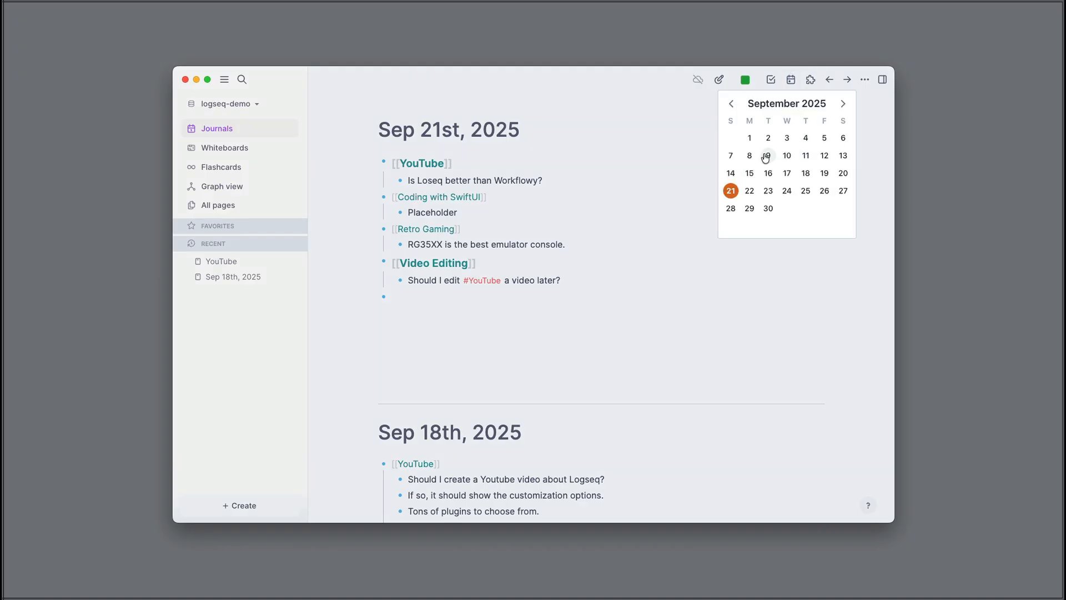
pyautogui.click(507, 289)
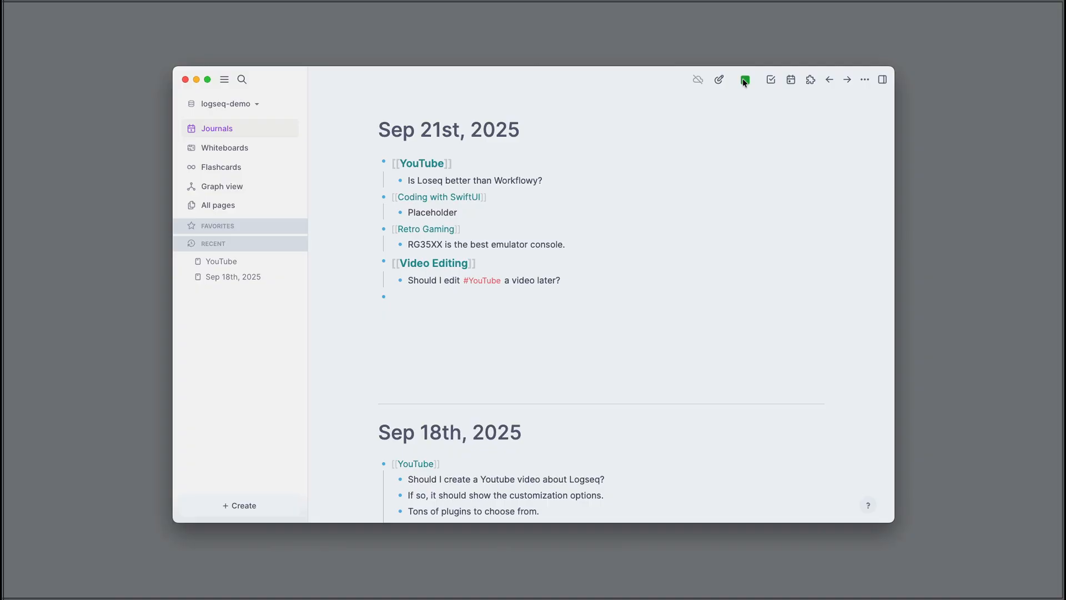
pyautogui.click(744, 80)
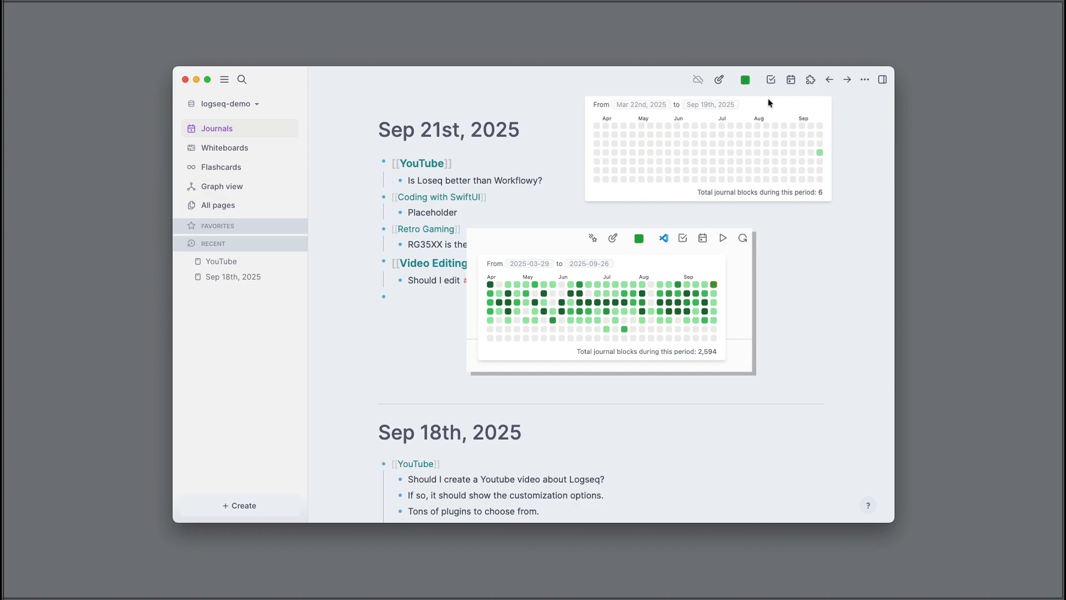
pyautogui.moveTo(820, 171)
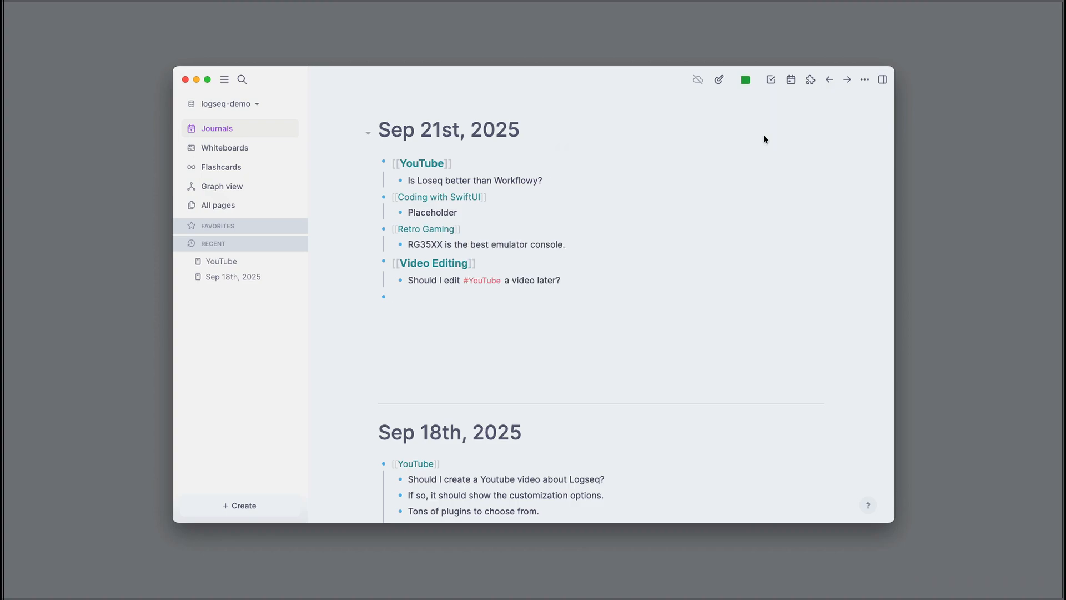
pyautogui.click(864, 80)
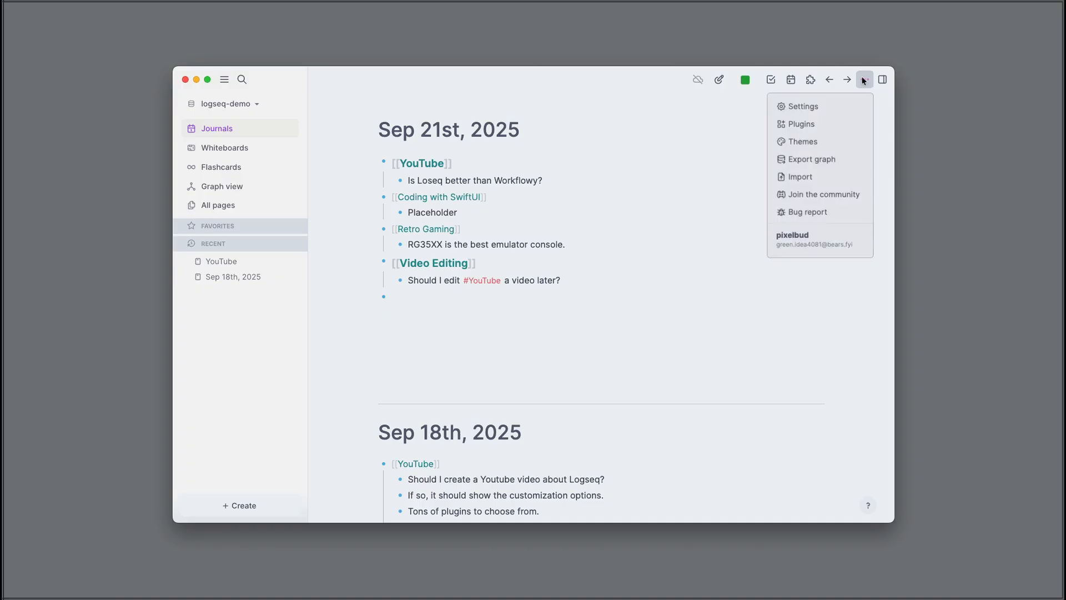
# Go from the three installed plugins to the Marketplace listing 390 plugins.
pyautogui.click(801, 123)
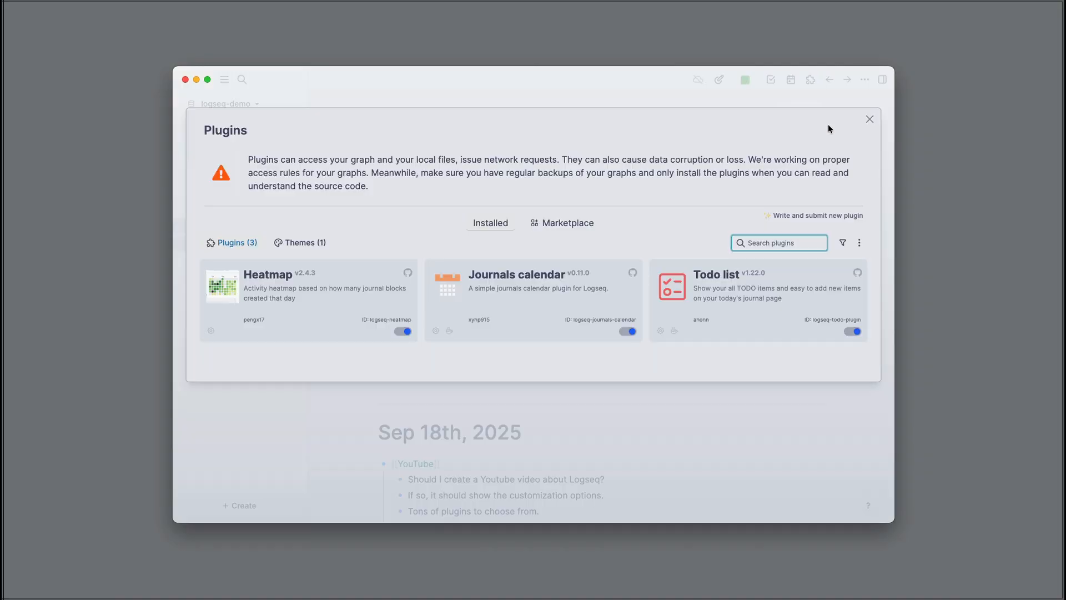
pyautogui.moveTo(586, 284)
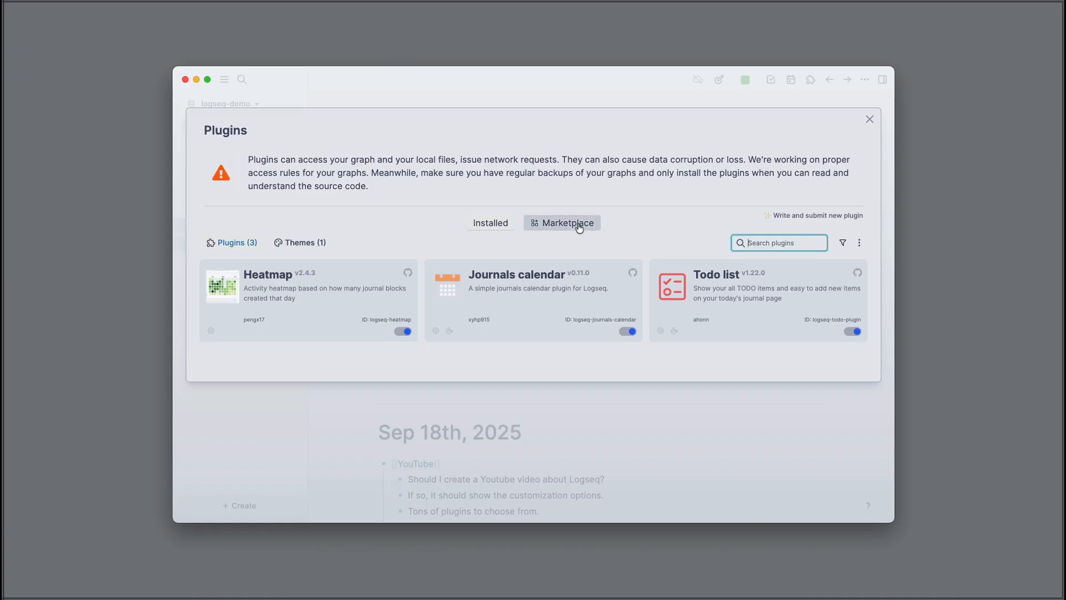
pyautogui.moveTo(741, 286)
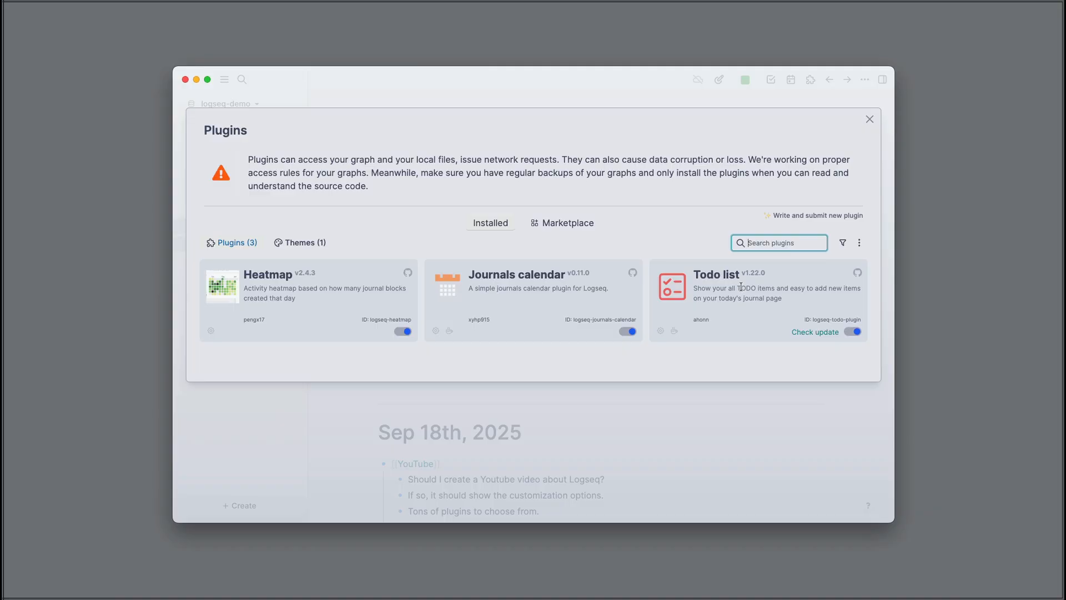
pyautogui.moveTo(540, 285)
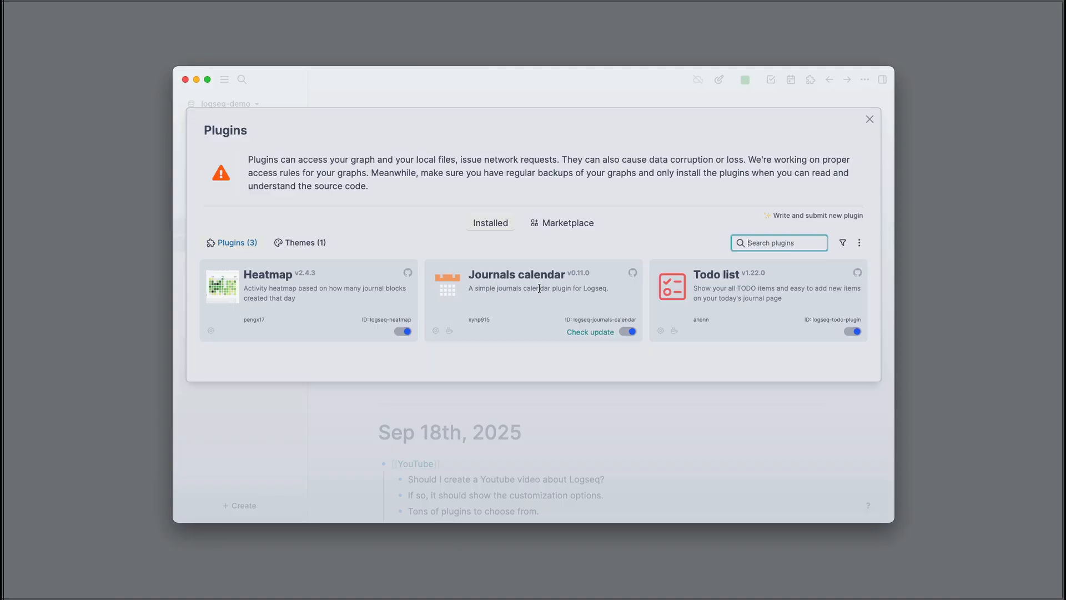
pyautogui.click(561, 222)
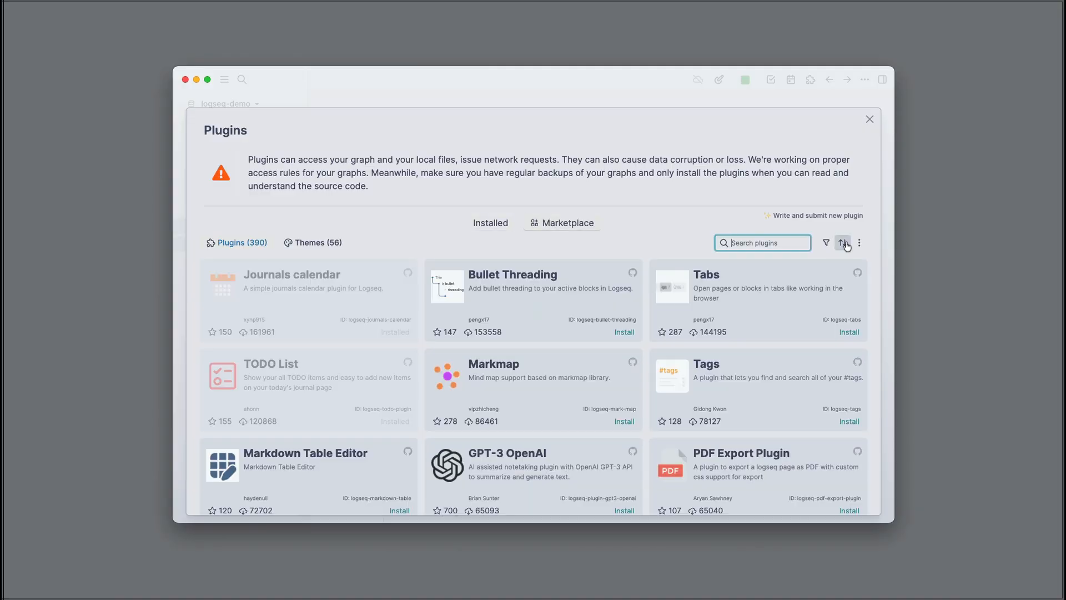
# Browse the marketplace sorted by Downloads, then close the Plugins dialog.
pyautogui.click(841, 243)
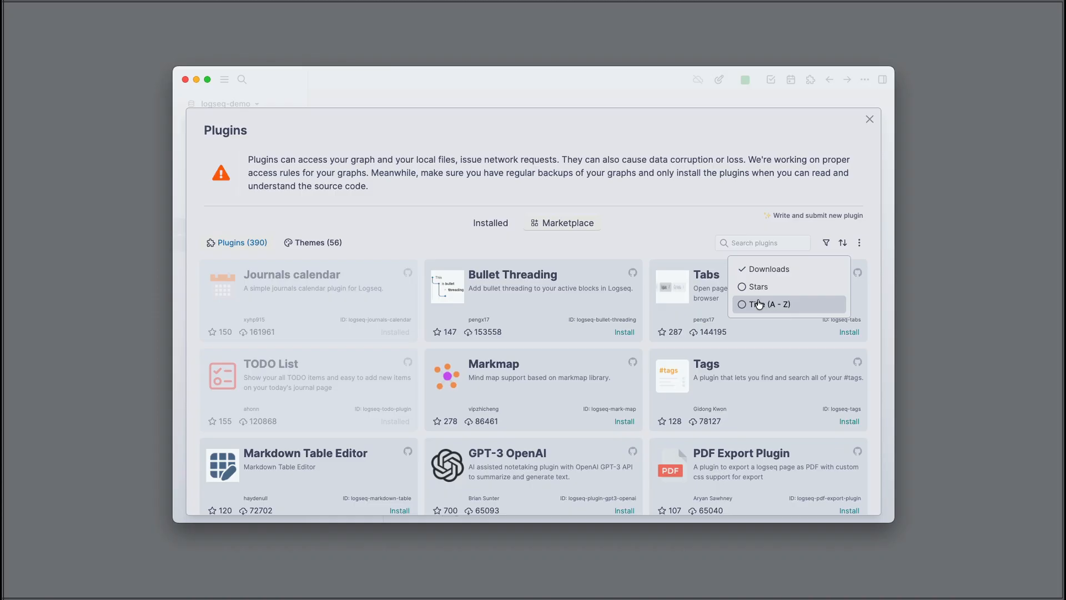
pyautogui.moveTo(758, 287)
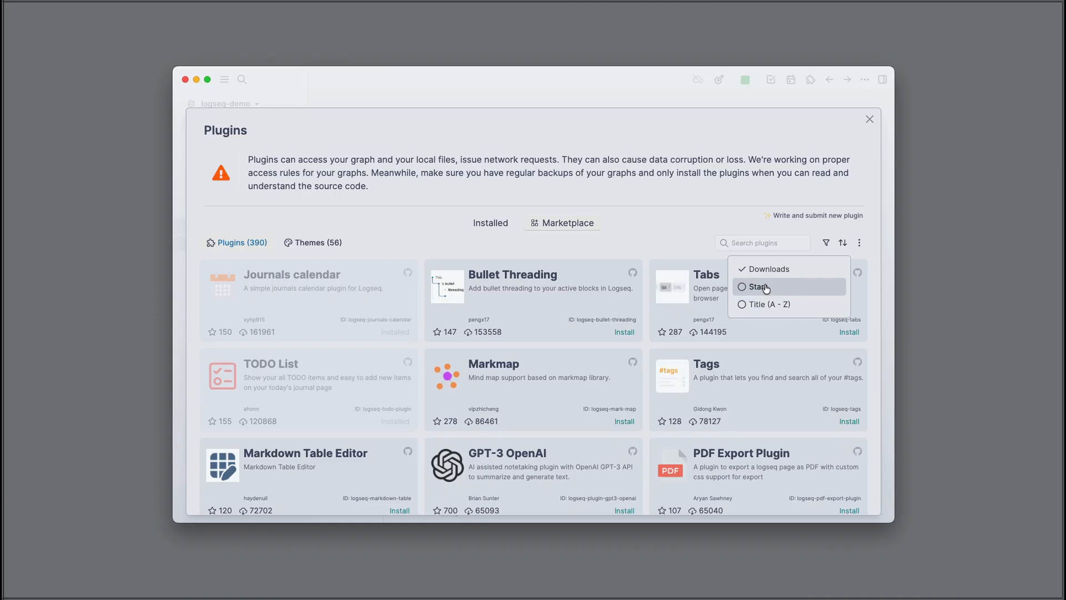
pyautogui.moveTo(769, 268)
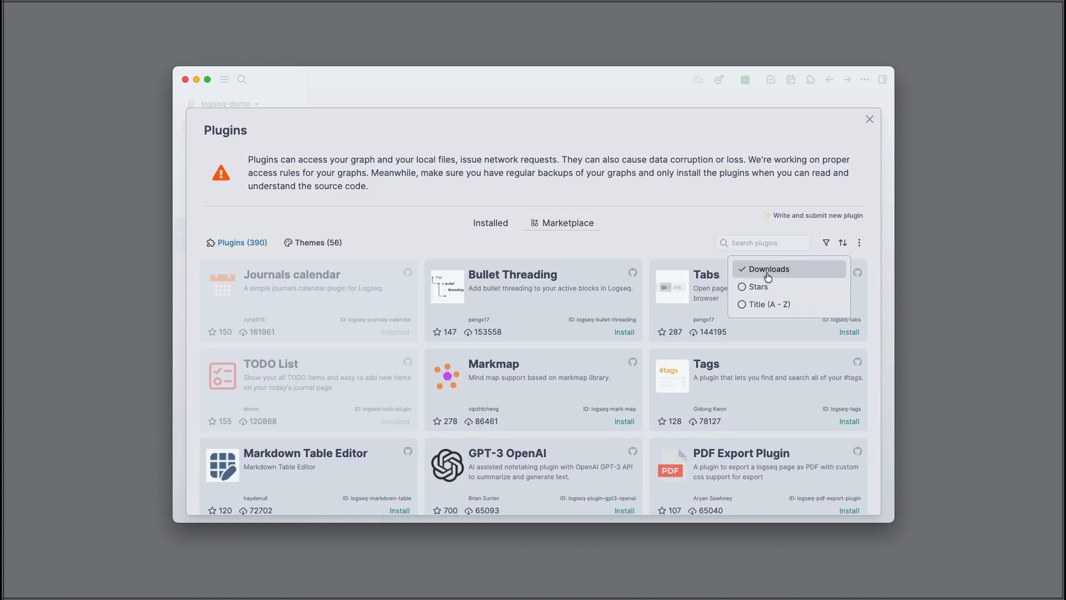
pyautogui.click(620, 247)
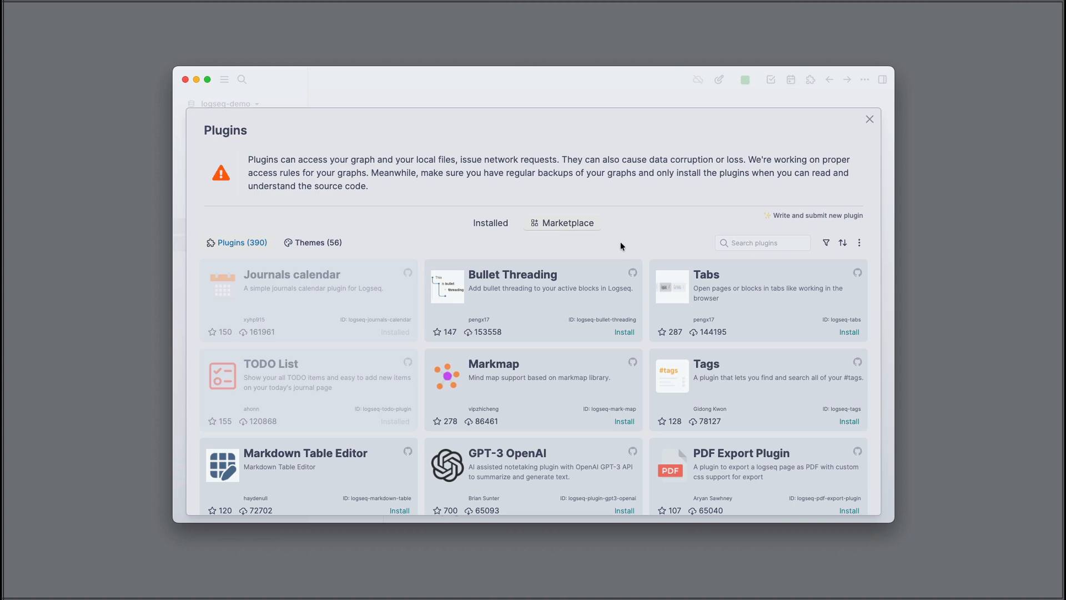
pyautogui.moveTo(343, 284)
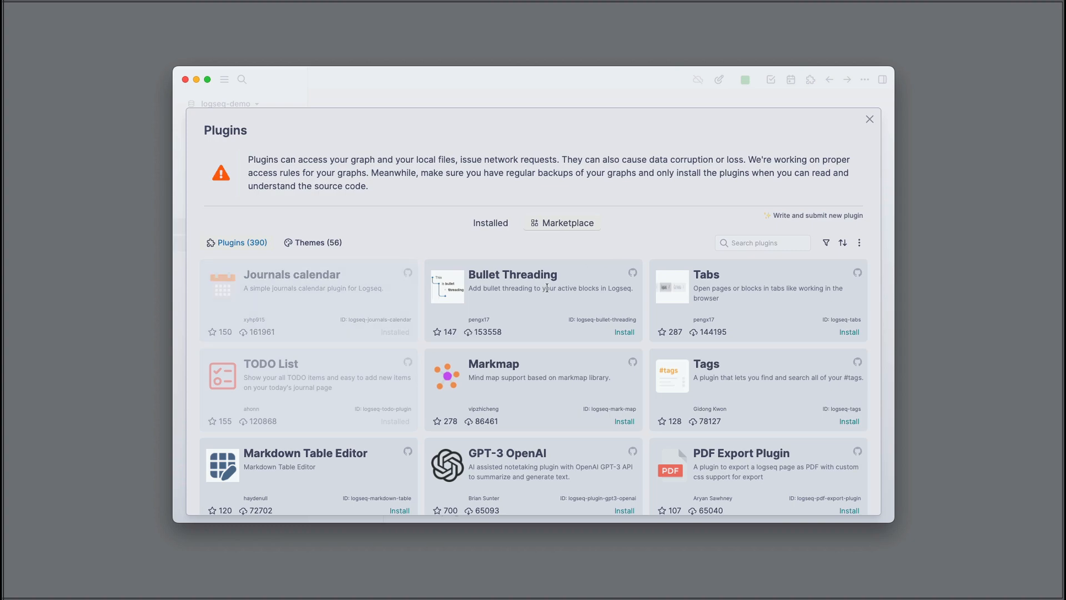
pyautogui.moveTo(720, 287)
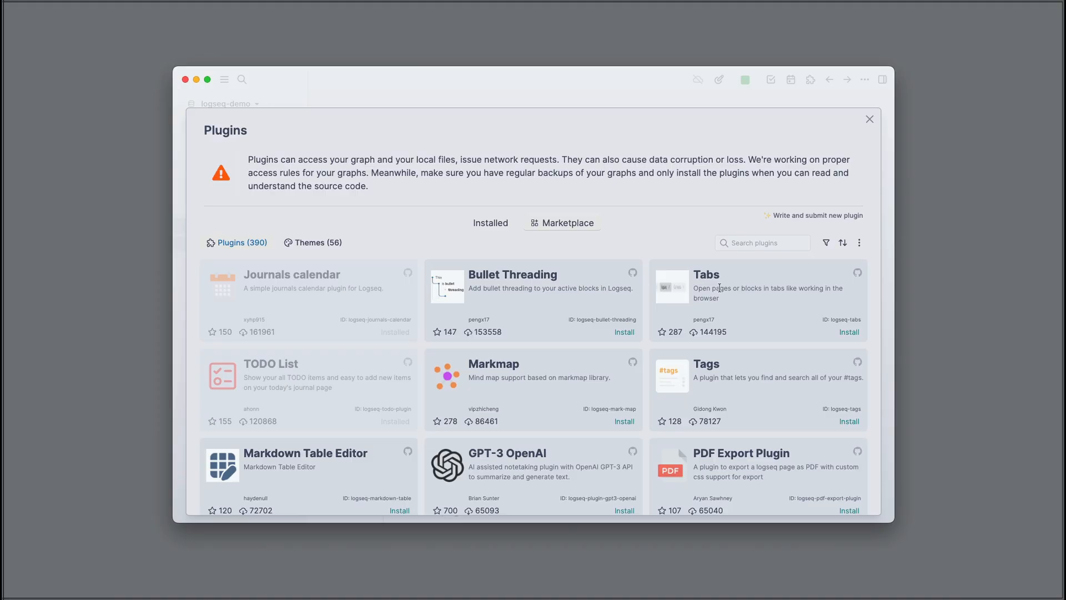
pyautogui.scroll(-3)
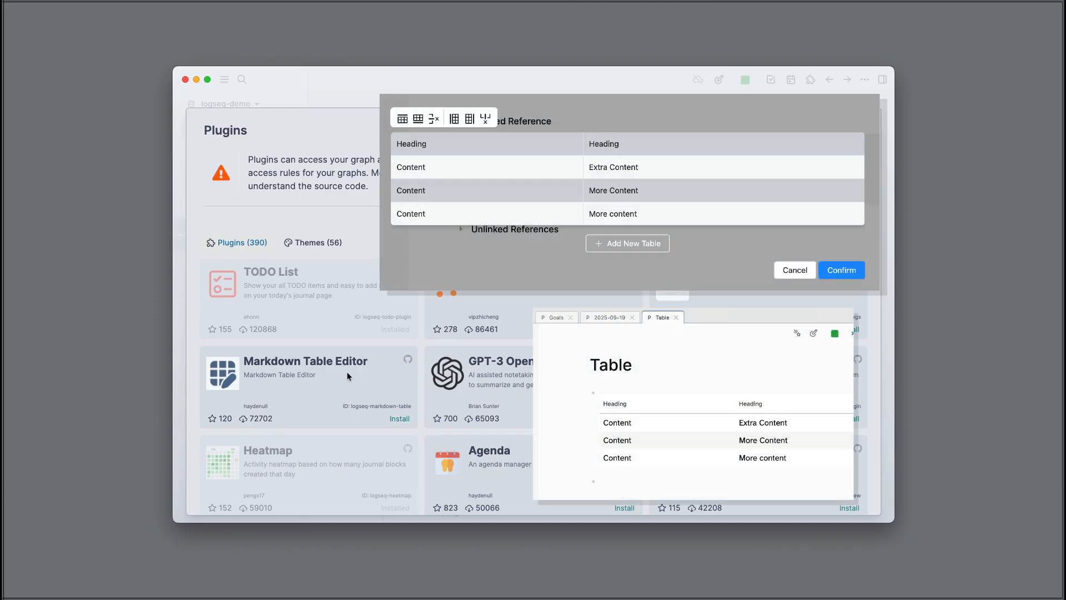
pyautogui.click(793, 270)
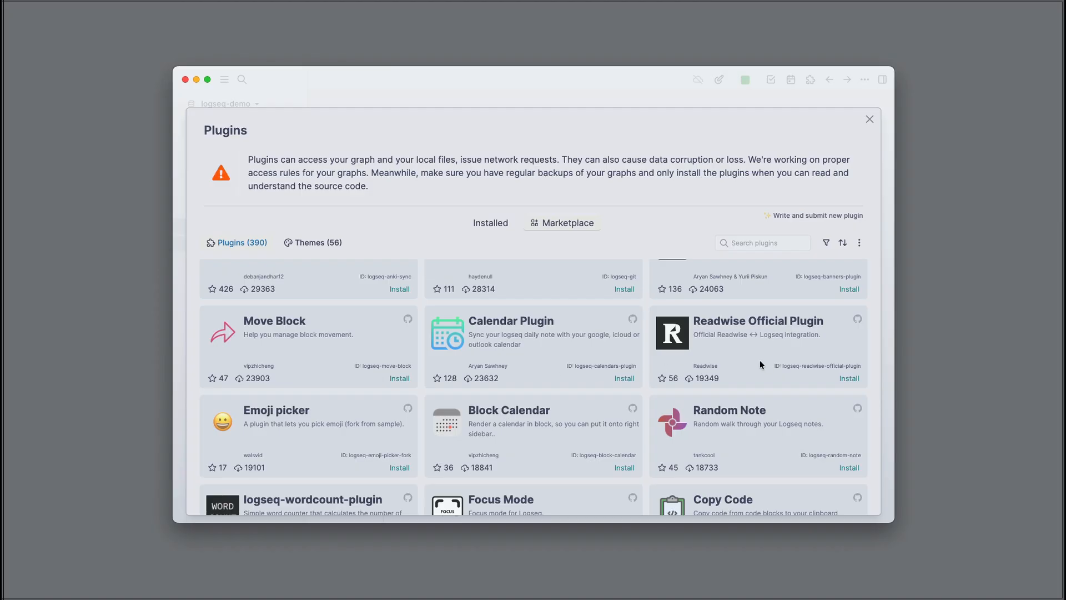
pyautogui.scroll(-3)
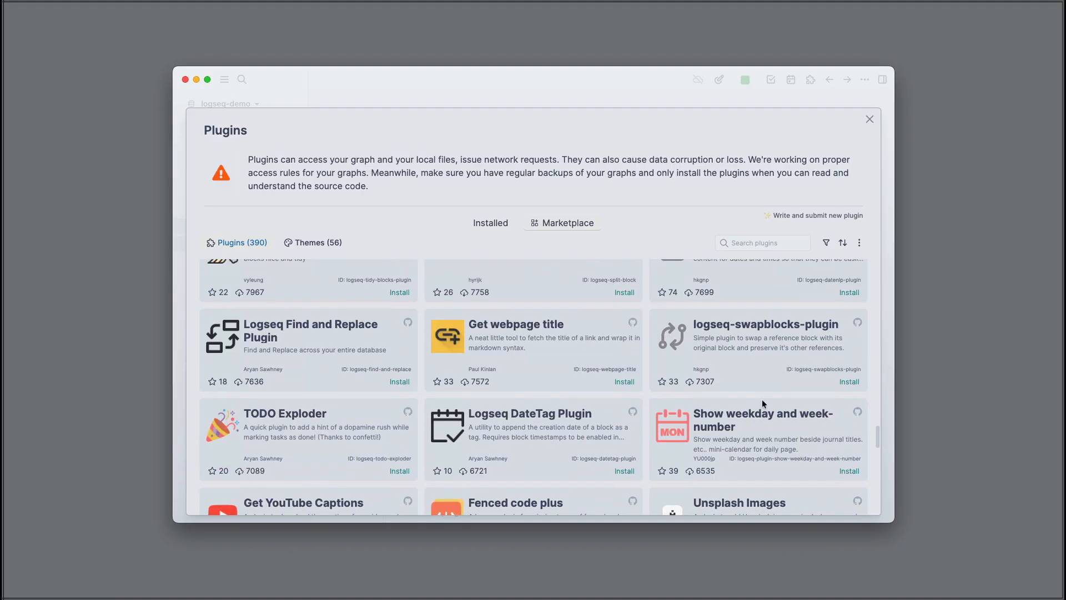
pyautogui.scroll(-3)
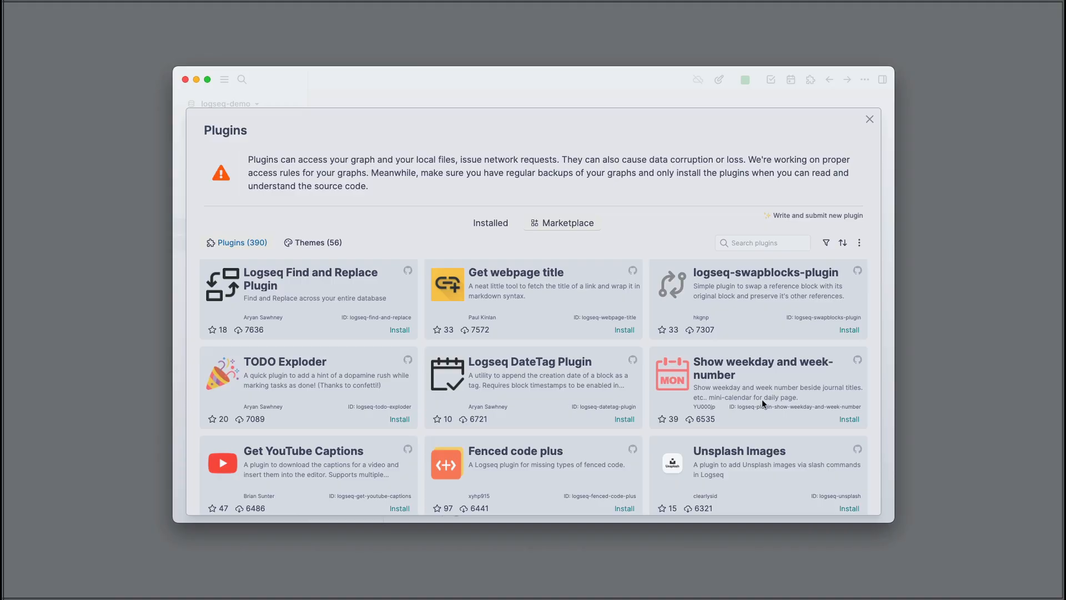
pyautogui.moveTo(307, 365)
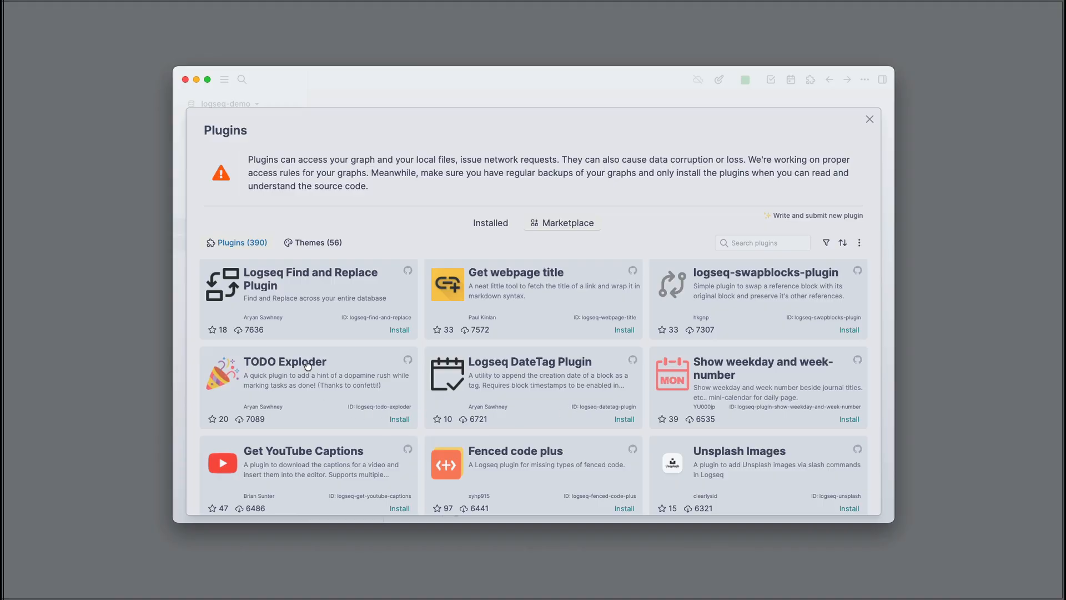
pyautogui.click(399, 418)
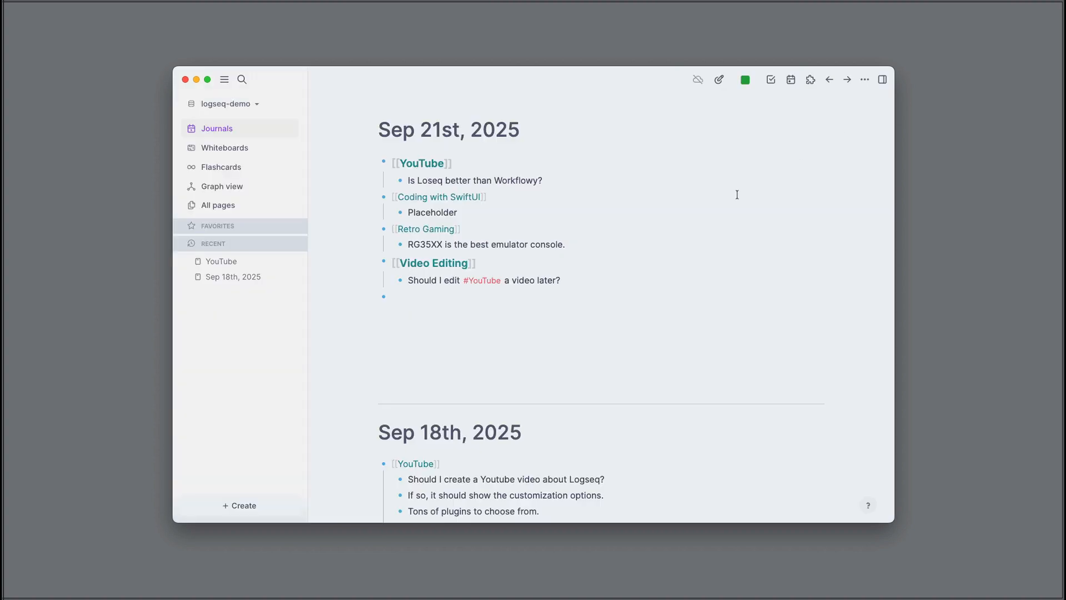
# On the YouTube page add TODOs 'Upload video to Youtube' and 'Edit video before uploading to Youtube'.
pyautogui.click(421, 162)
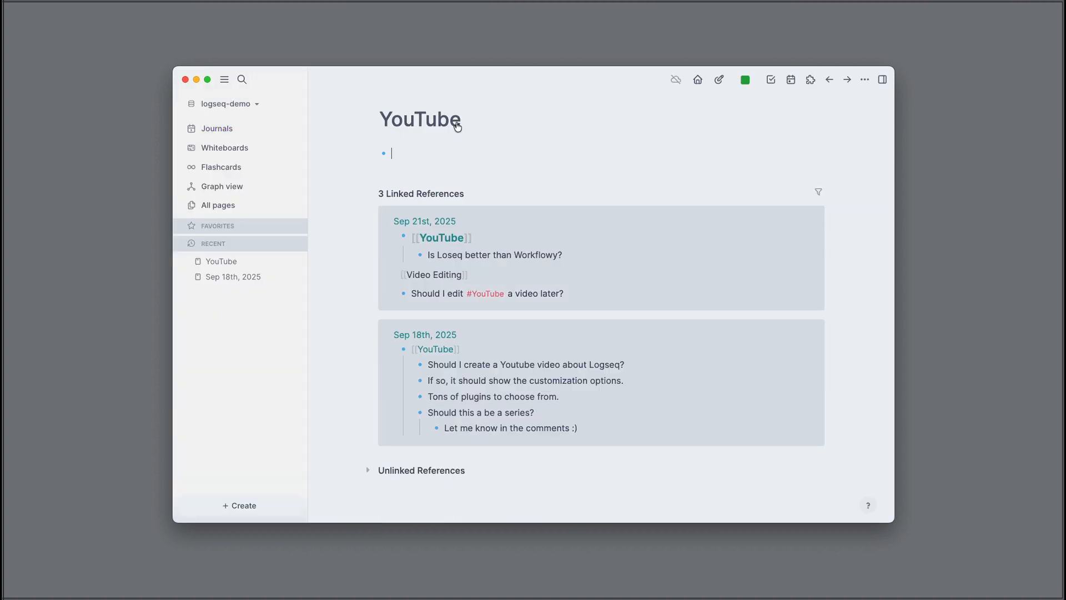
pyautogui.moveTo(432, 156)
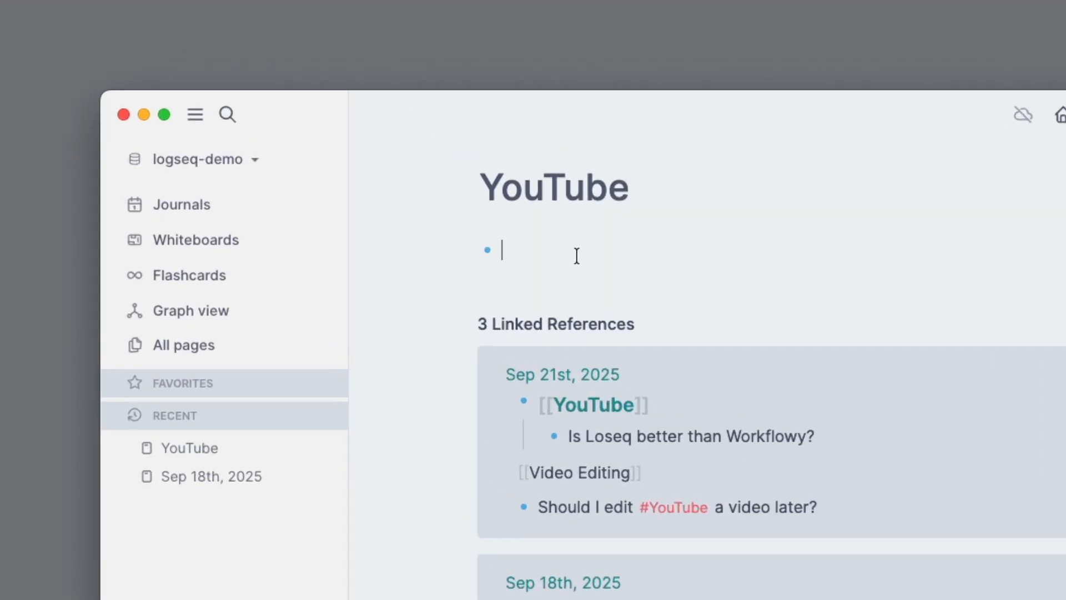
pyautogui.write('TODO')
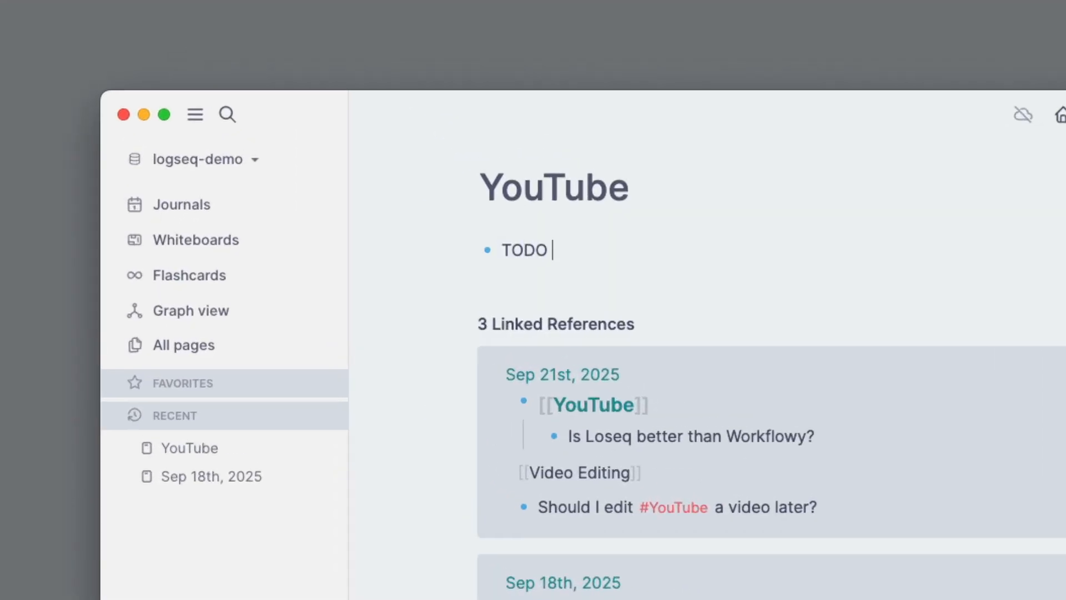
pyautogui.write('Upload video')
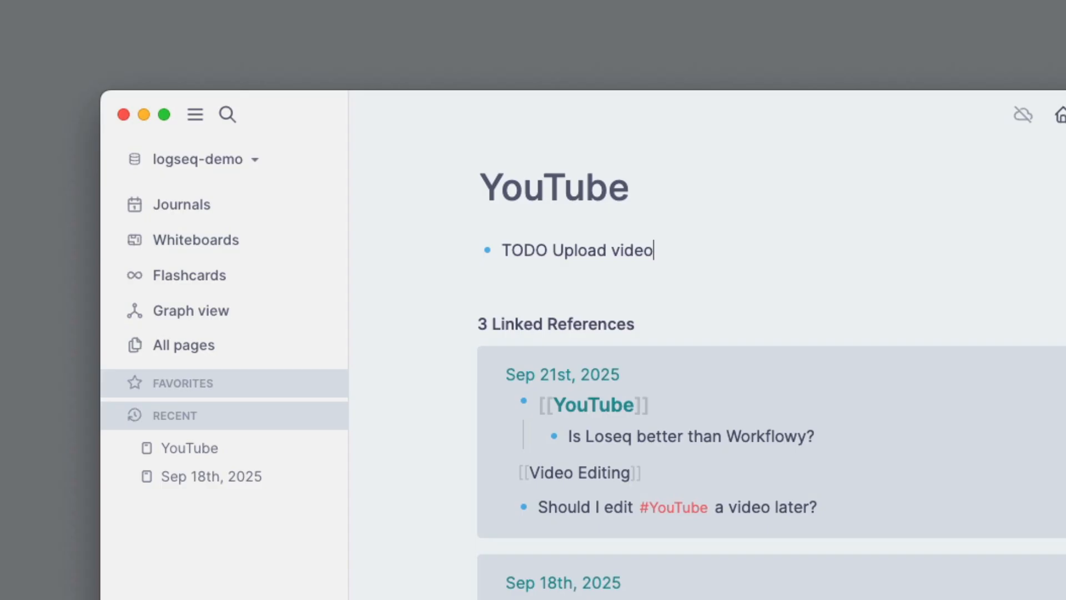
pyautogui.write('to Youtube')
pyautogui.write('TODO Edit')
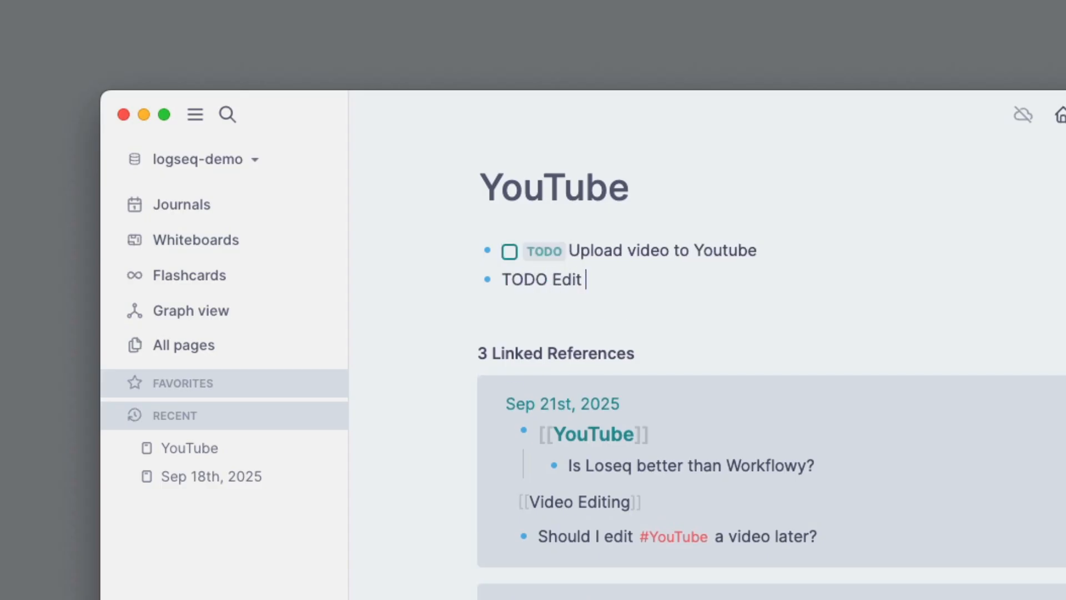
pyautogui.write('video f')
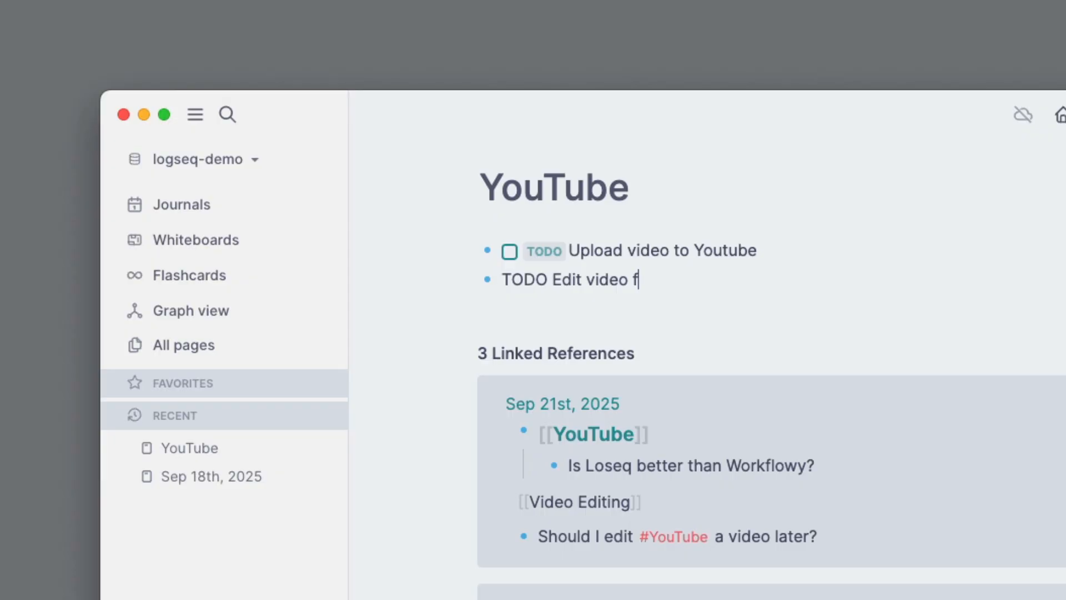
pyautogui.write('efore uploading to Youtube')
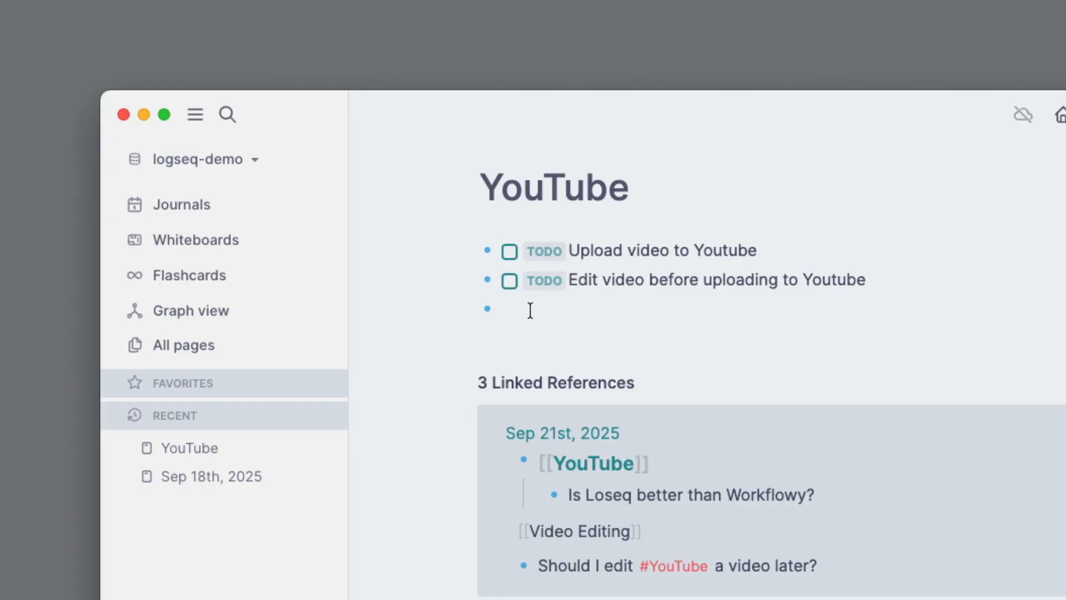
# Check off the 'Edit video before uploading' task and return to Journals.
pyautogui.click(510, 280)
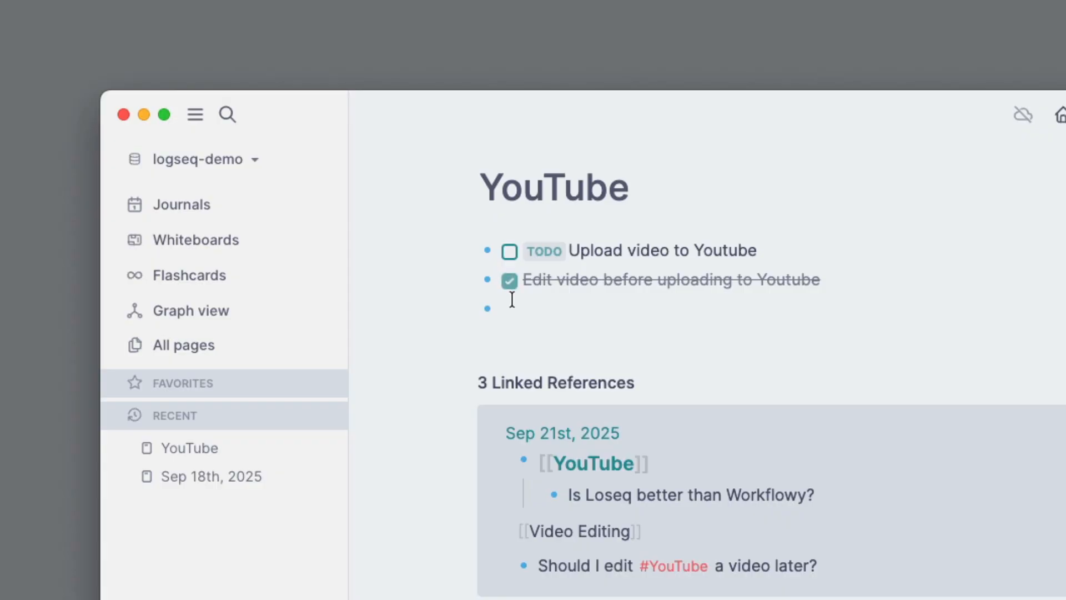
pyautogui.click(181, 204)
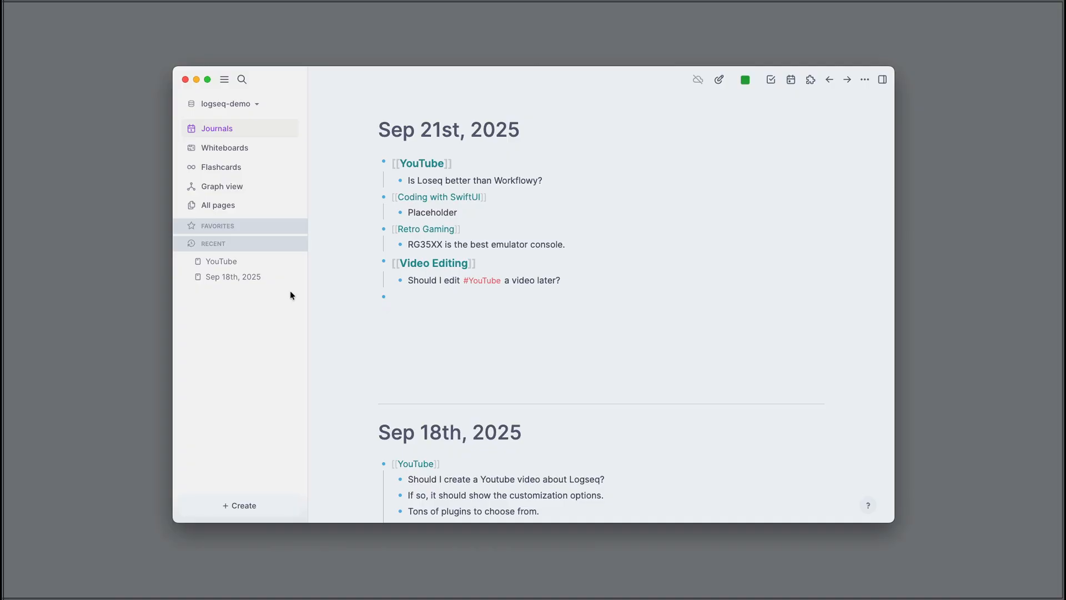
pyautogui.moveTo(304, 295)
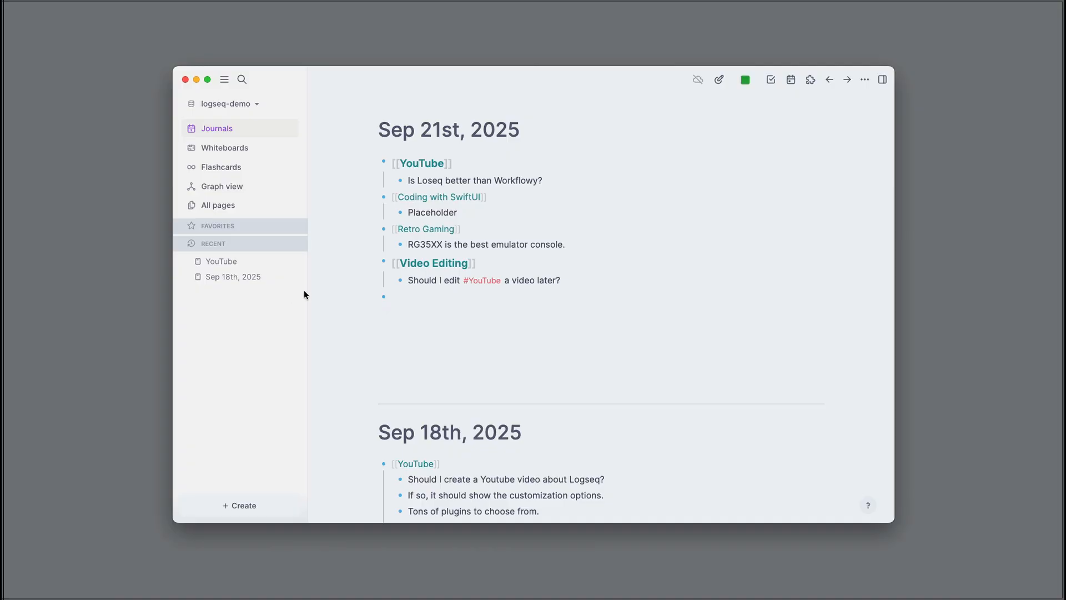
# Pick Sep 10th, 2025 from the journal calendar to start writing on its empty page.
pyautogui.scroll(-3)
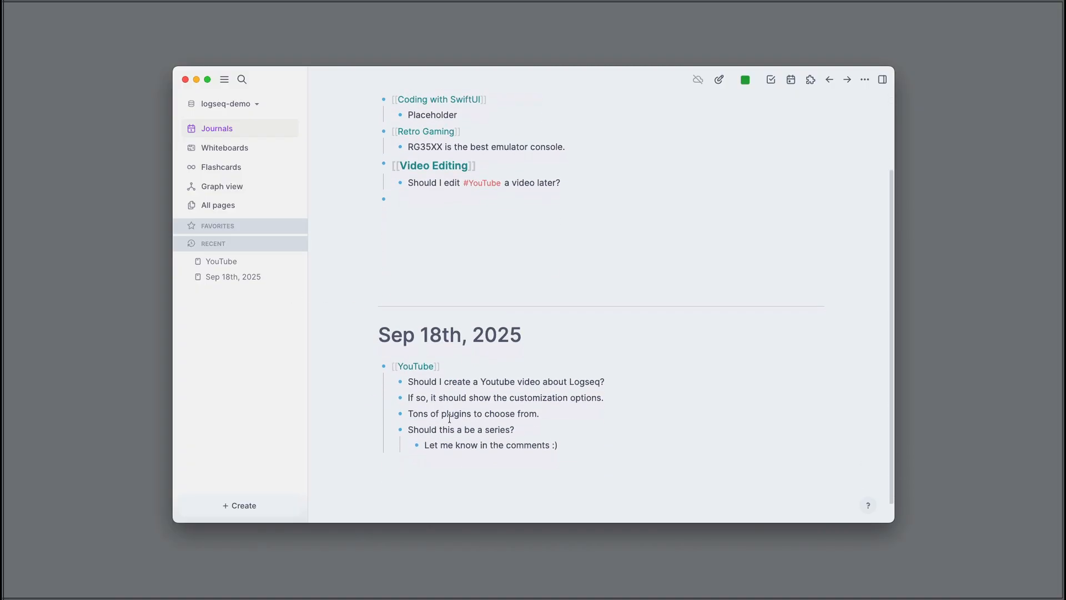
pyautogui.scroll(3)
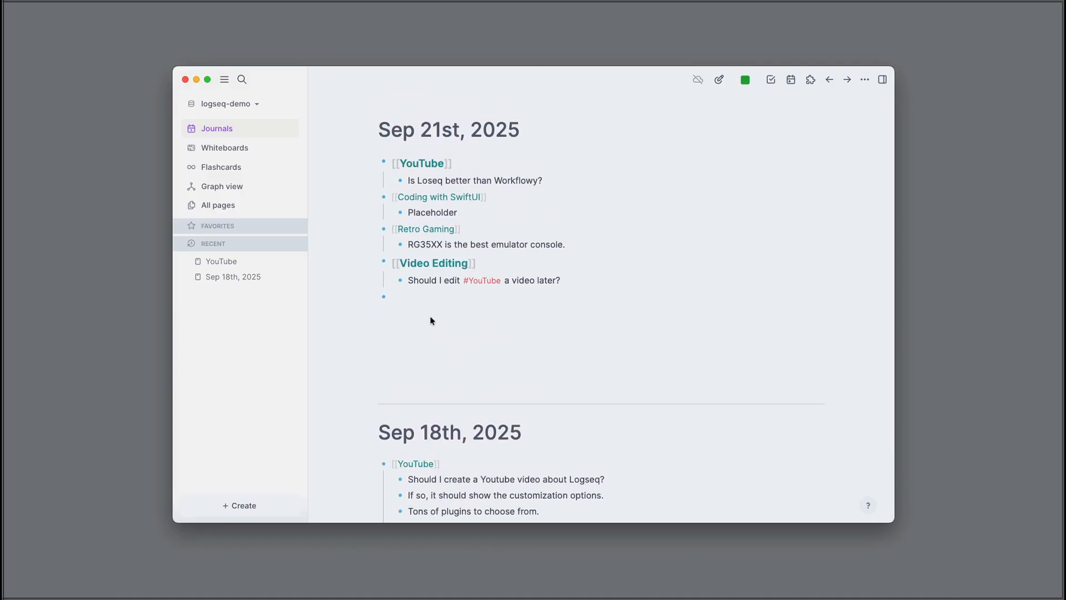
pyautogui.click(790, 80)
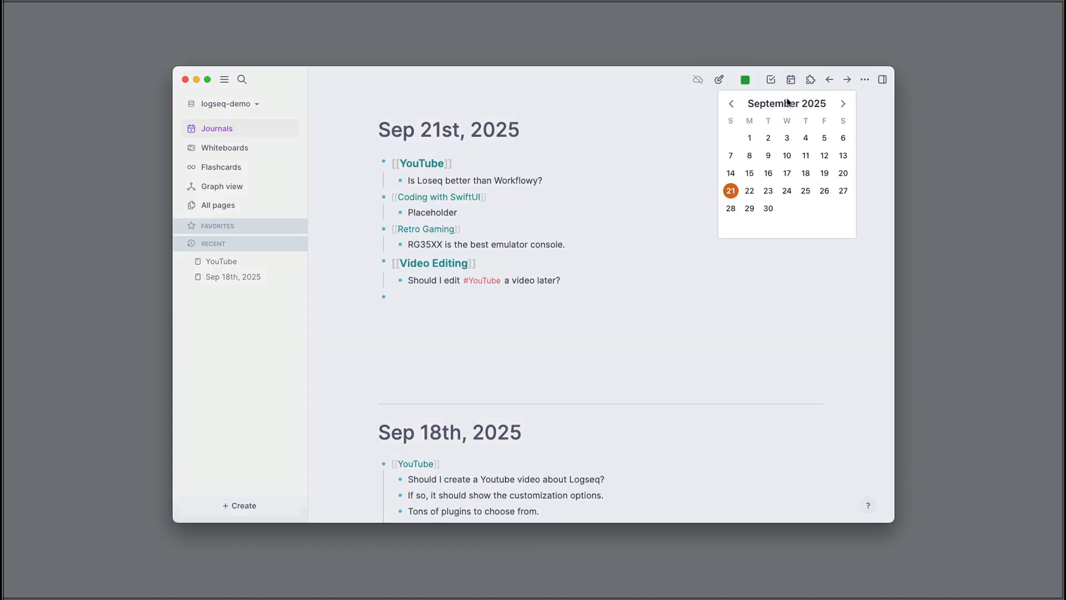
pyautogui.click(786, 155)
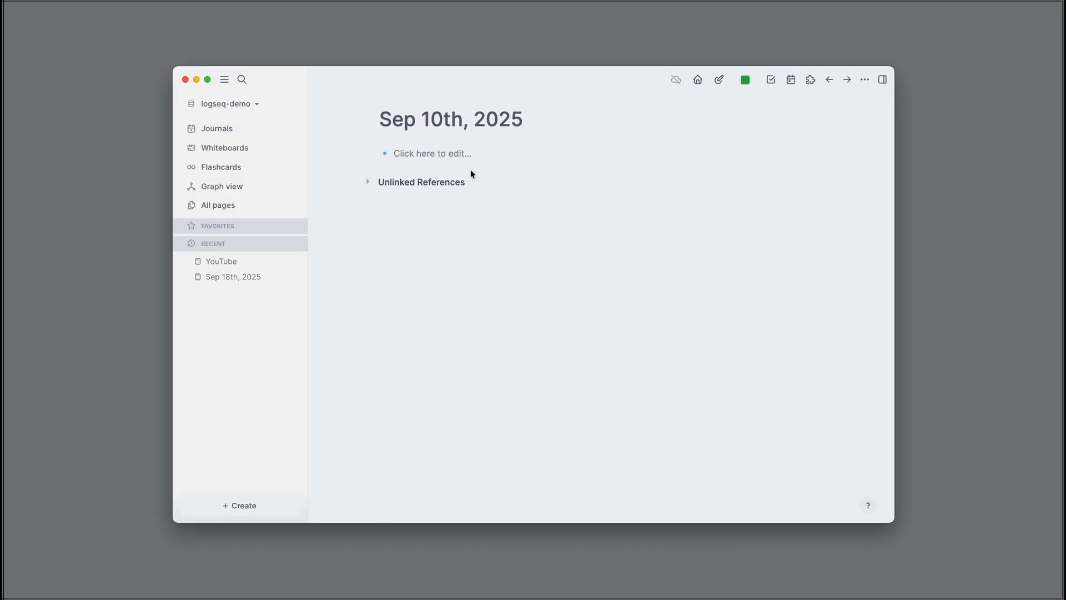
# Write 'Where in the world is Carmen Sandiego?' on Sep 10th and return to Journals.
pyautogui.write('Where i')
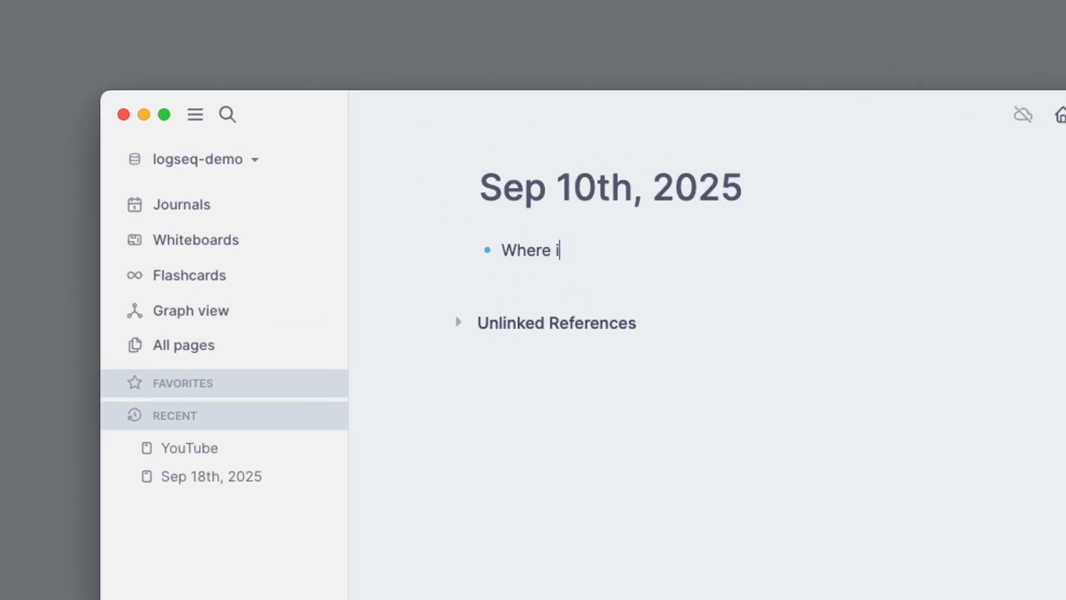
pyautogui.write('n the world is C')
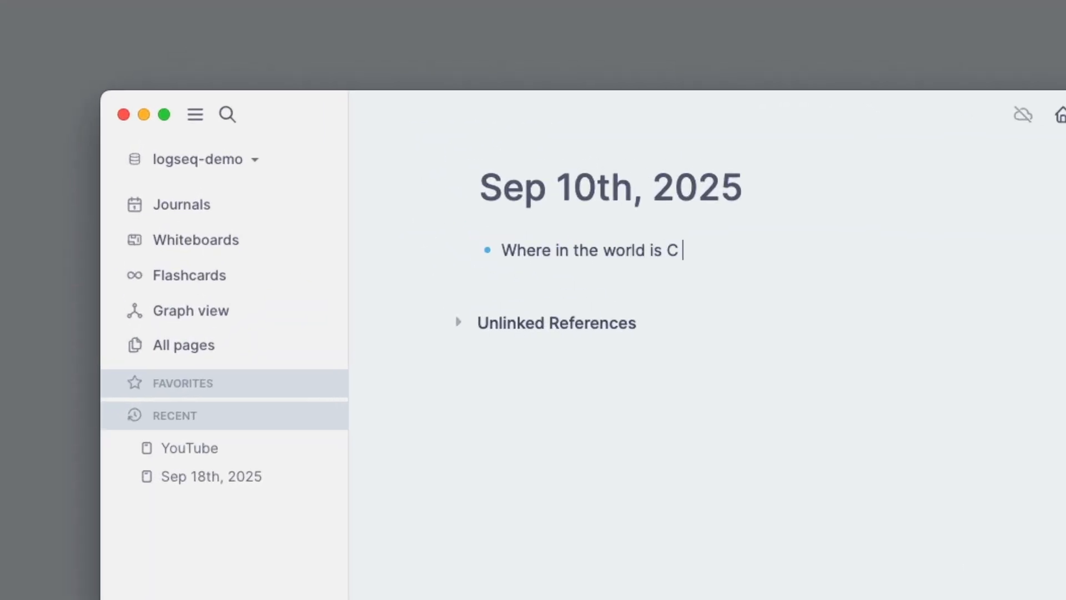
pyautogui.write('armen Sandiego')
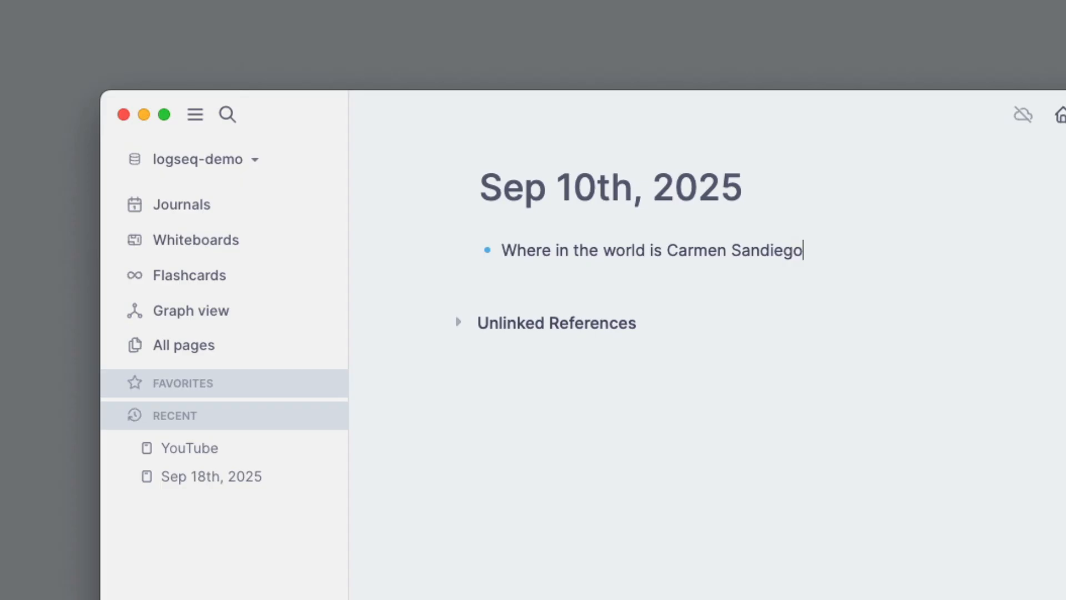
pyautogui.write('?')
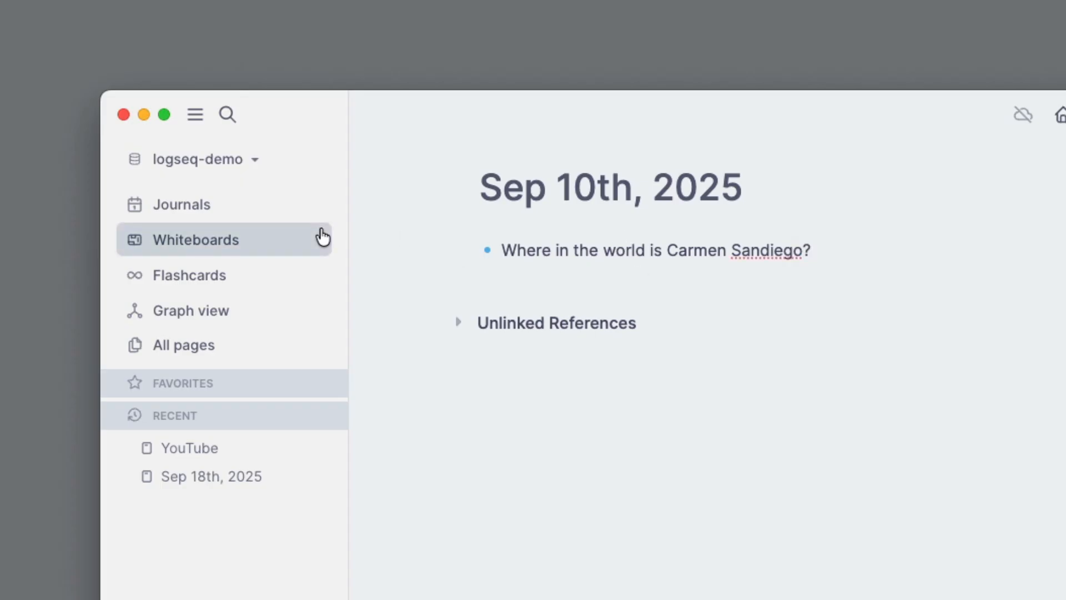
pyautogui.click(181, 205)
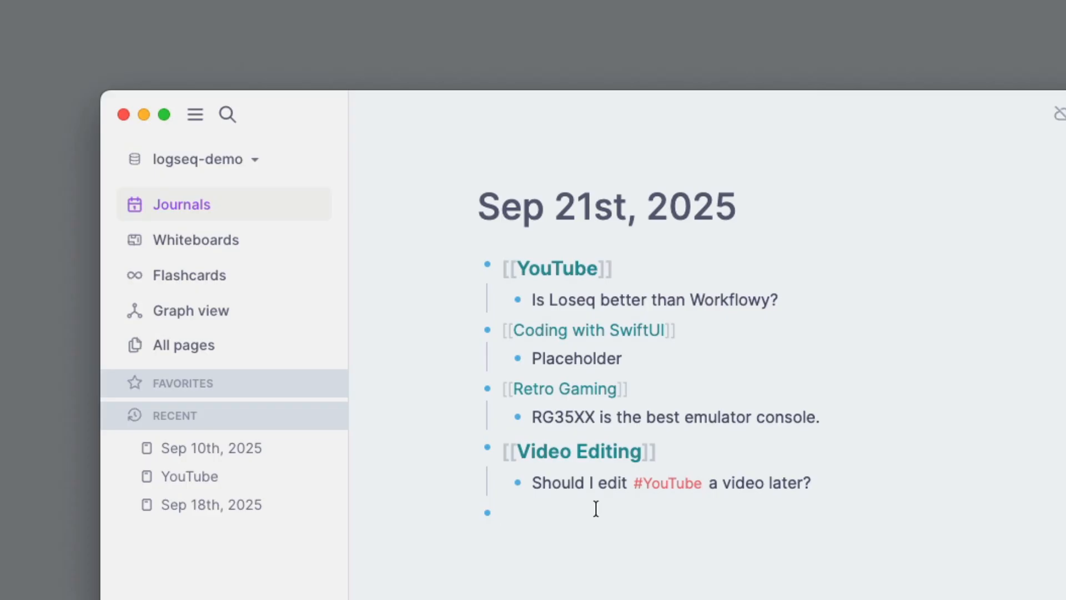
# Block-embed the Sep 10th Carmen Sandiego question in a new Sep 21st block via /blo search 'carm'.
pyautogui.click(501, 511)
pyautogui.write('/')
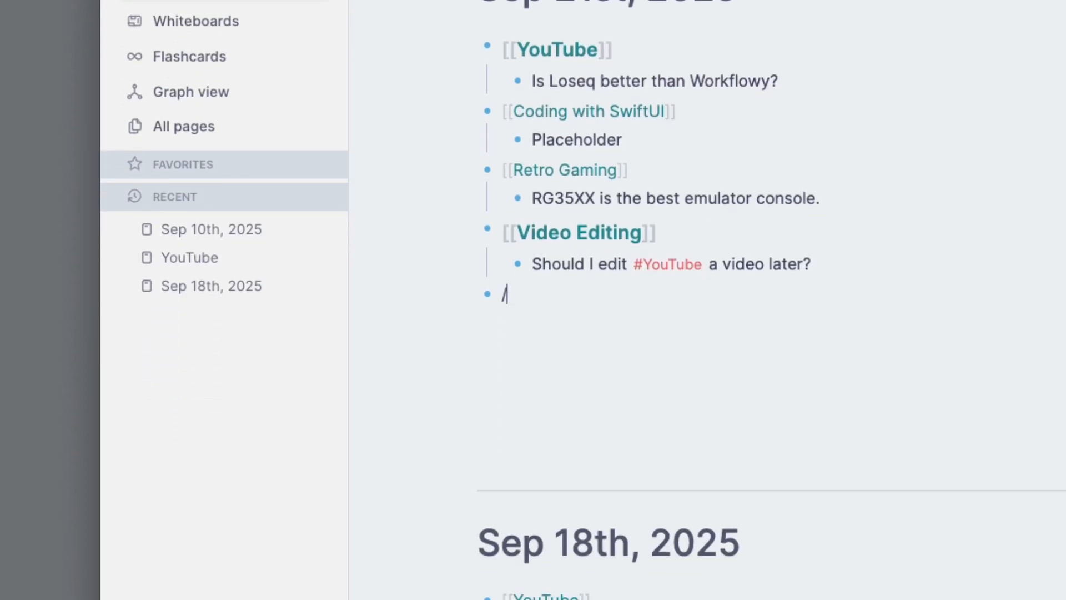
pyautogui.write('blo')
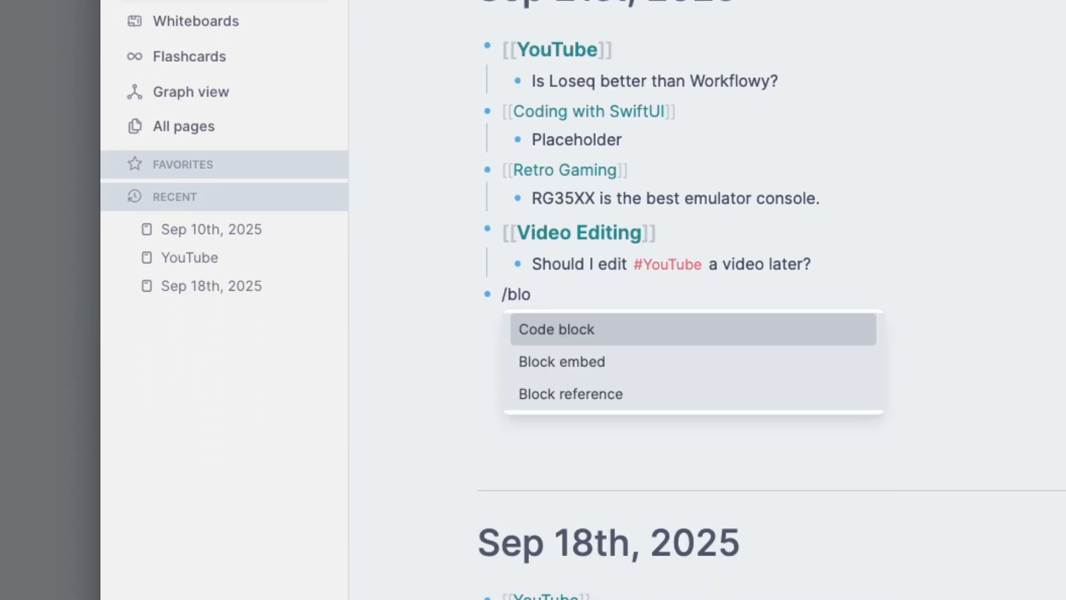
pyautogui.moveTo(610, 361)
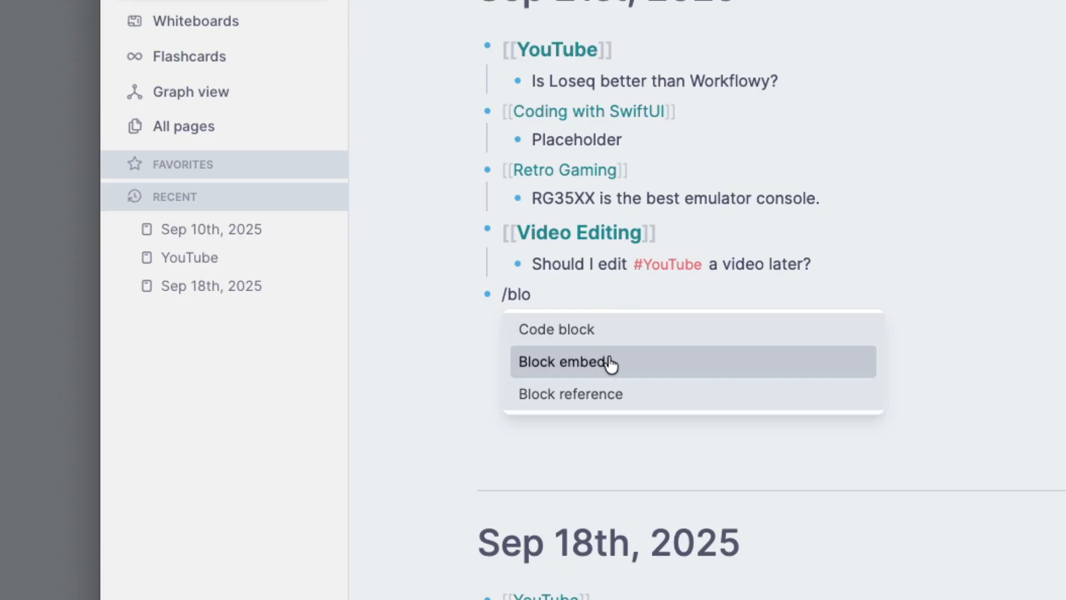
pyautogui.click(563, 361)
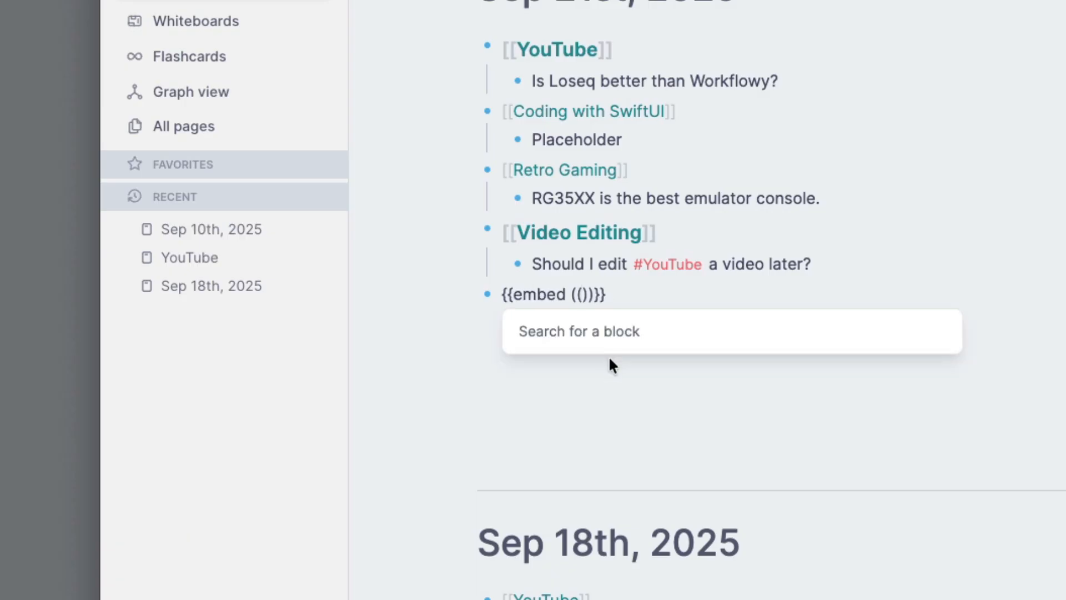
pyautogui.write('carm')
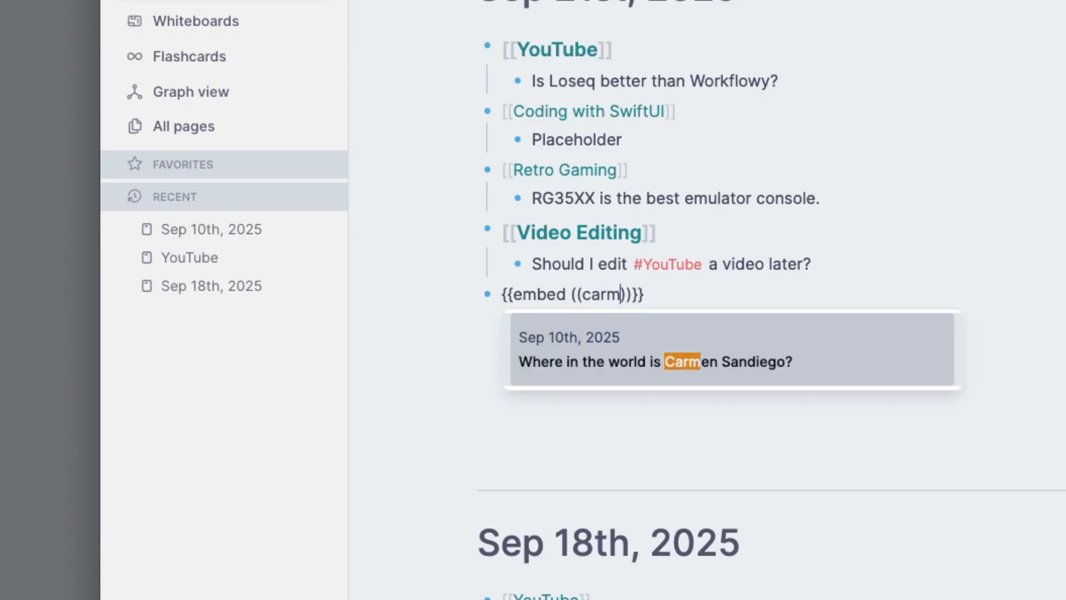
pyautogui.click(655, 361)
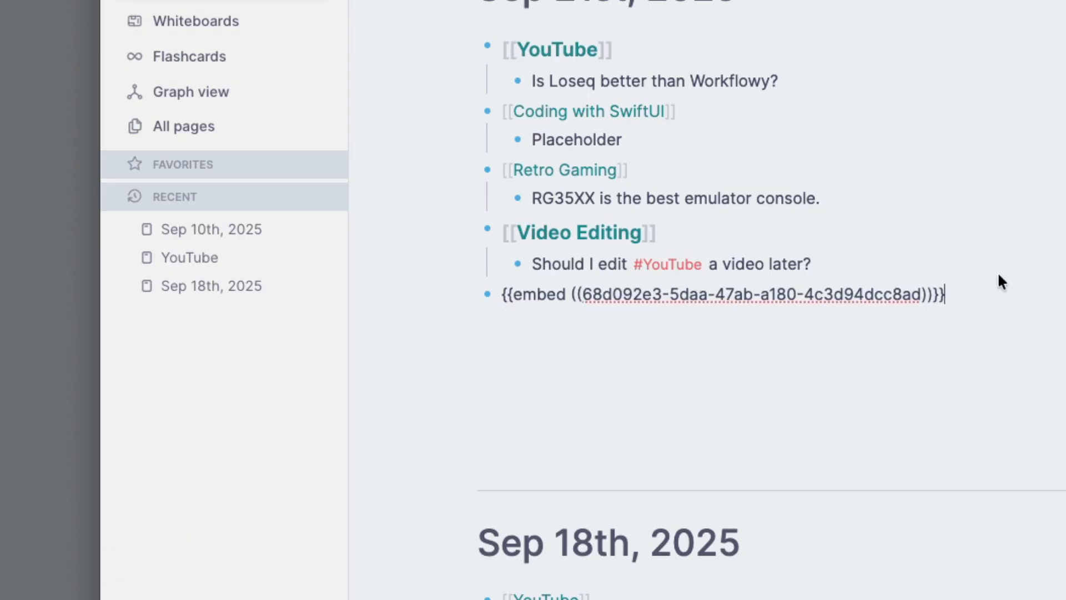
pyautogui.write('Where in the world is Carmen Sandiego?')
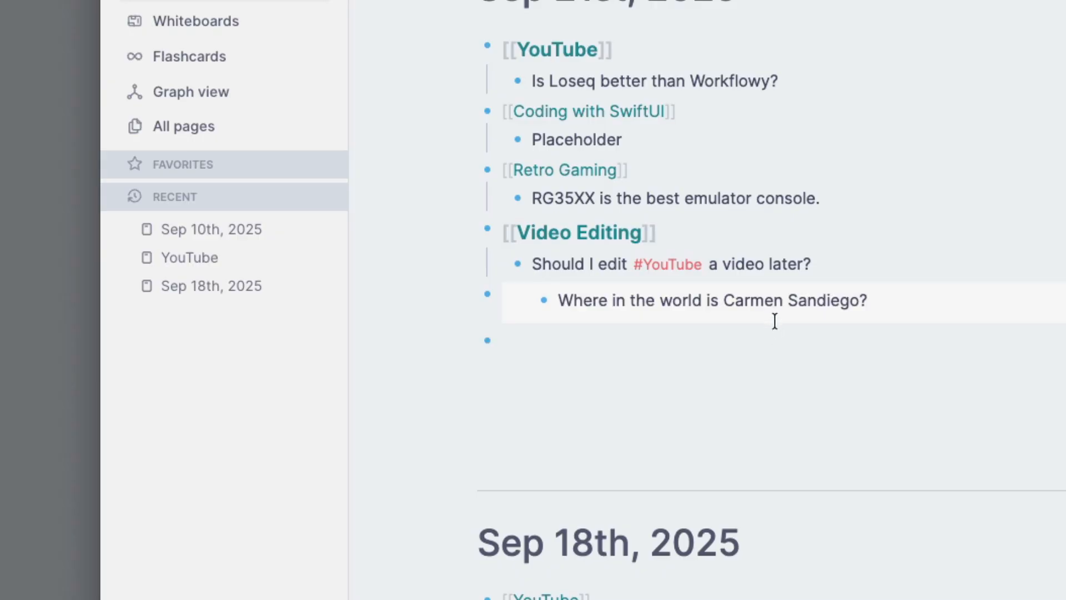
pyautogui.moveTo(777, 311)
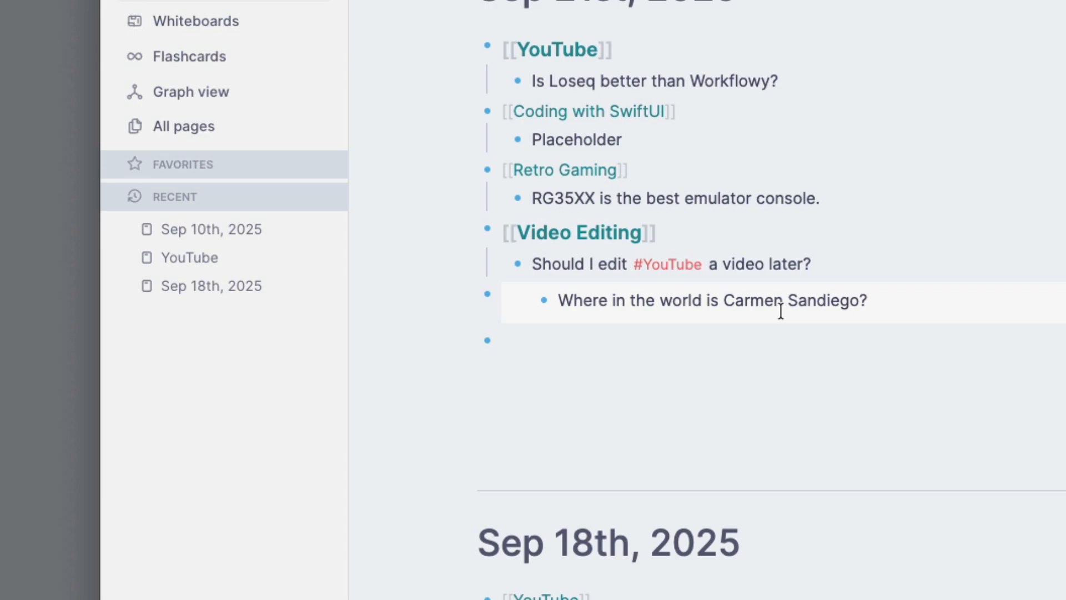
pyautogui.moveTo(799, 304)
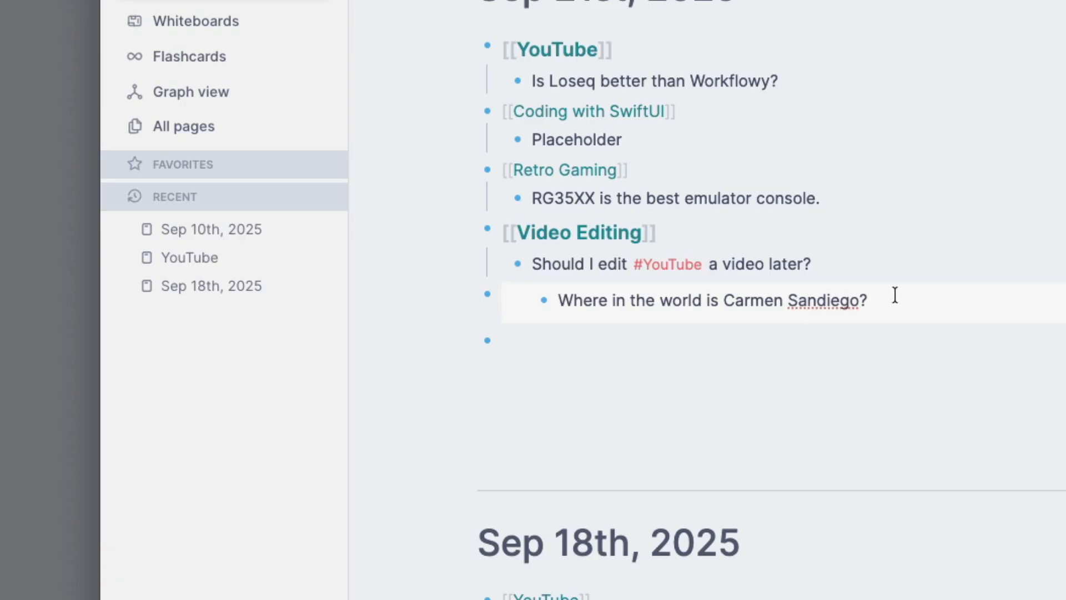
# Add a child note 'Update this' inside the embed and go to the Sep 10th page.
pyautogui.press('enter')
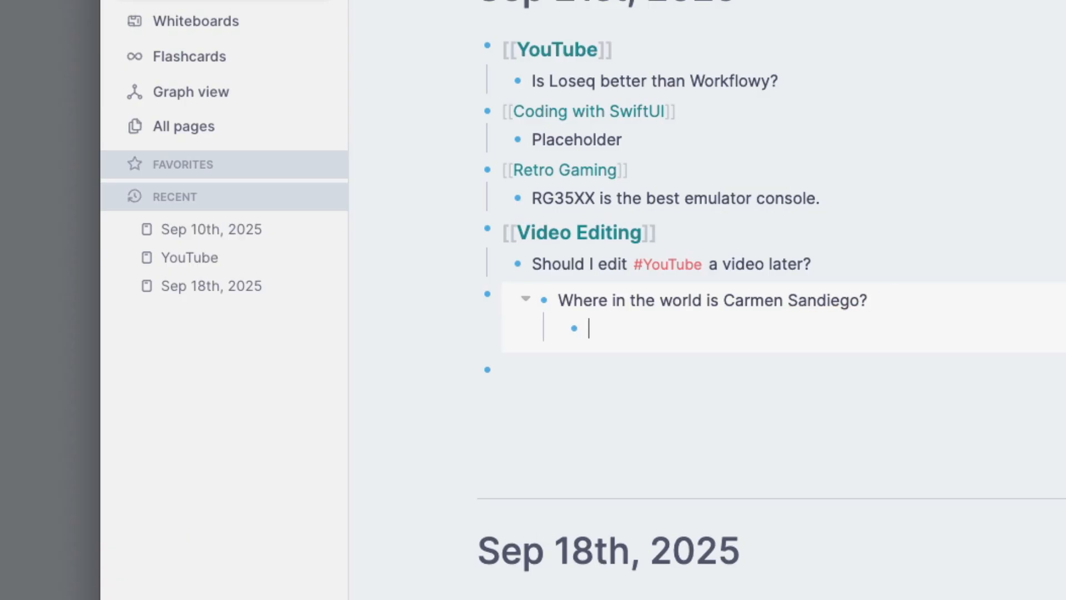
pyautogui.write('Update t')
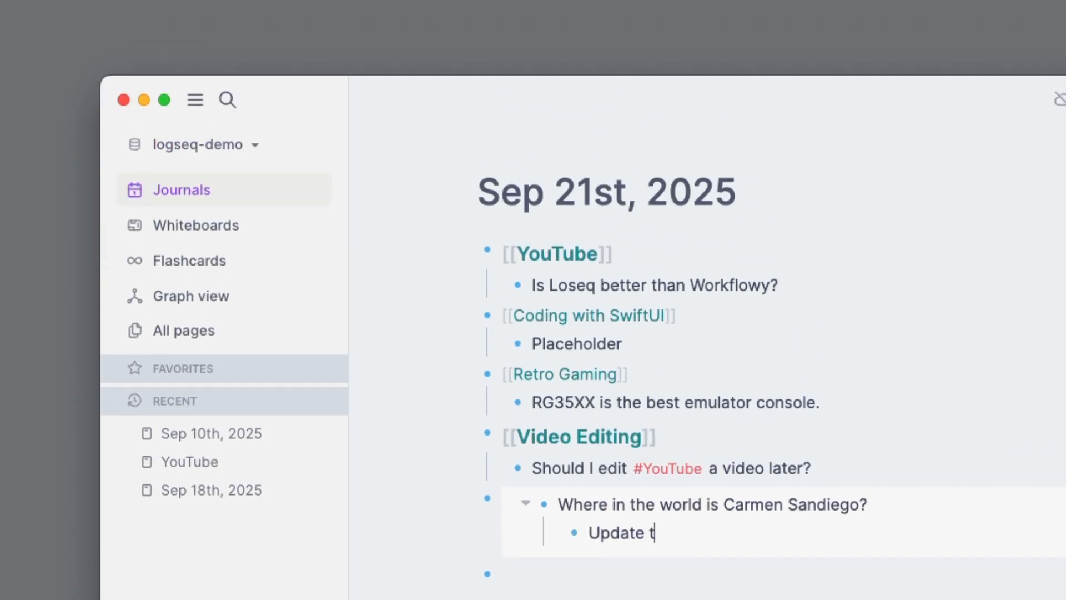
pyautogui.write('his')
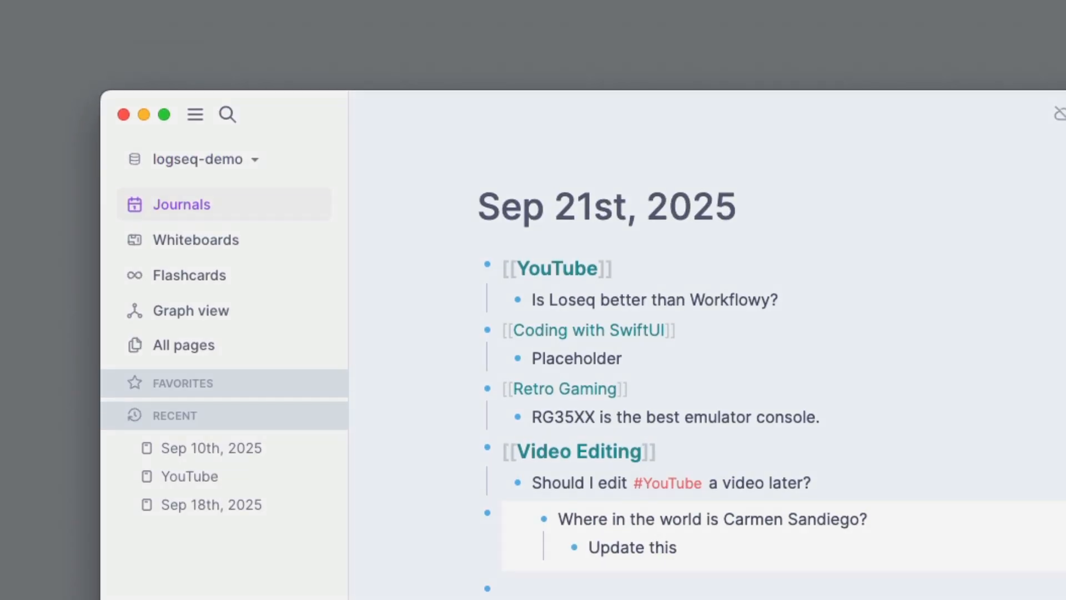
pyautogui.click(211, 448)
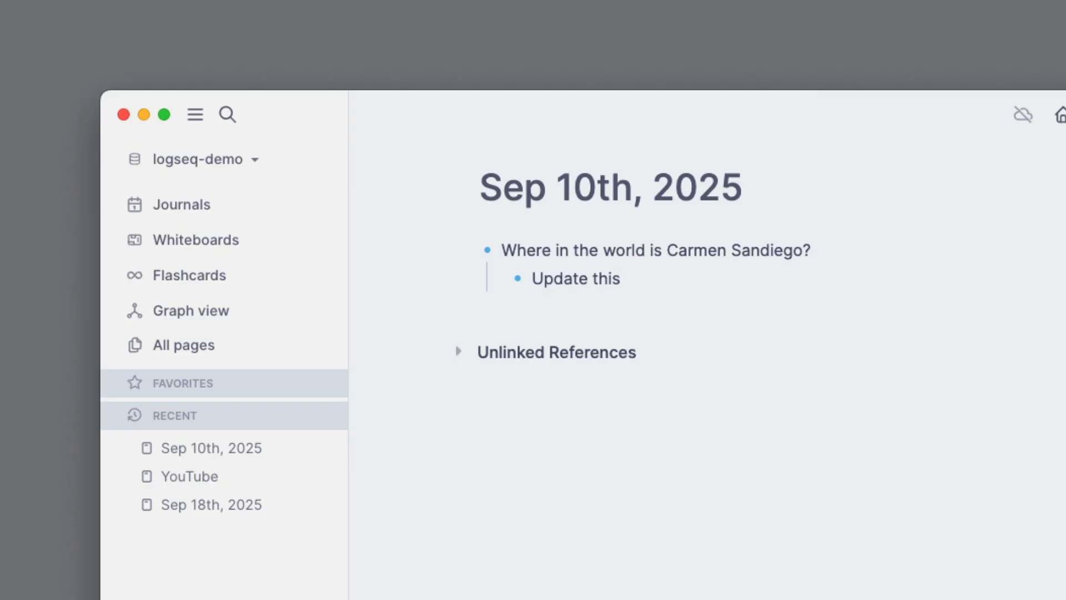
pyautogui.moveTo(471, 233)
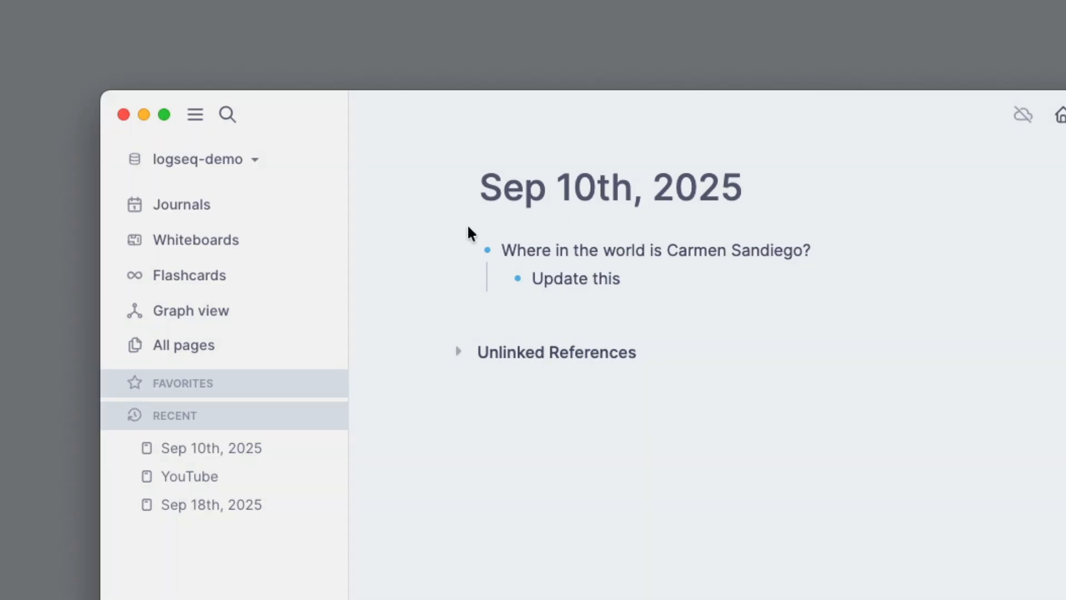
# Return to the Sep 21st journal showing the embed with its 'Update this' child.
pyautogui.click(181, 204)
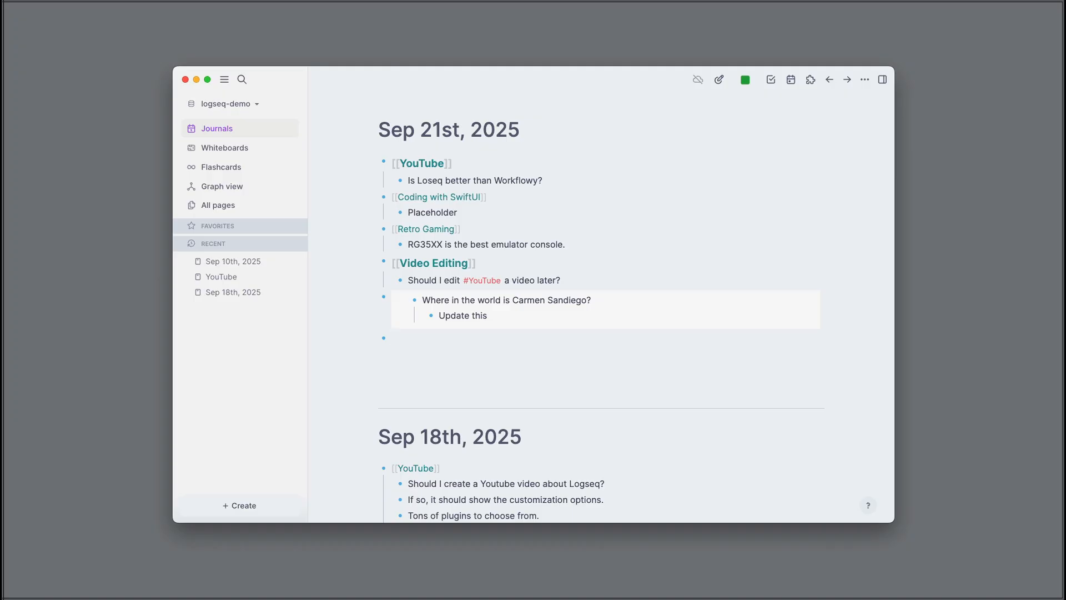
pyautogui.click(422, 338)
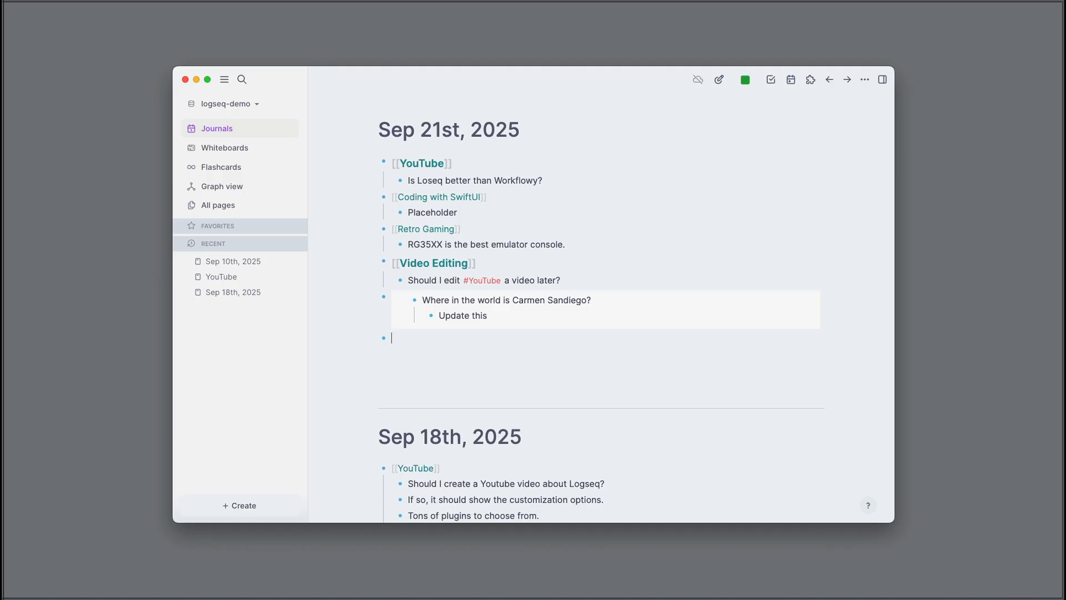
pyautogui.rightClick(232, 261)
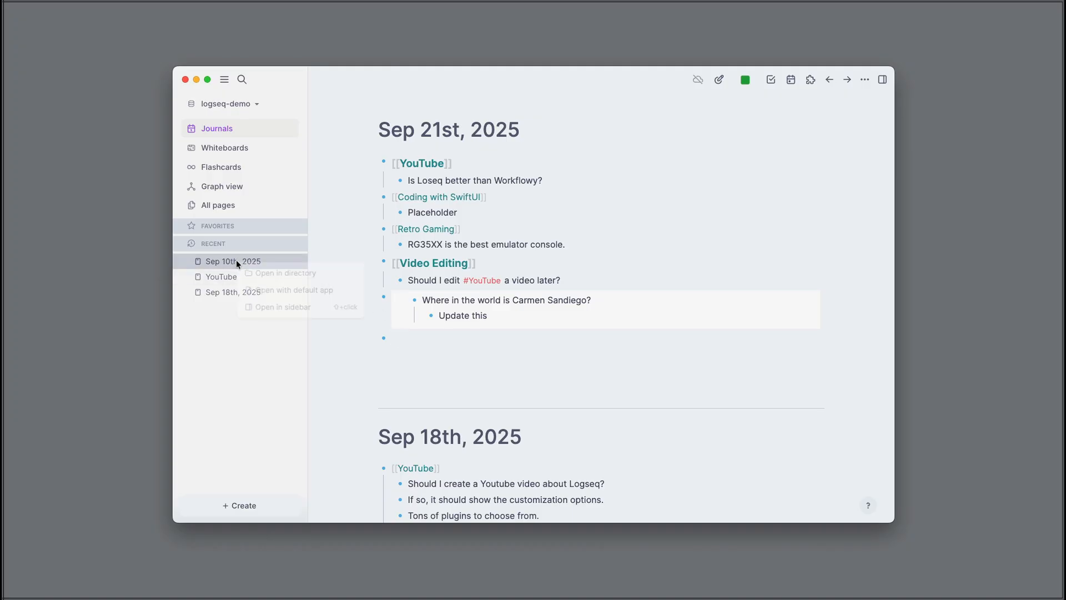
pyautogui.click(286, 273)
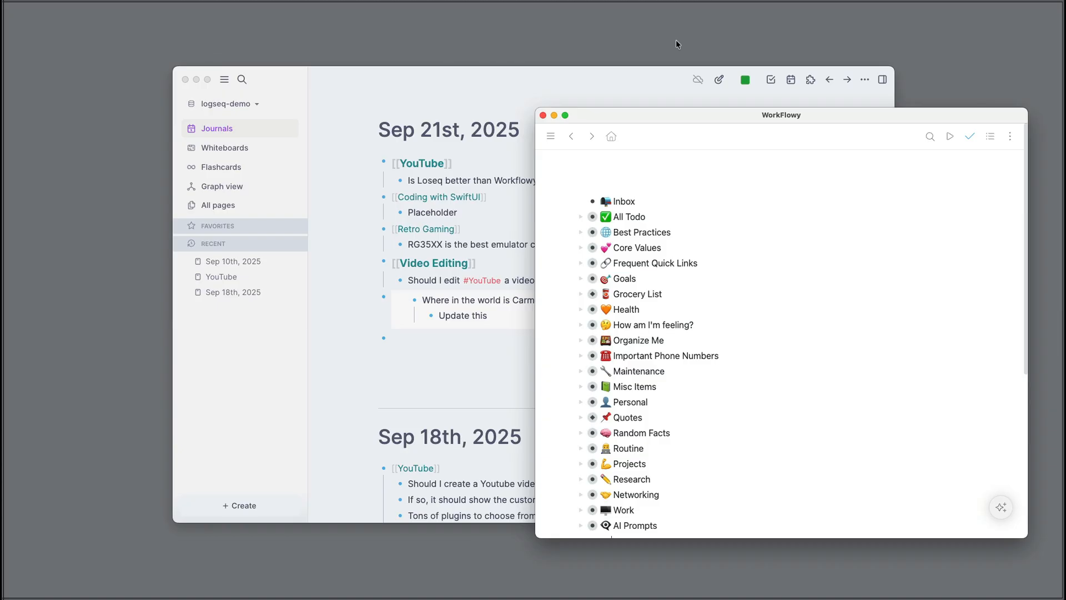
pyautogui.moveTo(644, 65)
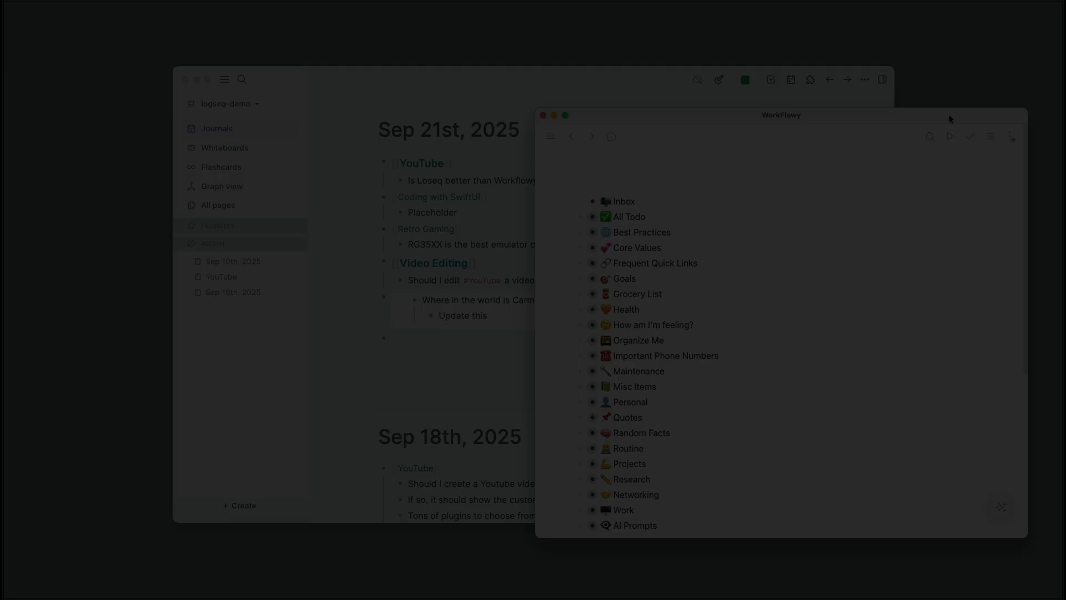
pyautogui.moveTo(951, 119)
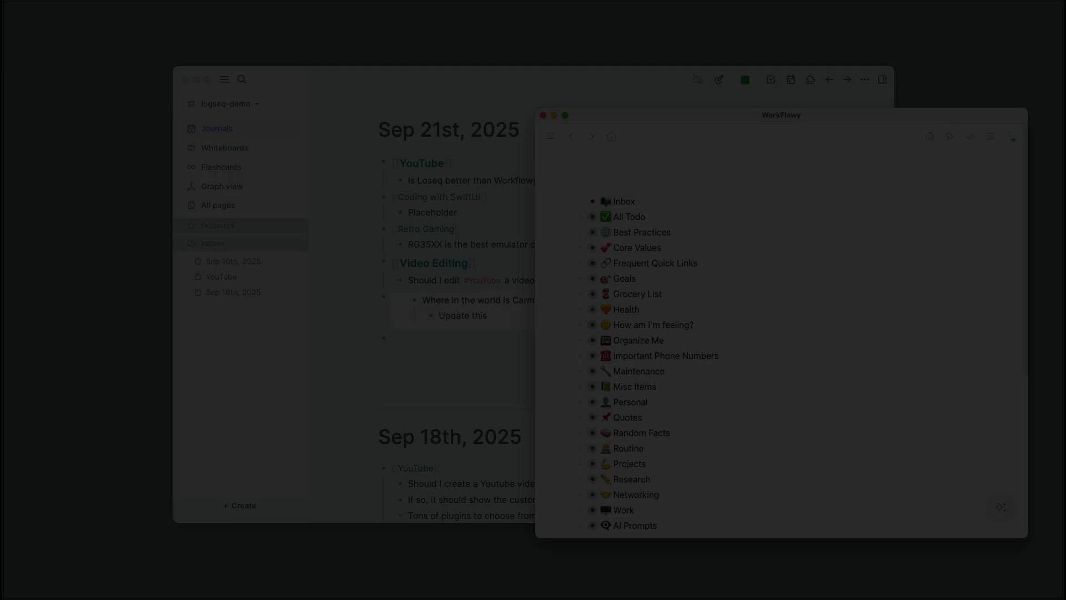